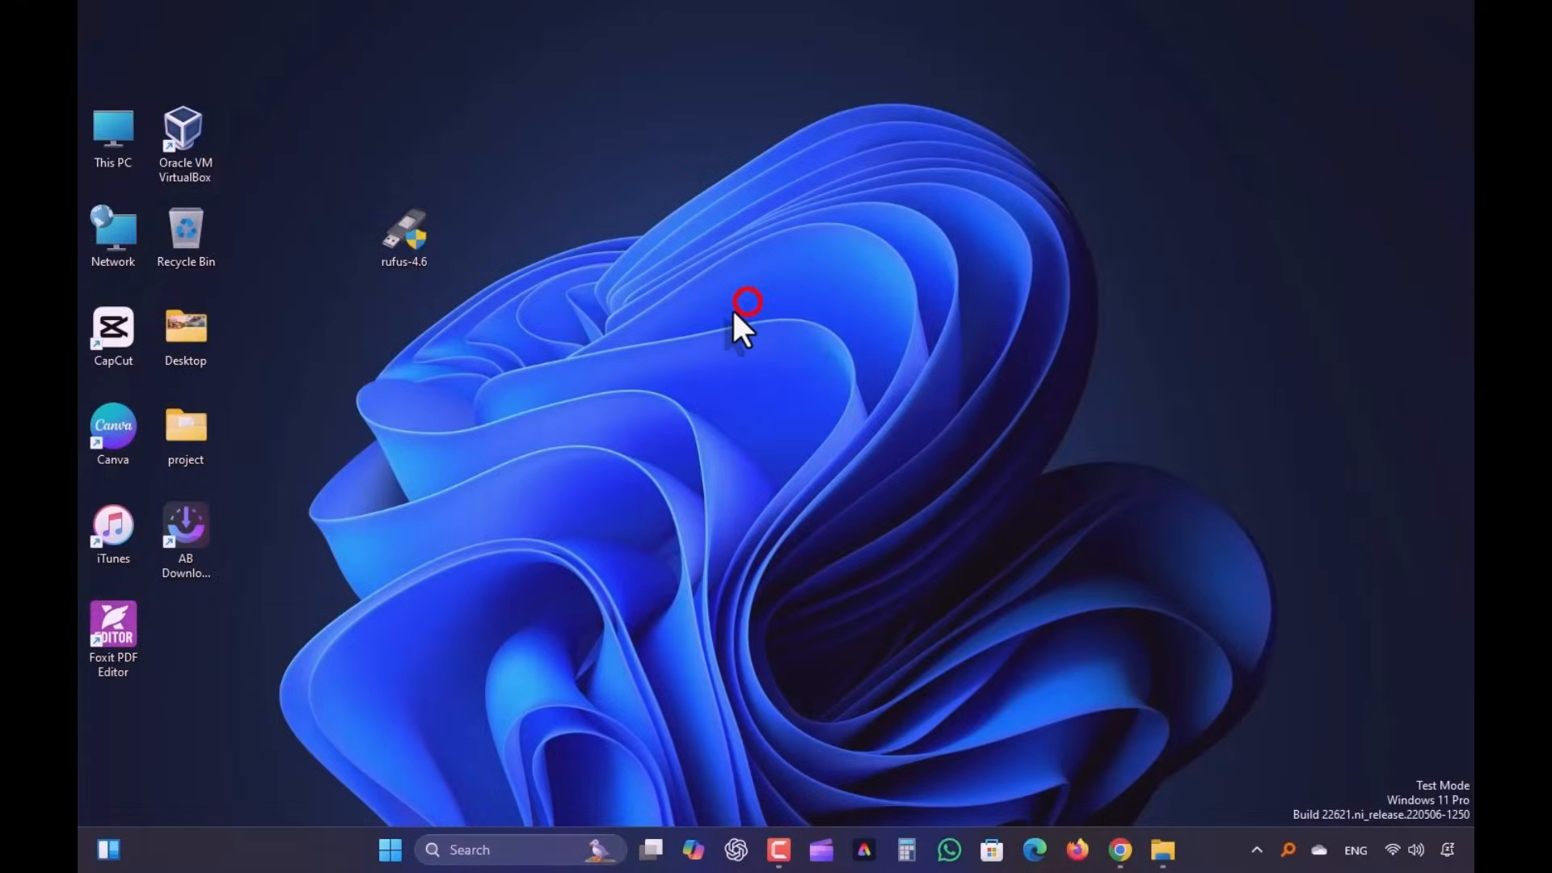
pyautogui.moveTo(1156, 754)
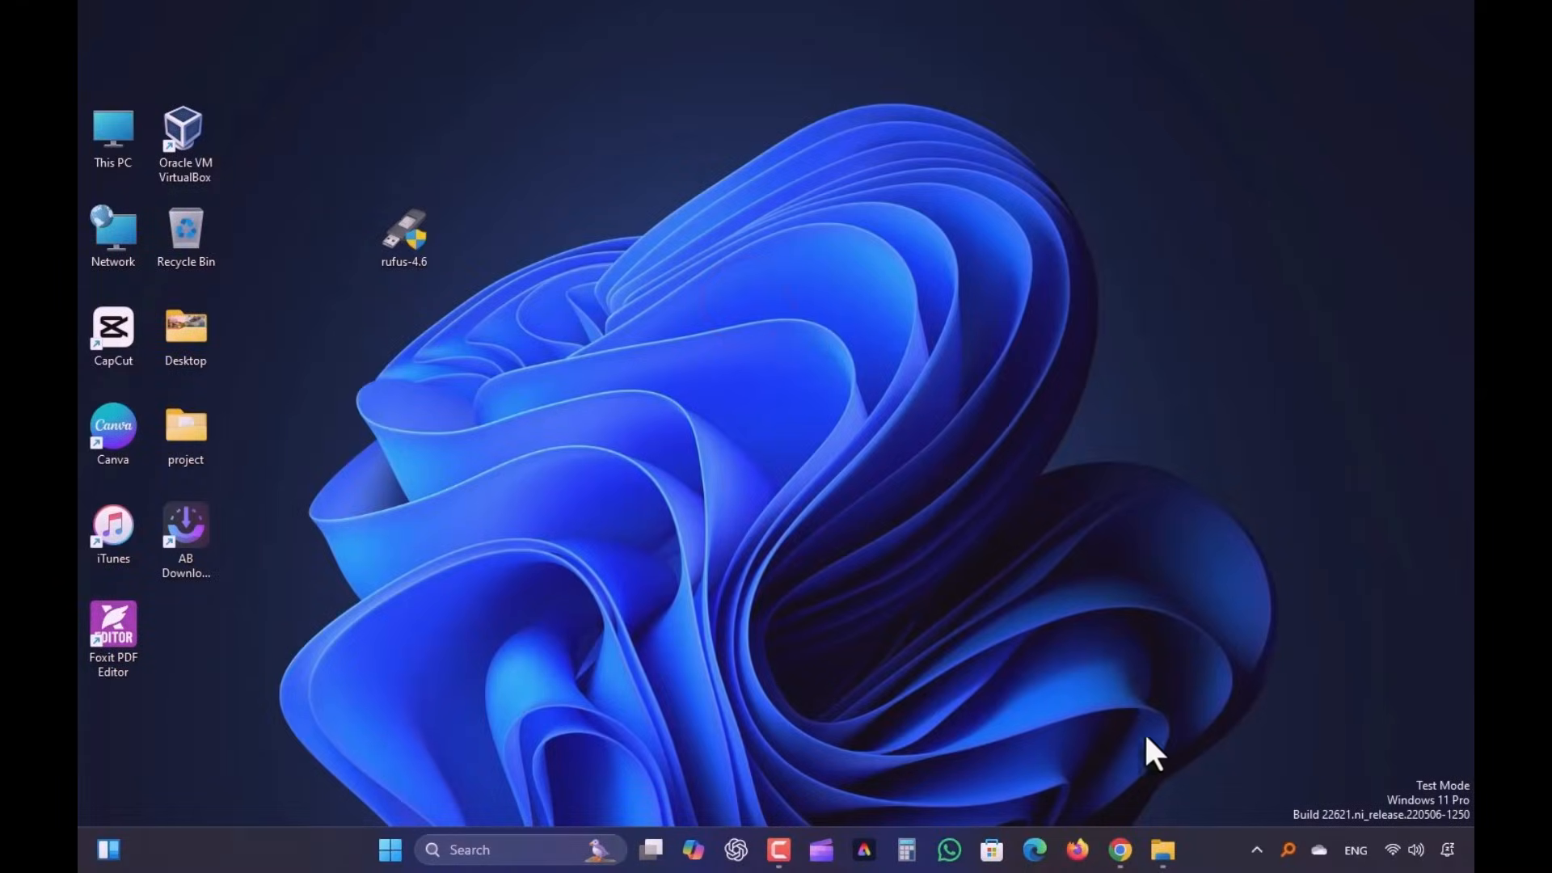
# Launch Chrome from the taskbar and search Google for 'bliss os'.
pyautogui.click(1119, 850)
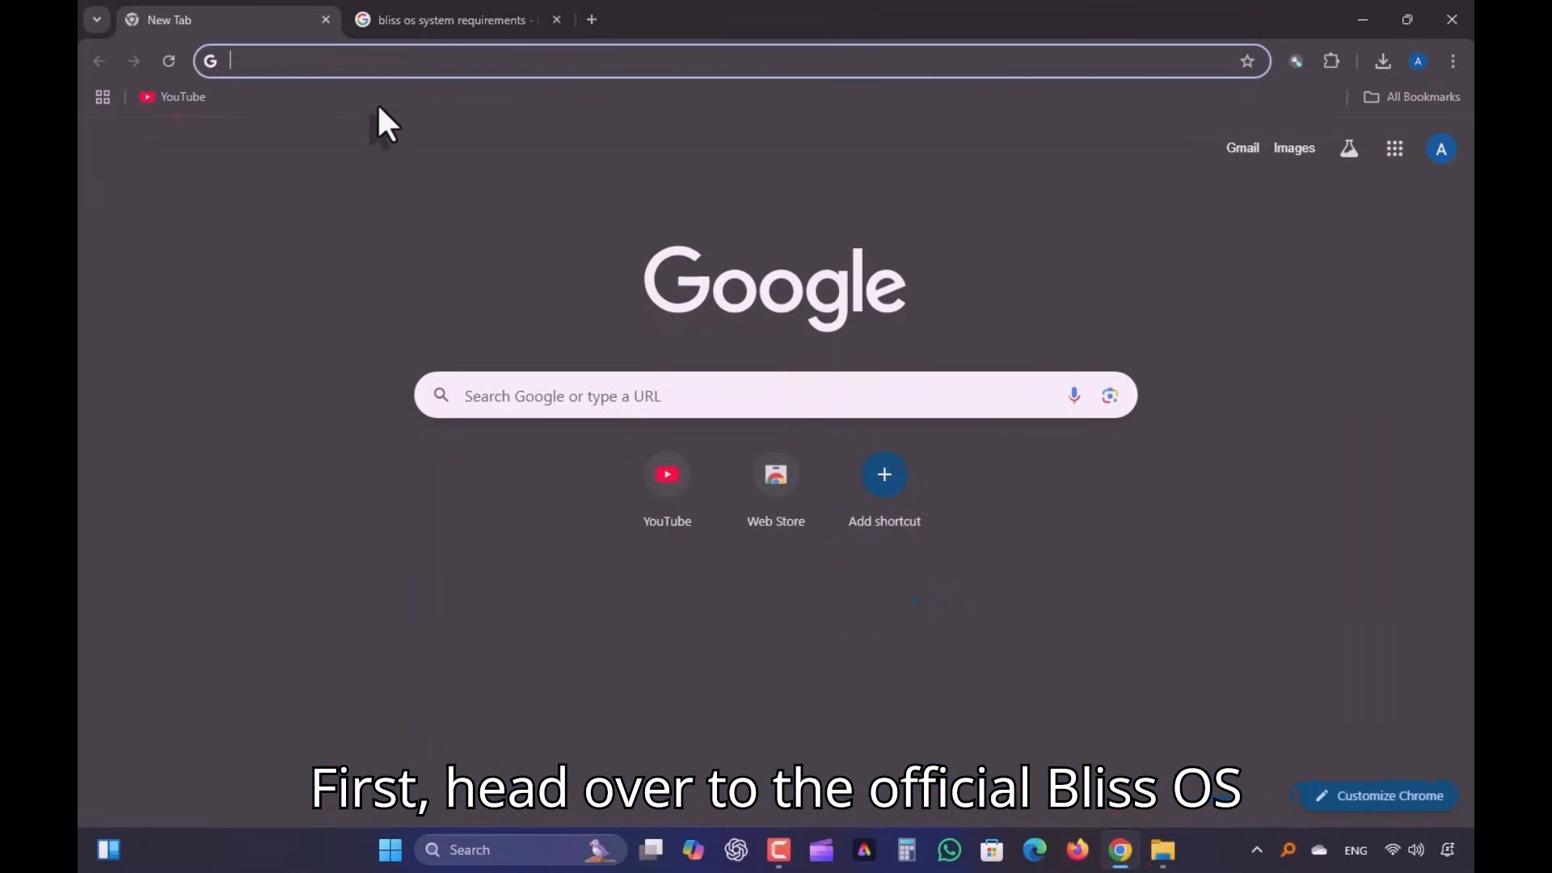
pyautogui.click(578, 396)
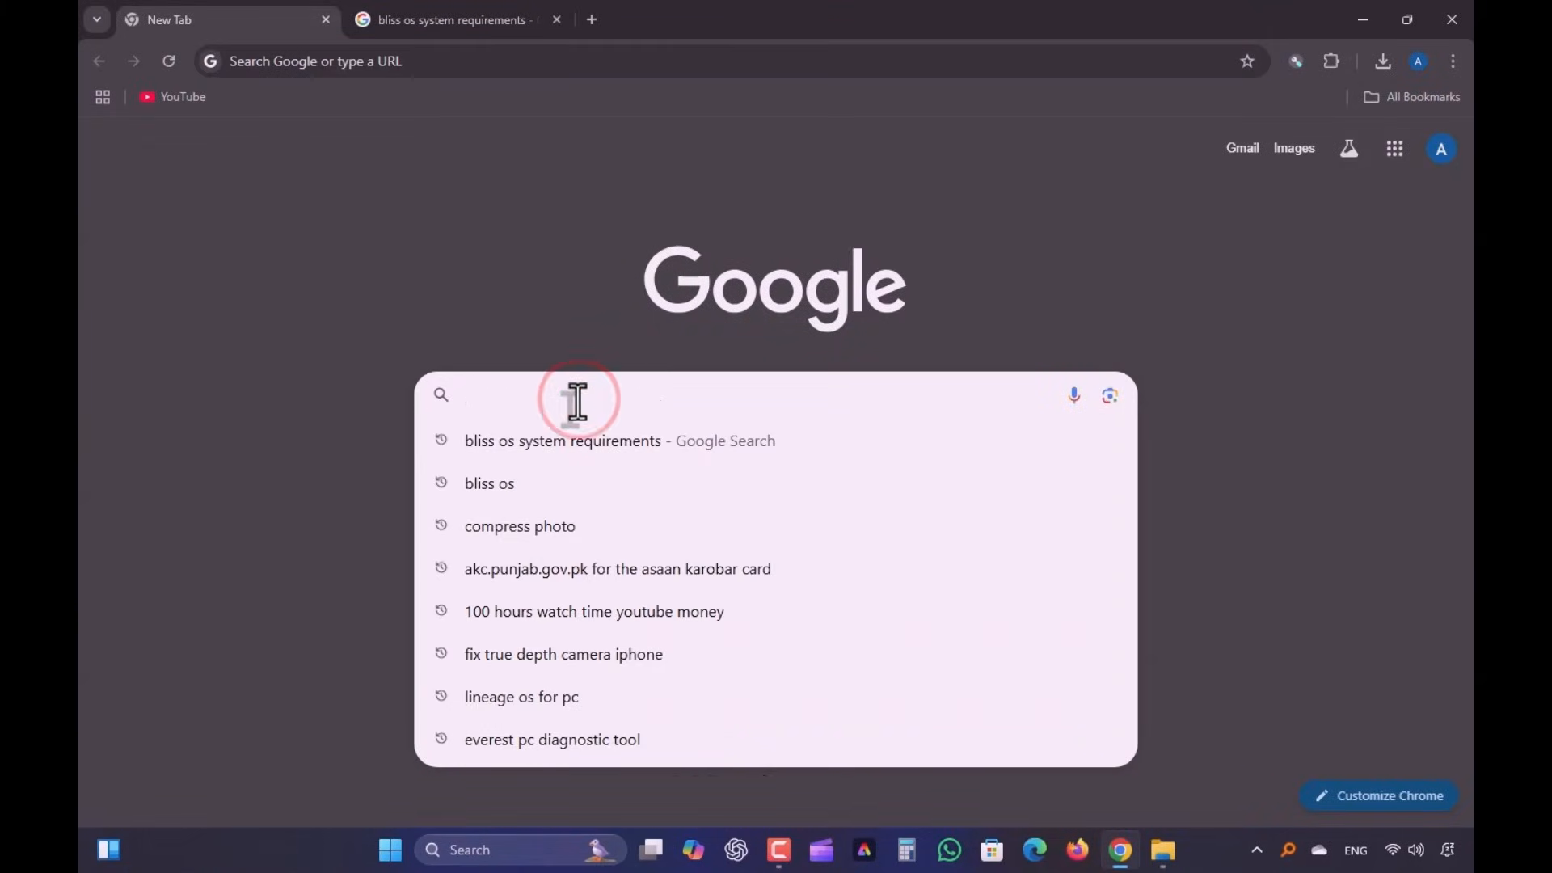
pyautogui.write('bliss os')
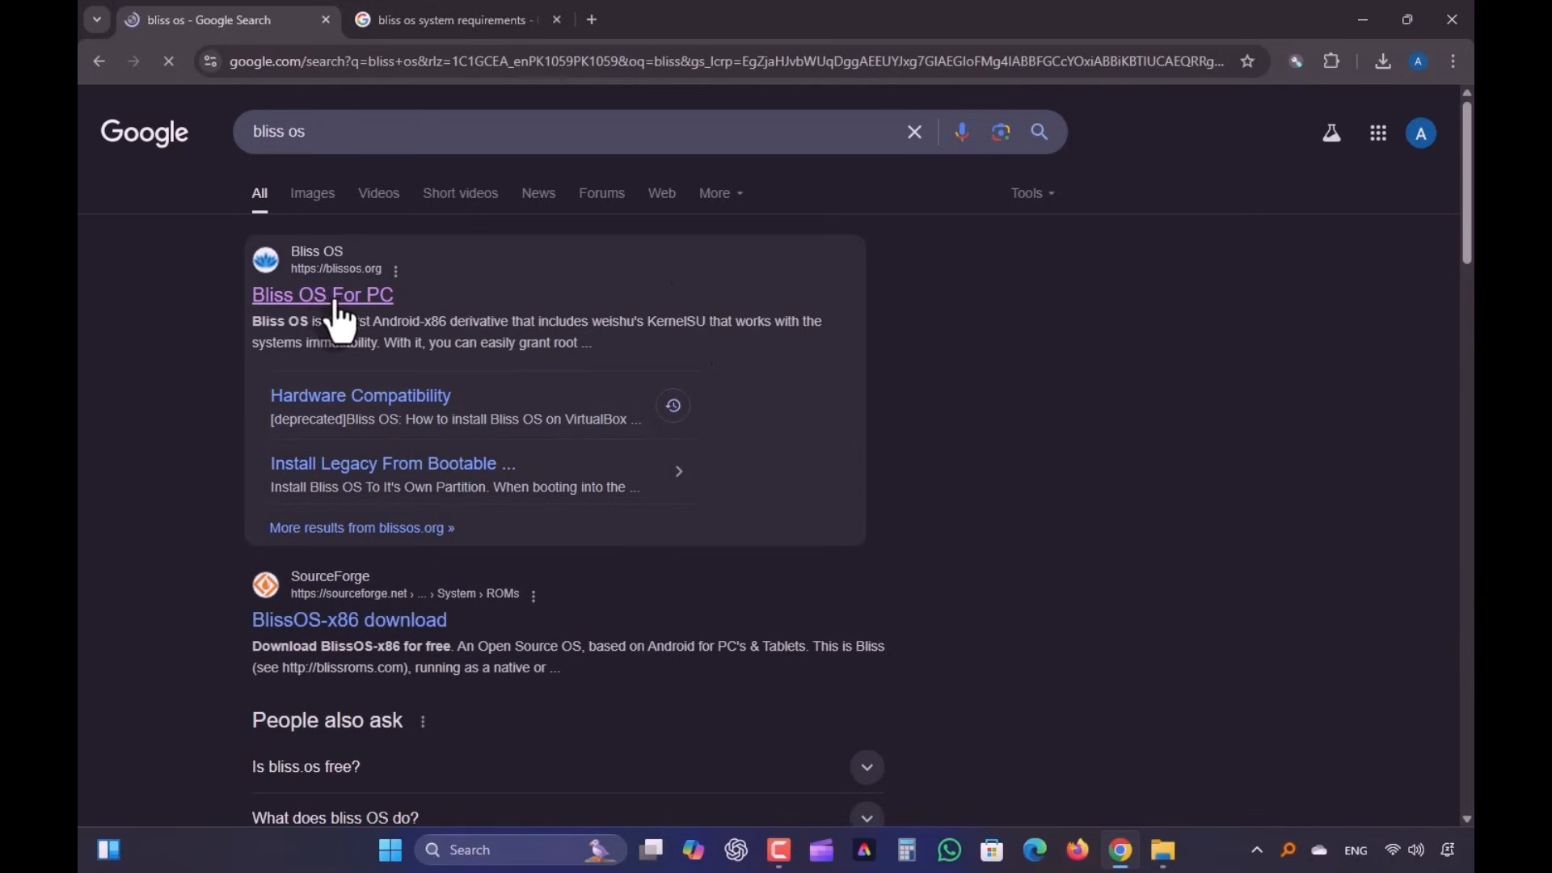
# Open the Bliss OS For PC result and scroll down to the Bliss OS Versions section.
pyautogui.click(322, 295)
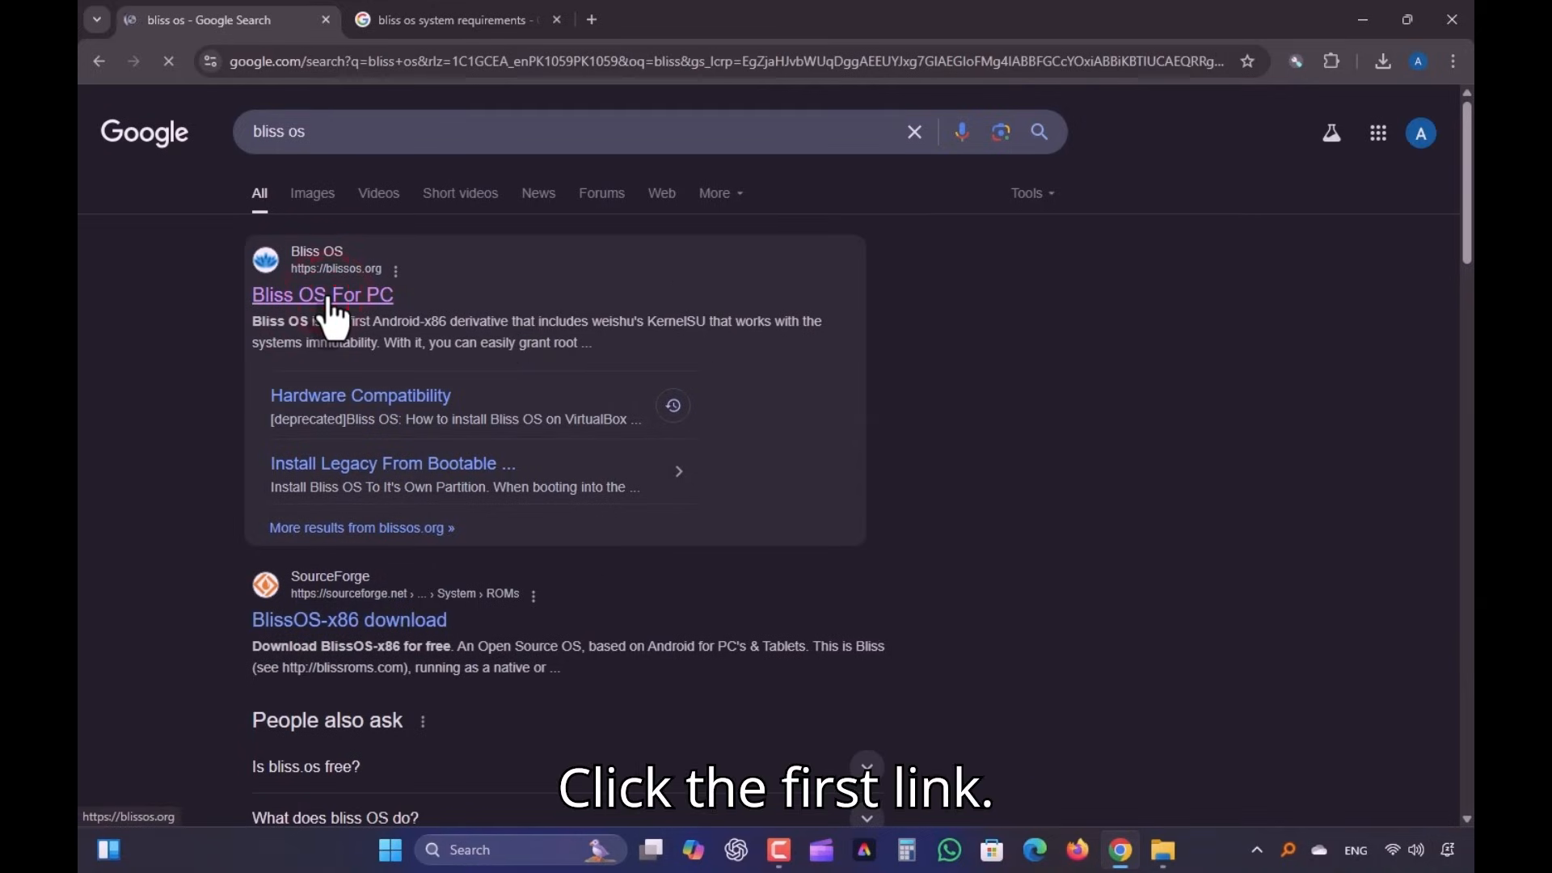
pyautogui.click(322, 295)
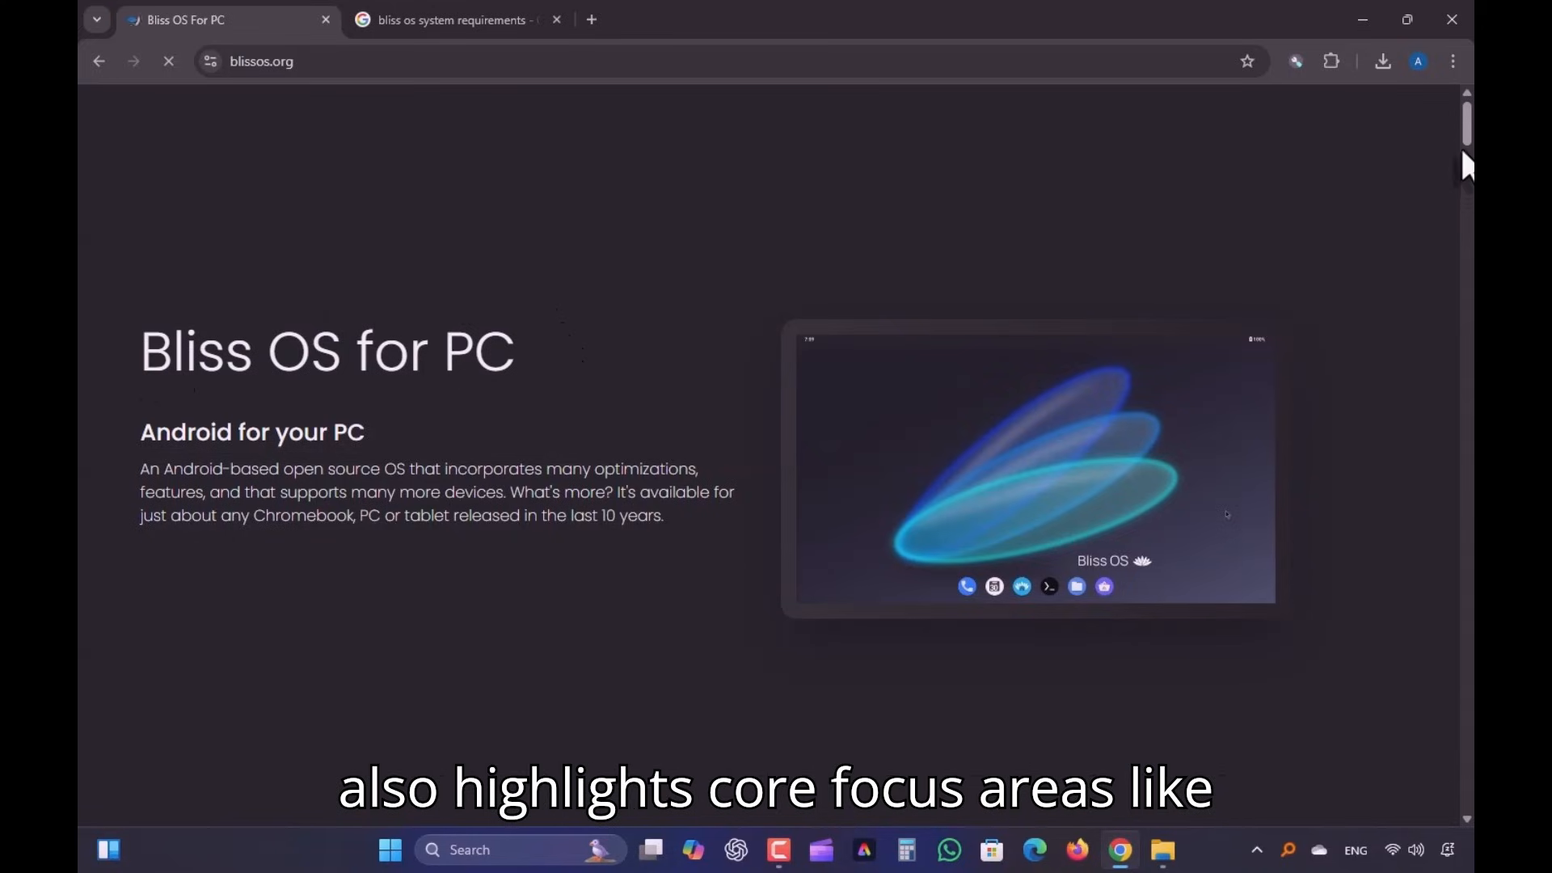
pyautogui.scroll(-3)
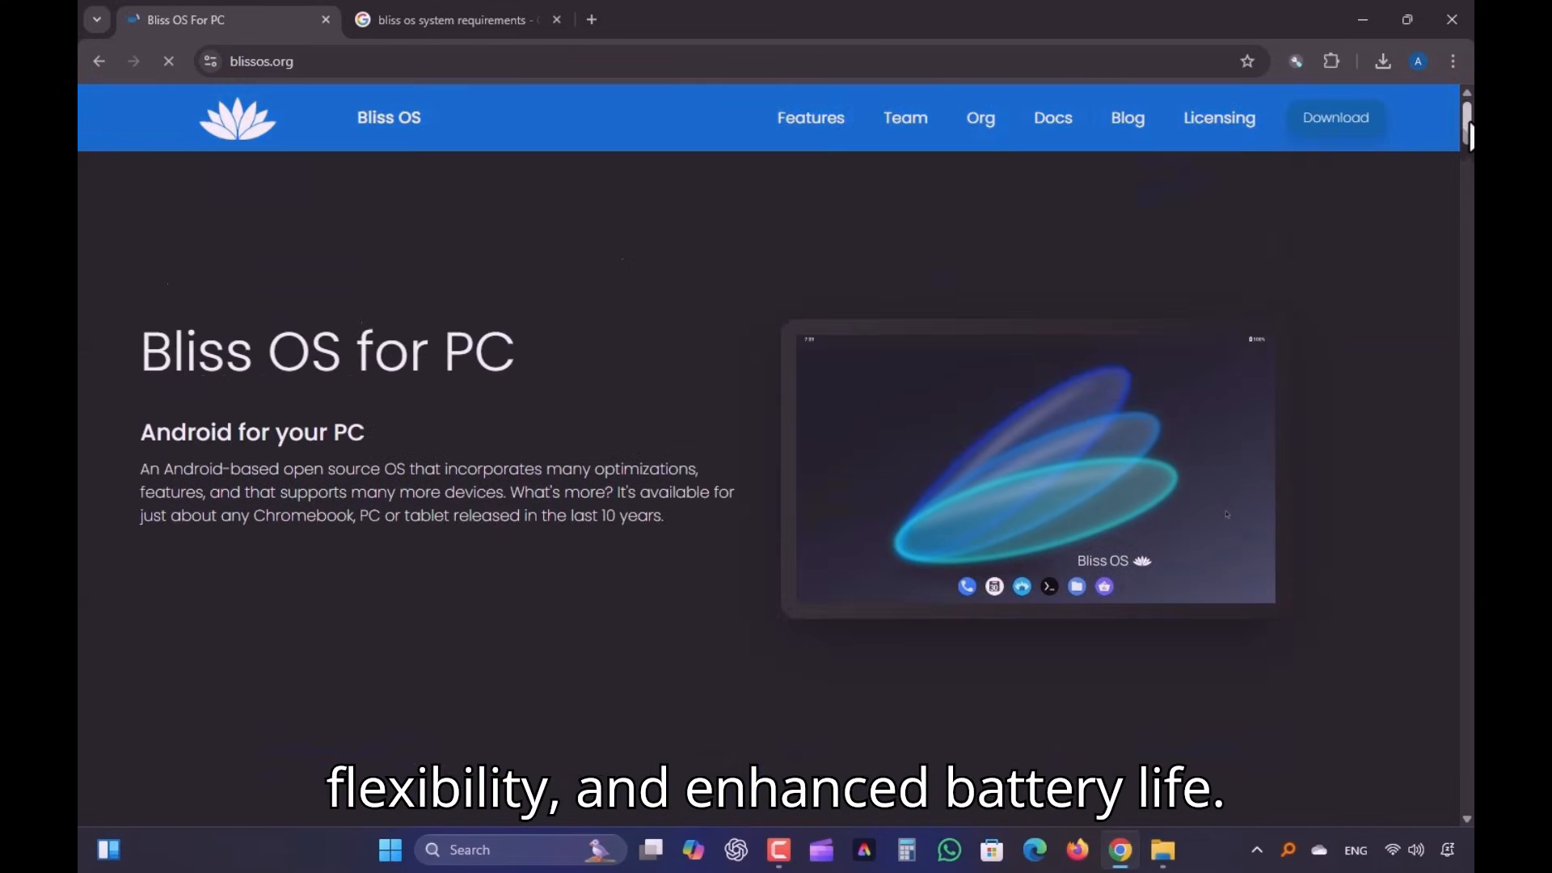
pyautogui.scroll(-3)
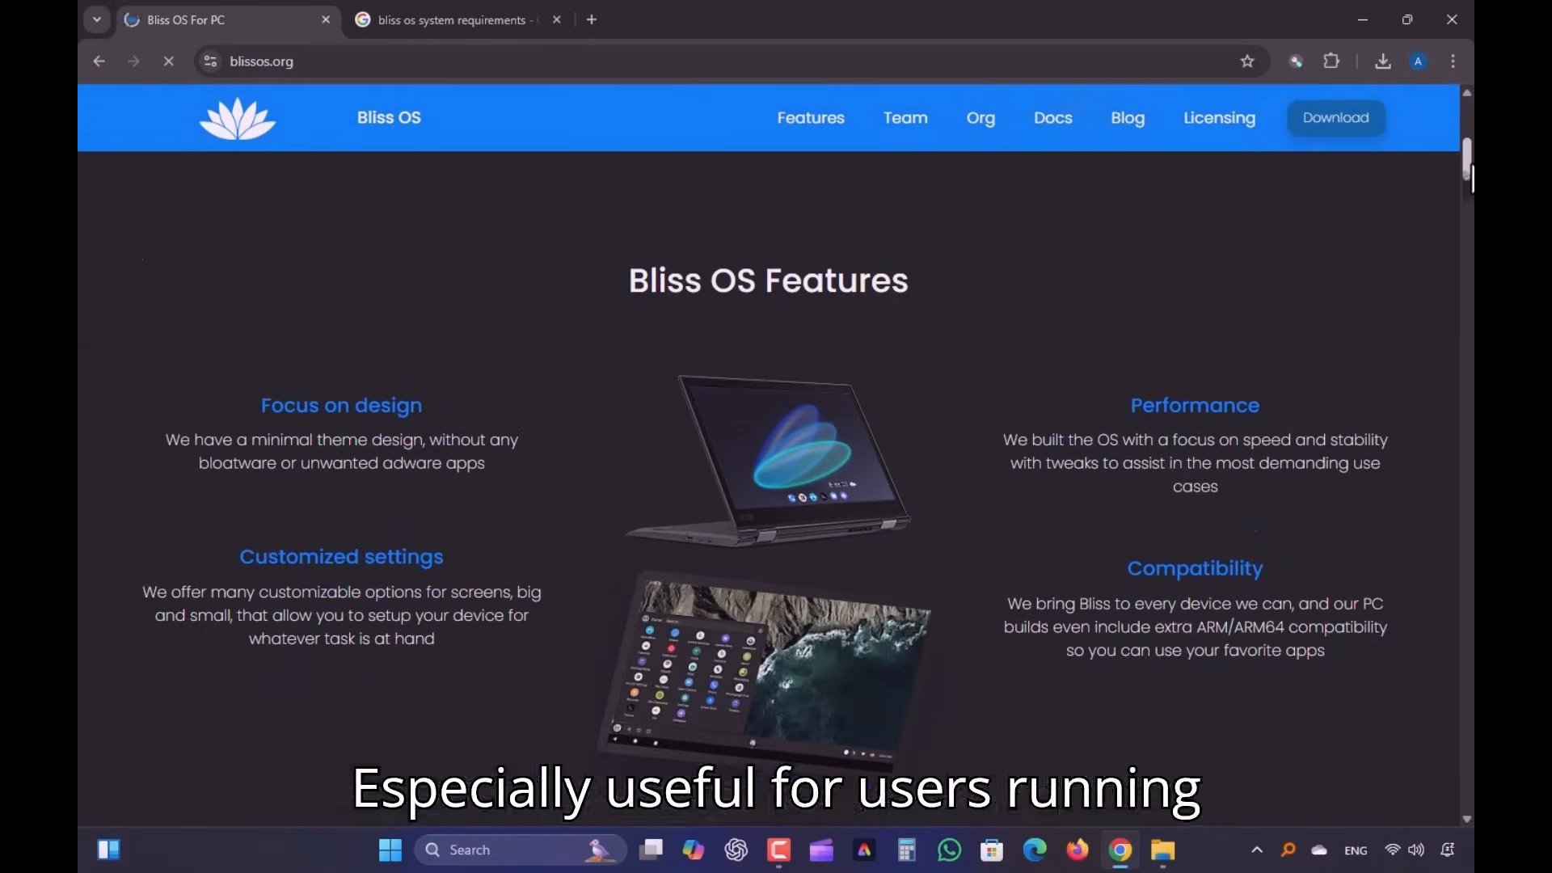
pyautogui.scroll(-3)
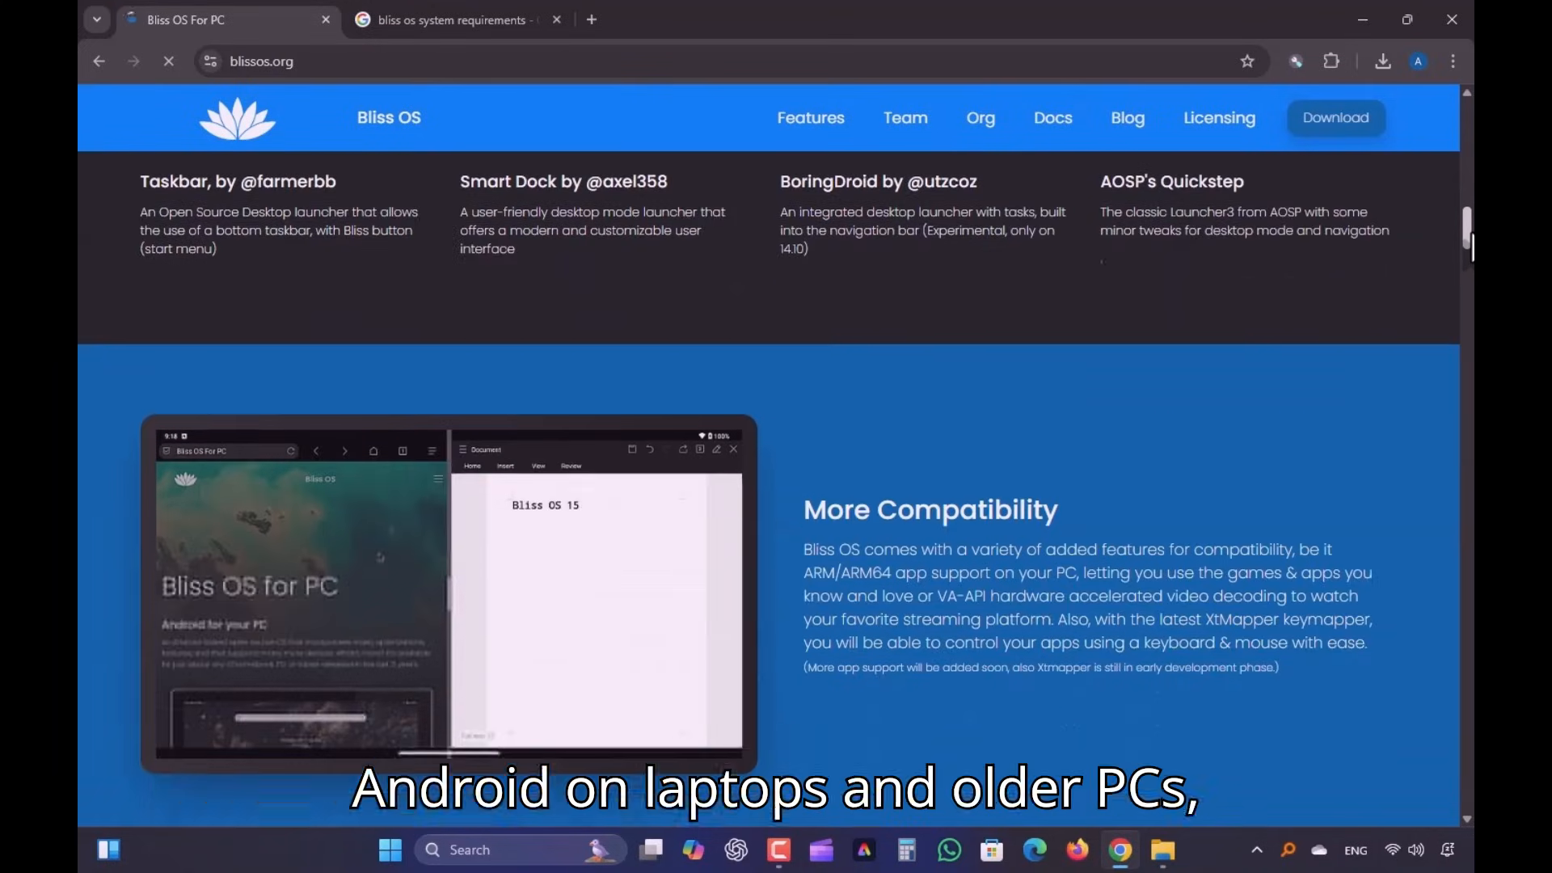
pyautogui.scroll(-3)
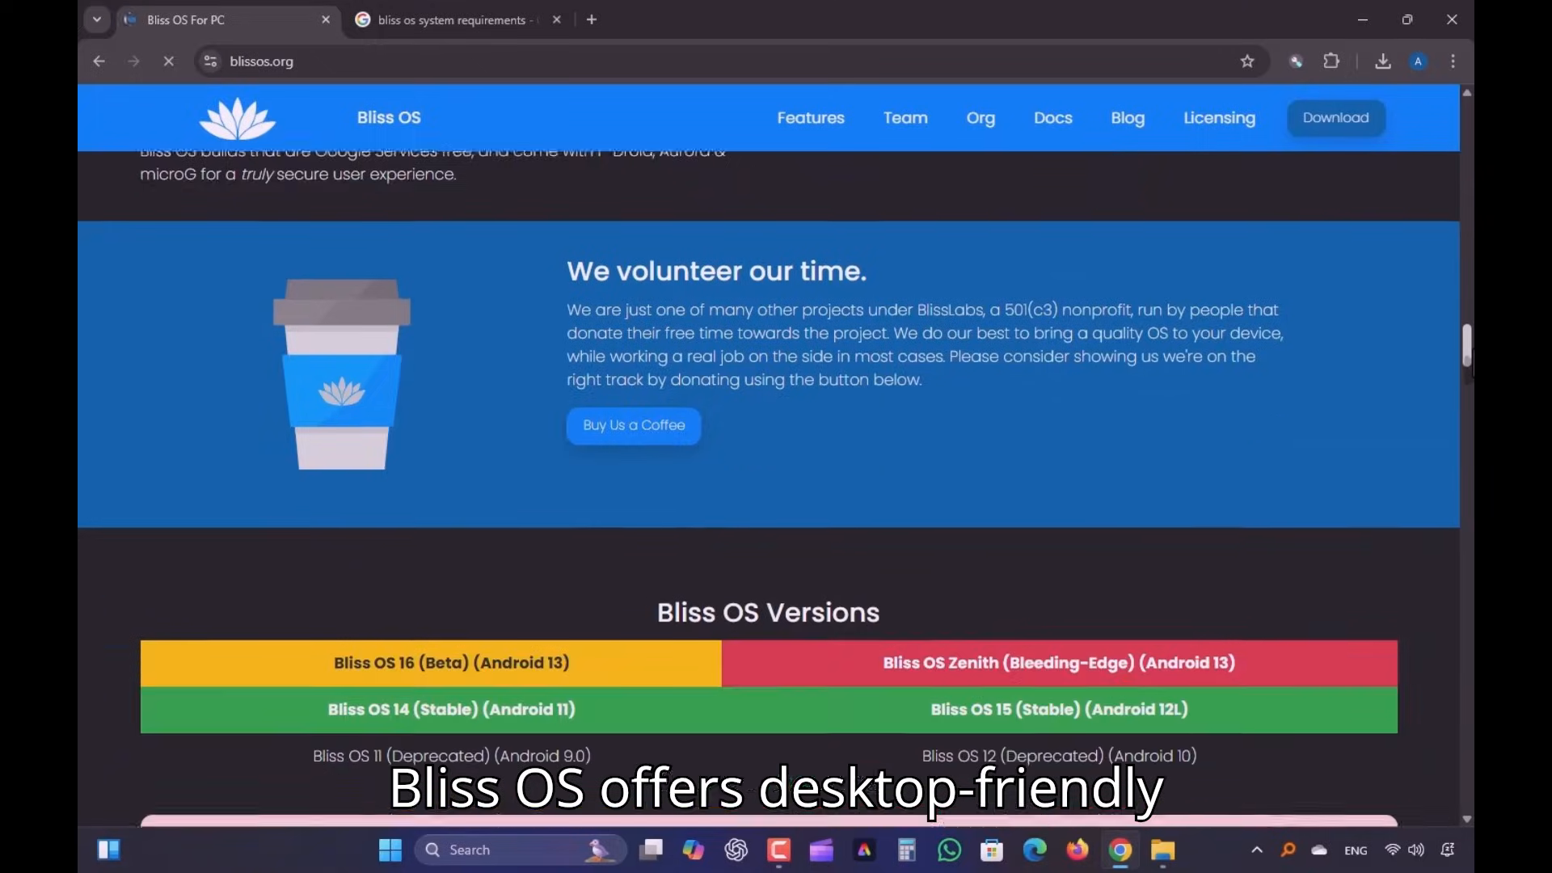
pyautogui.scroll(-3)
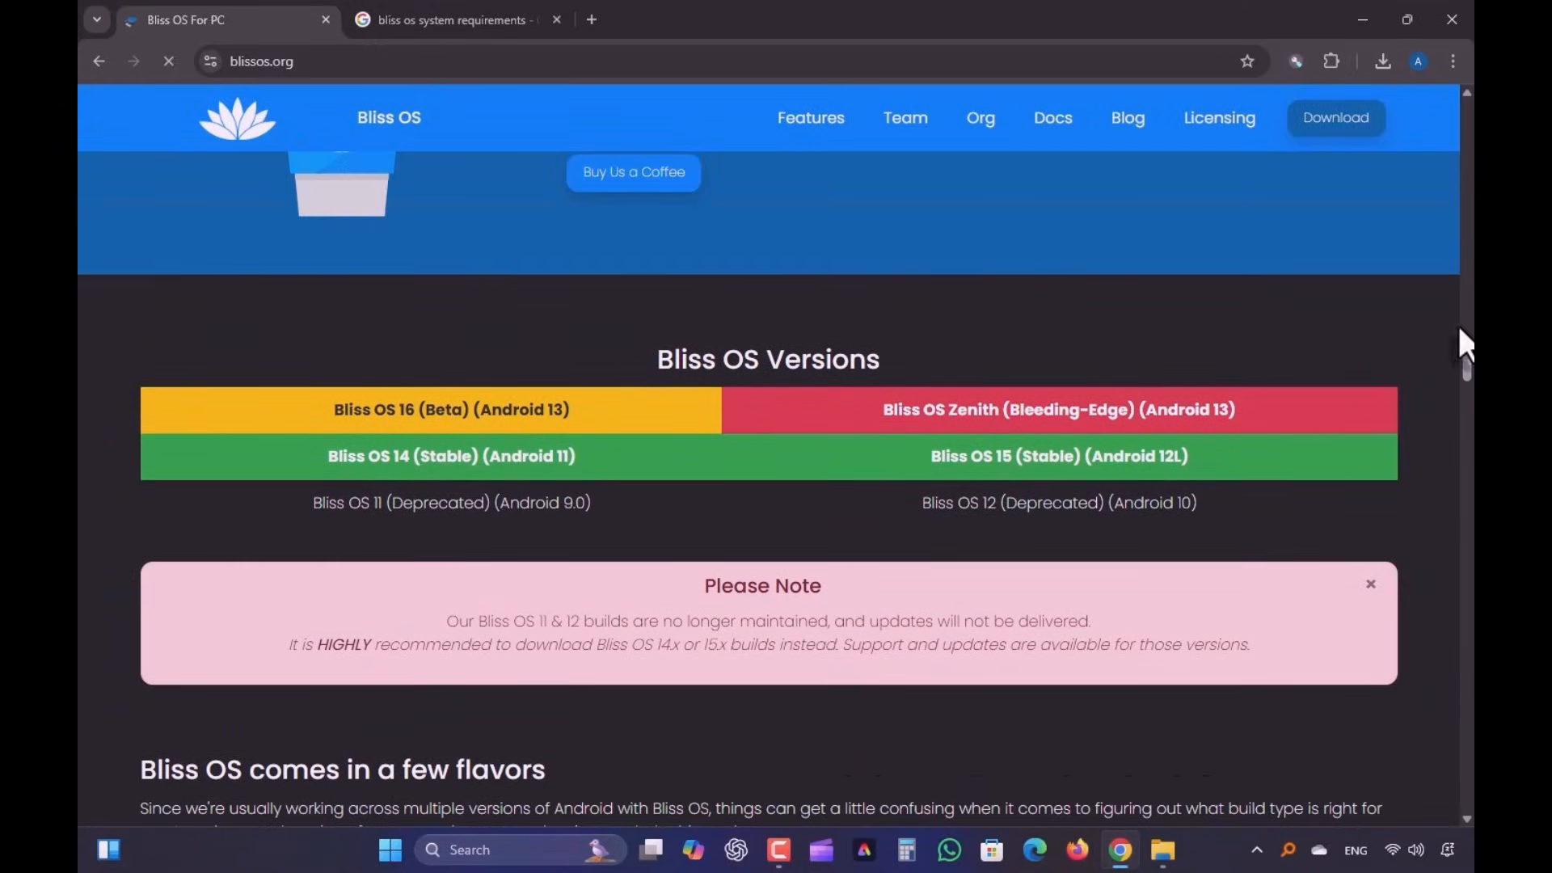
# Highlight the Bliss OS 15 (Stable) release name and scroll down to the downloads area.
pyautogui.doubleClick(426, 410)
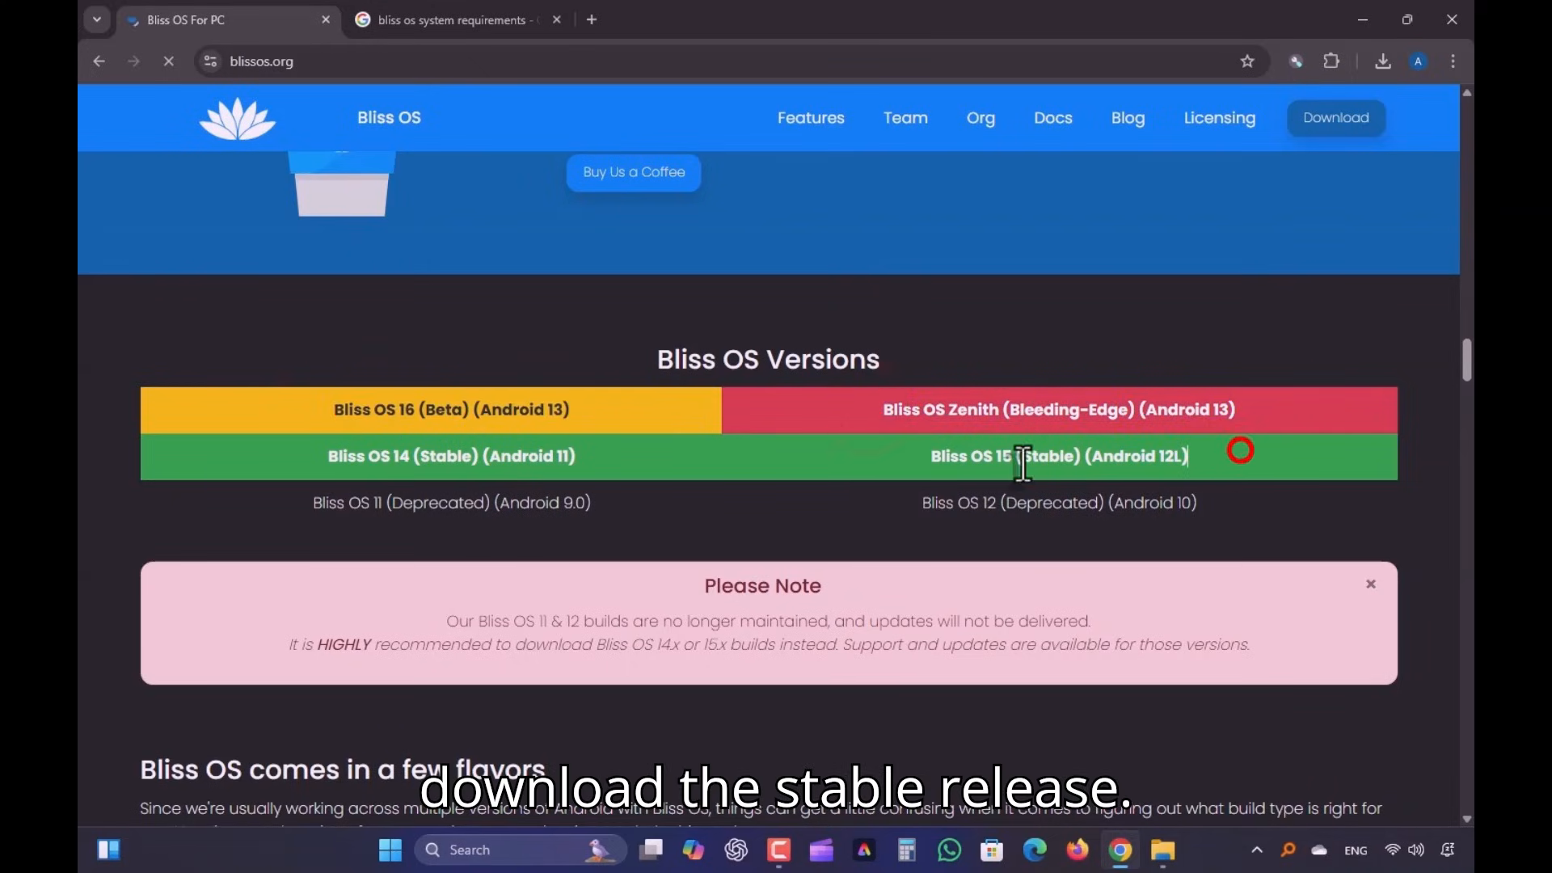
pyautogui.doubleClick(1058, 456)
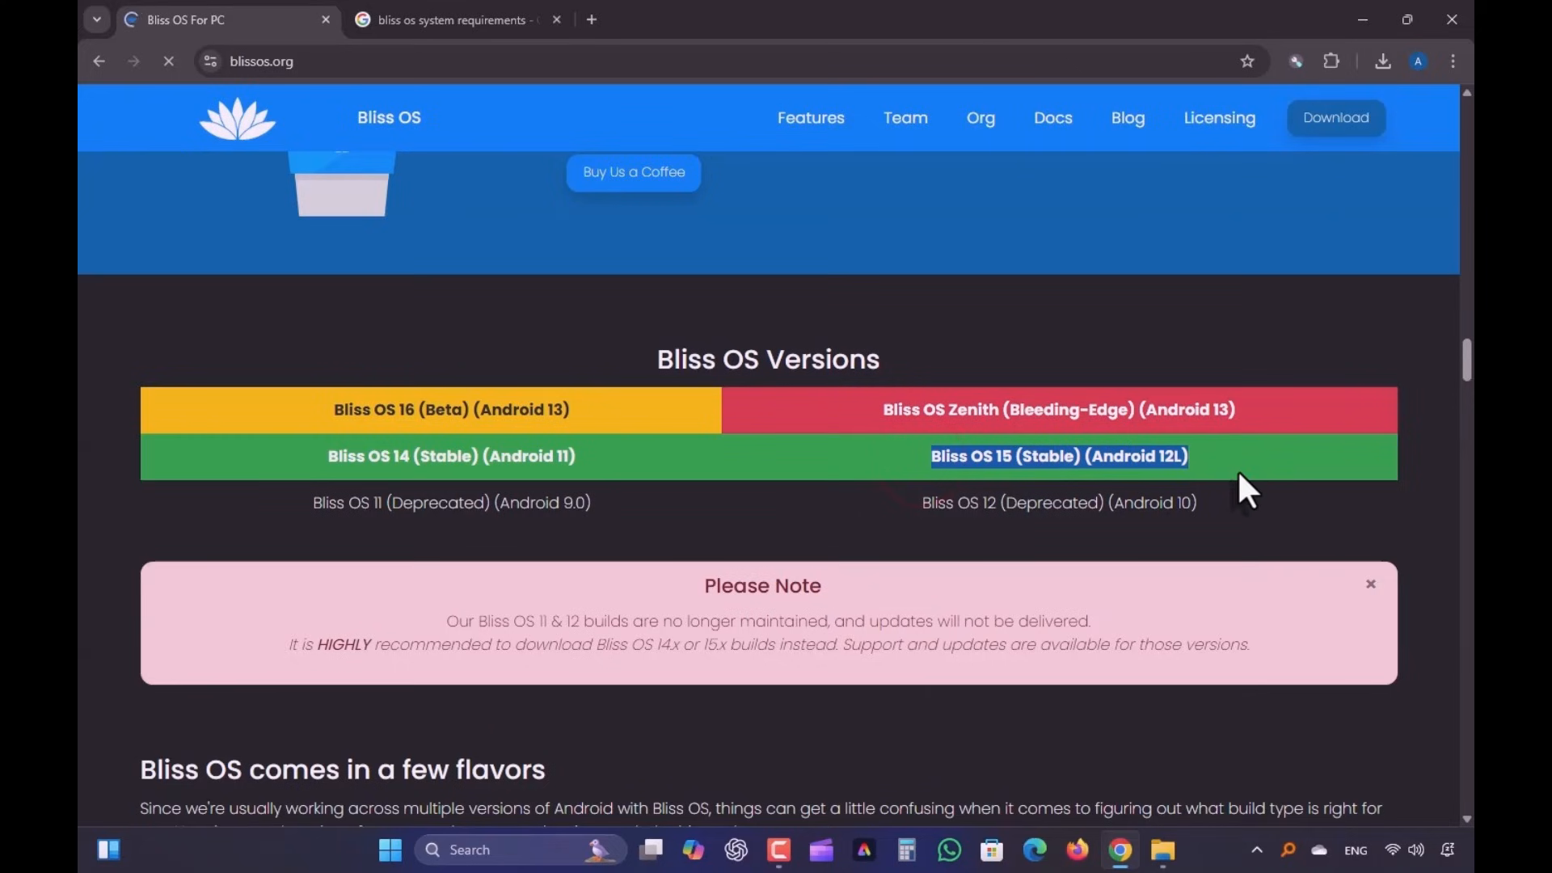
pyautogui.scroll(-3)
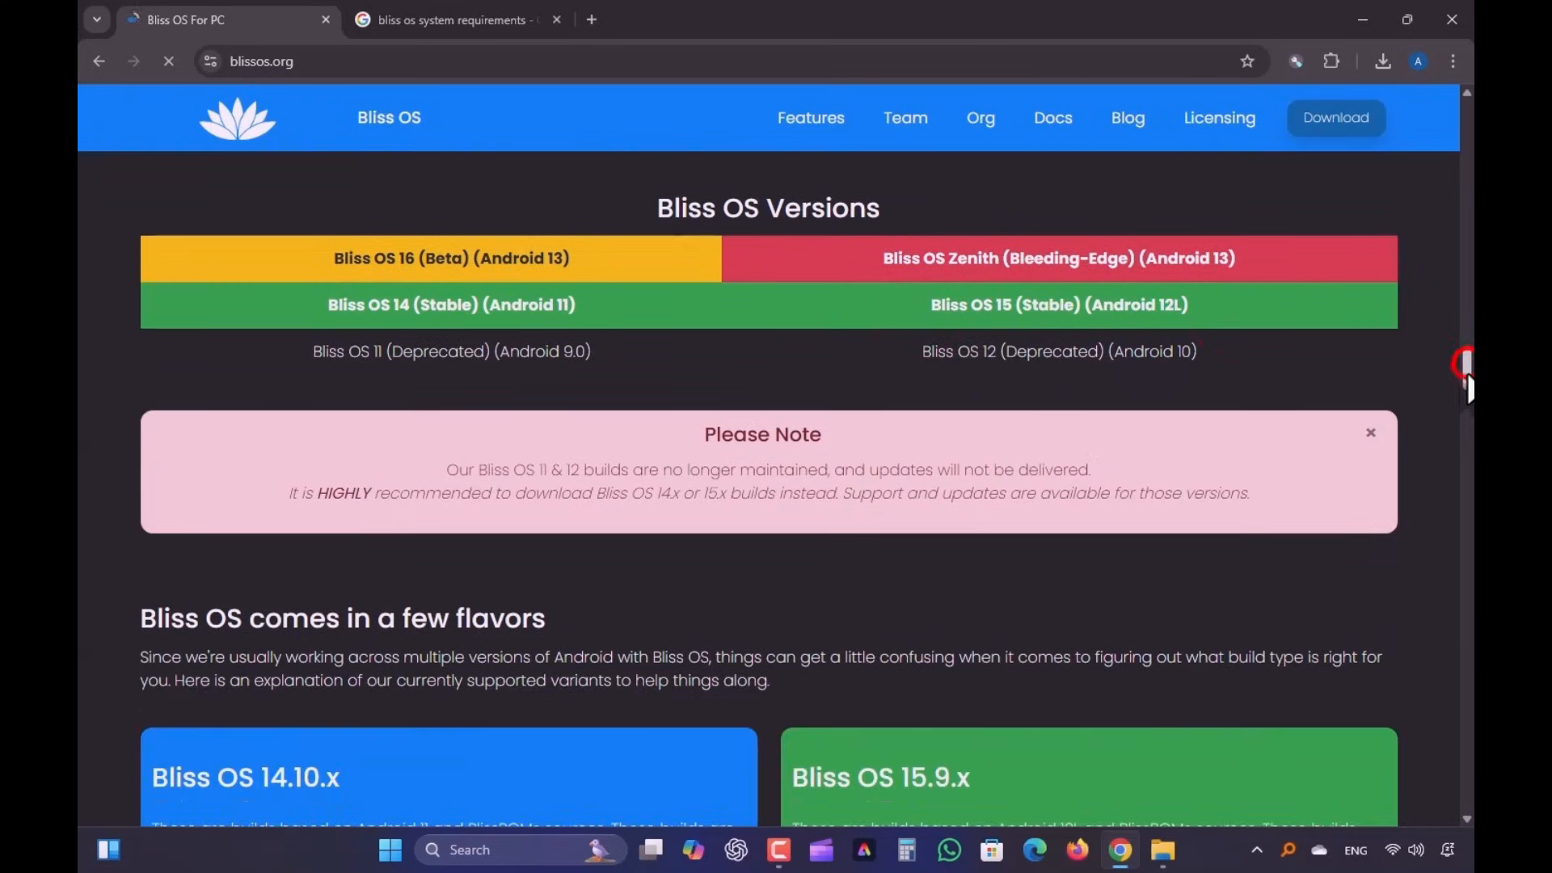
pyautogui.scroll(-3)
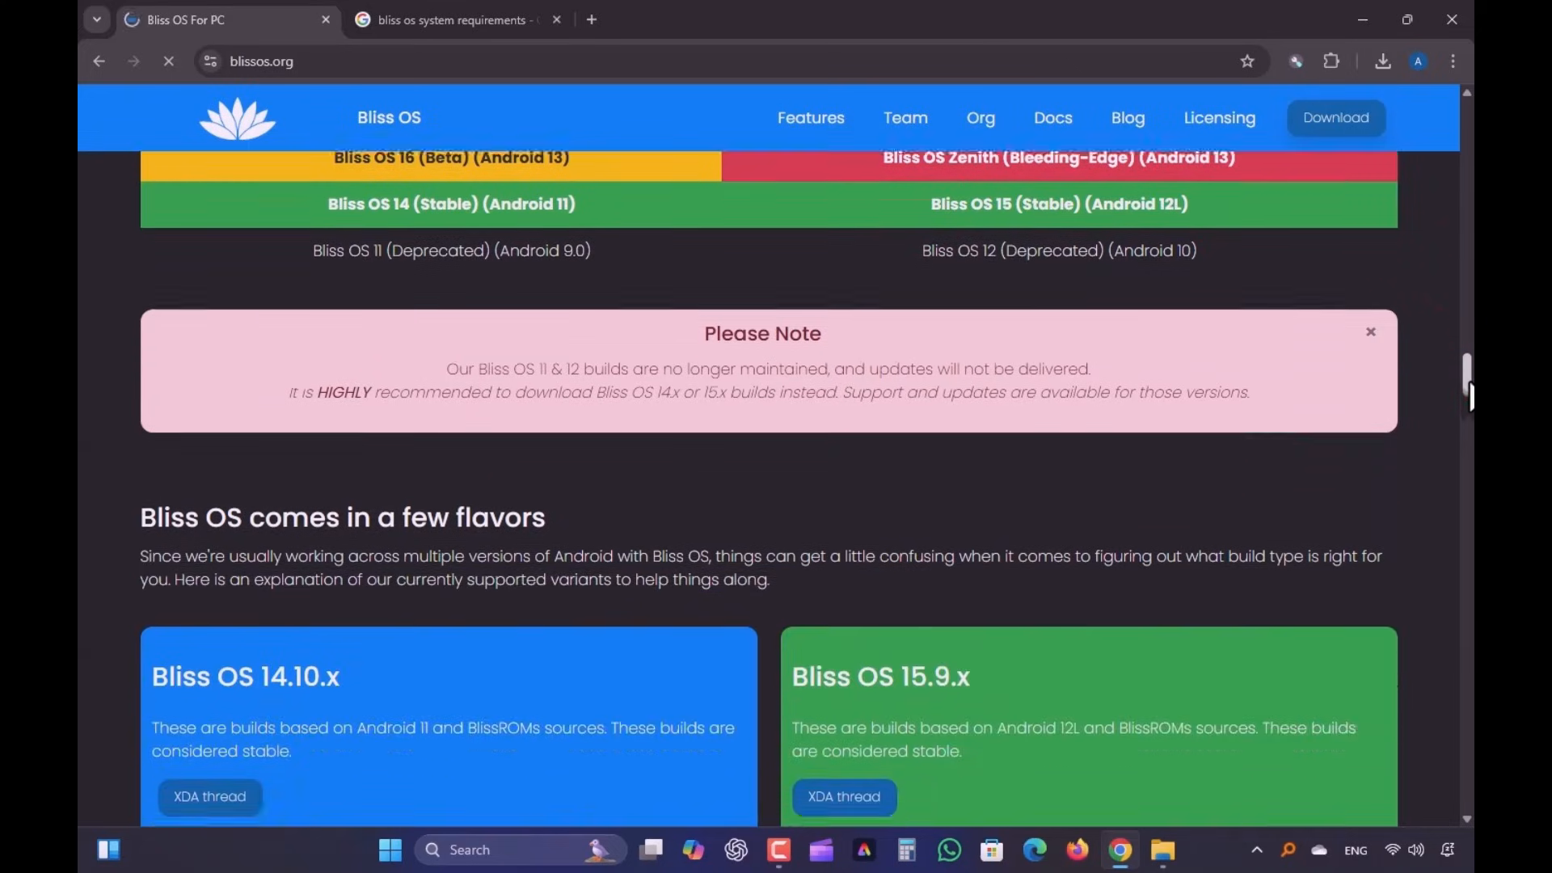
pyautogui.scroll(-3)
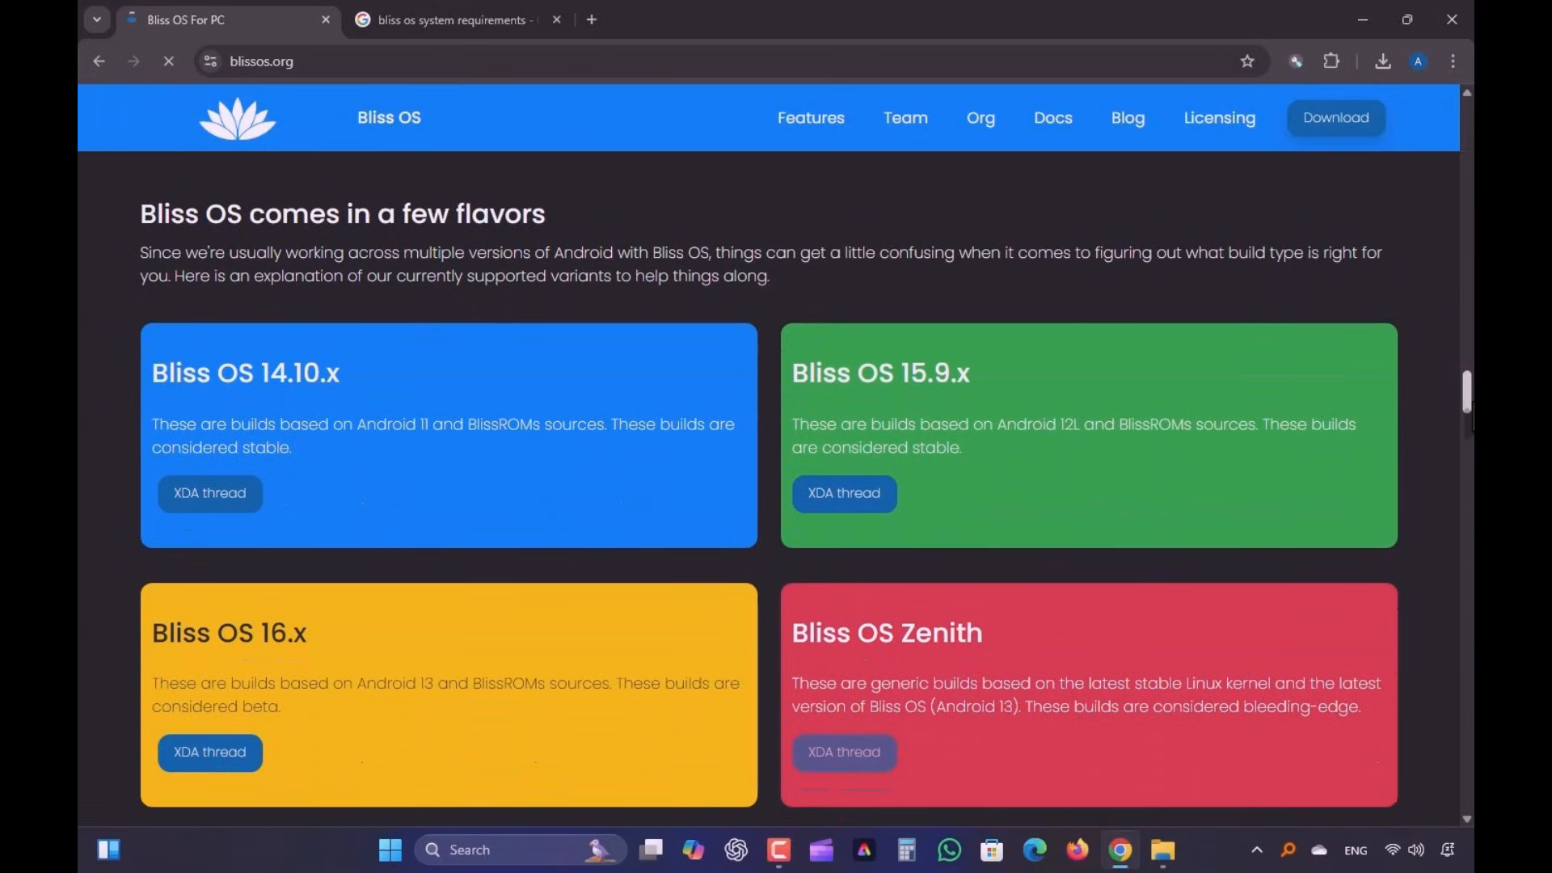
pyautogui.scroll(-3)
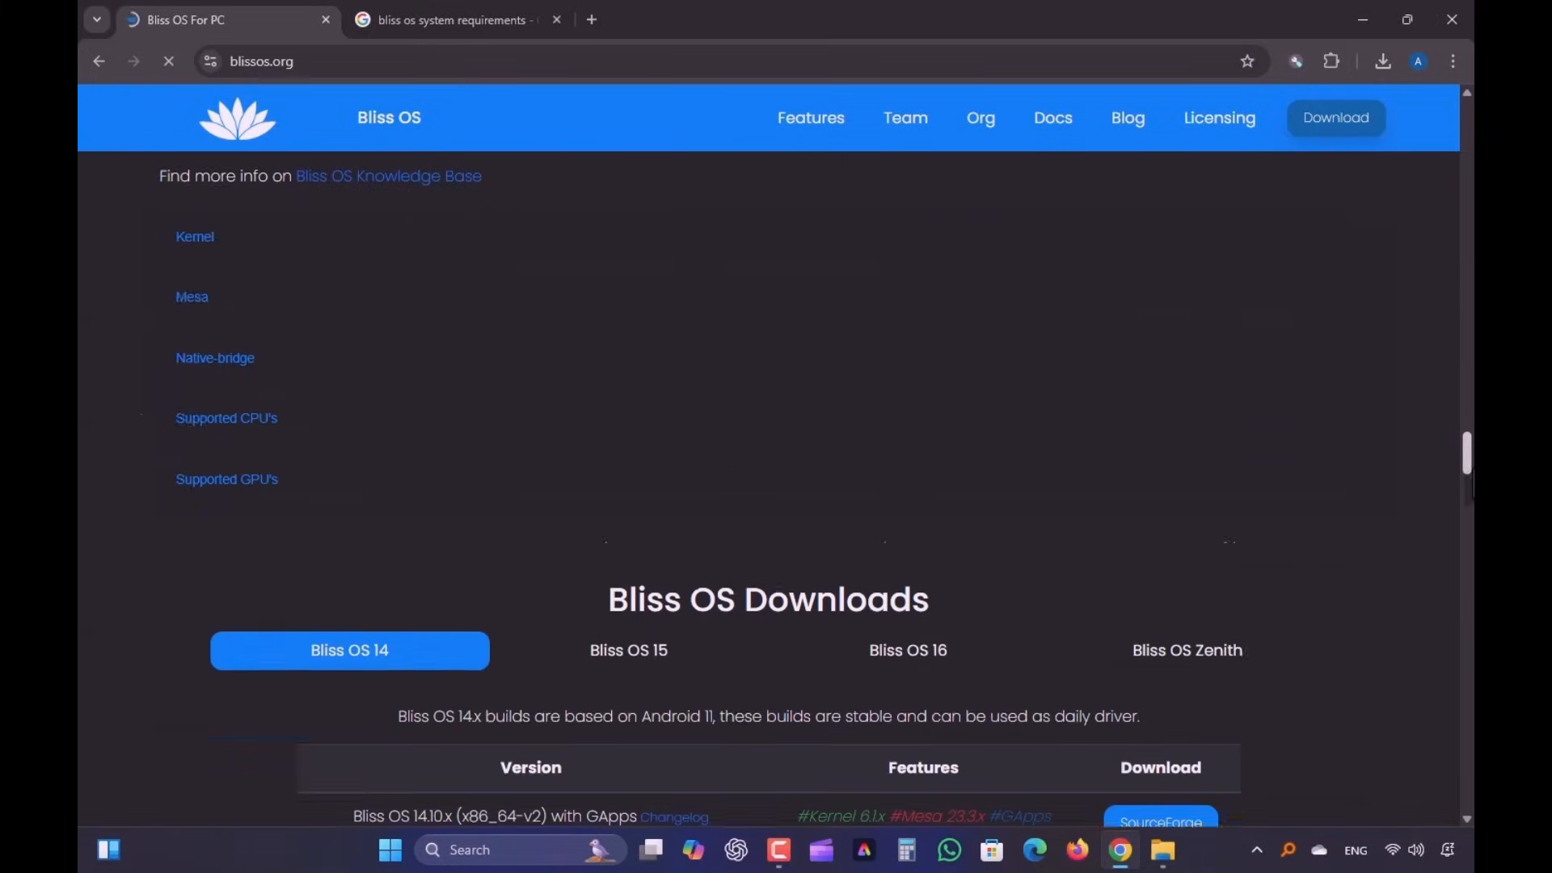
pyautogui.scroll(-3)
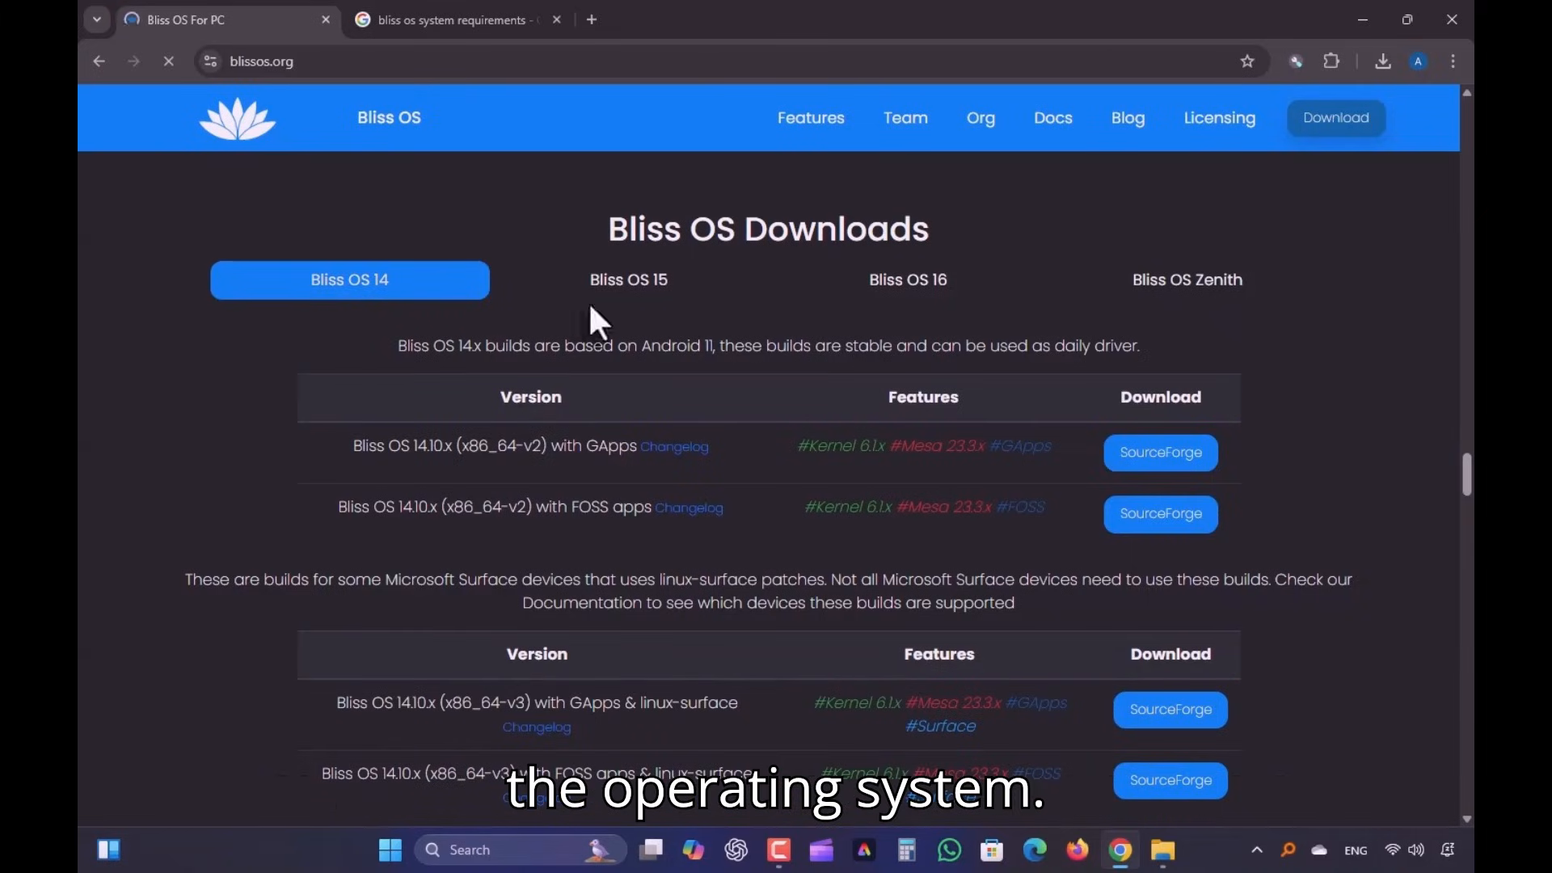
# On the Bliss OS 16 tab, pick the 16.9.x (x86_64-v2) GApps SourceForge download.
pyautogui.click(627, 278)
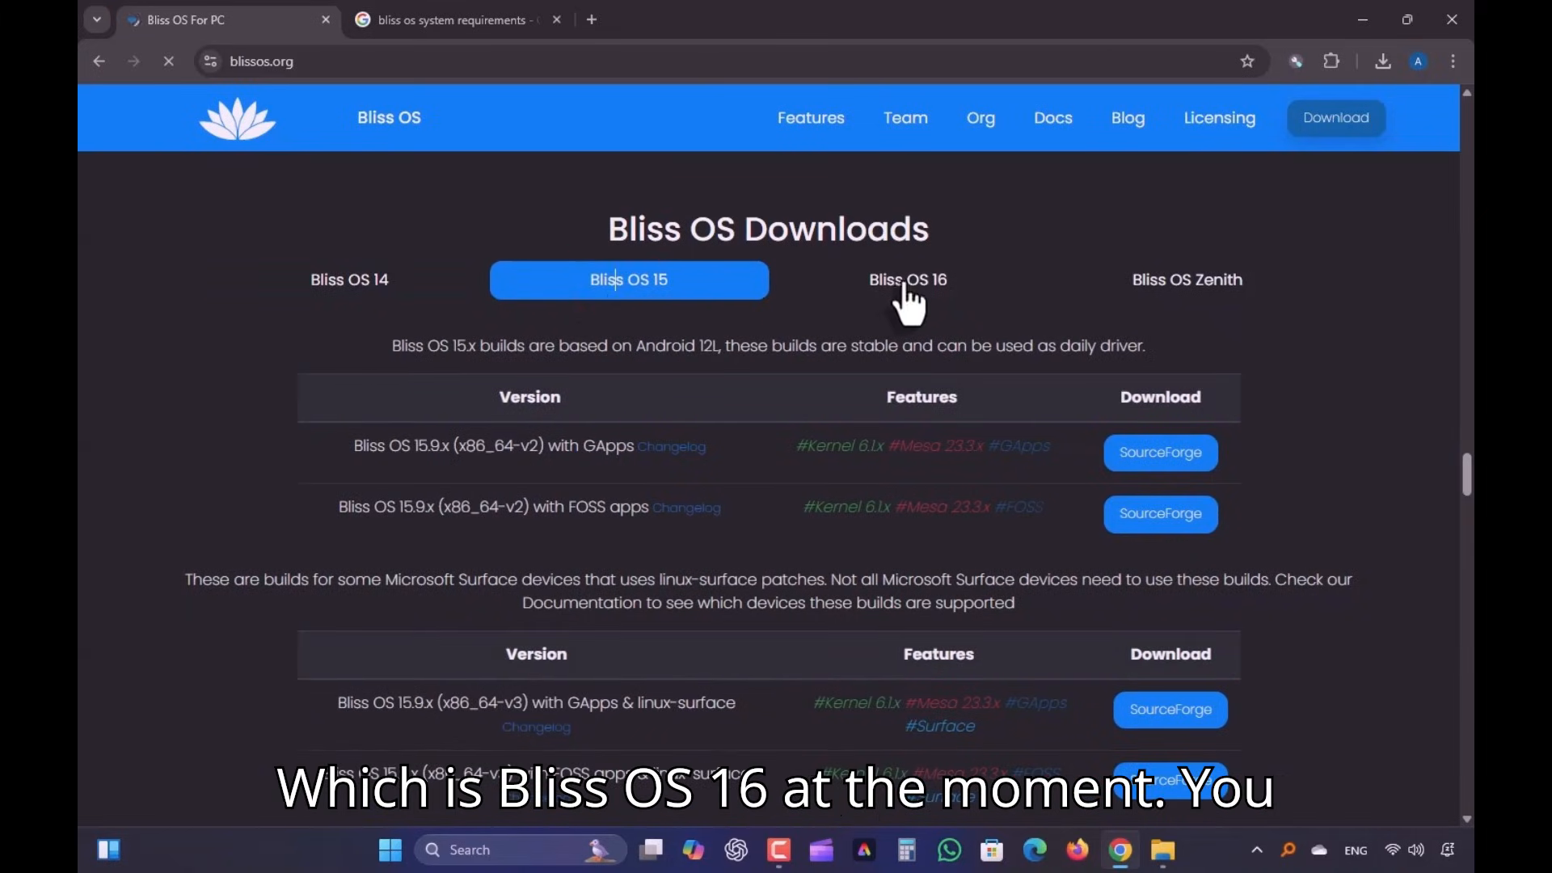
pyautogui.click(907, 279)
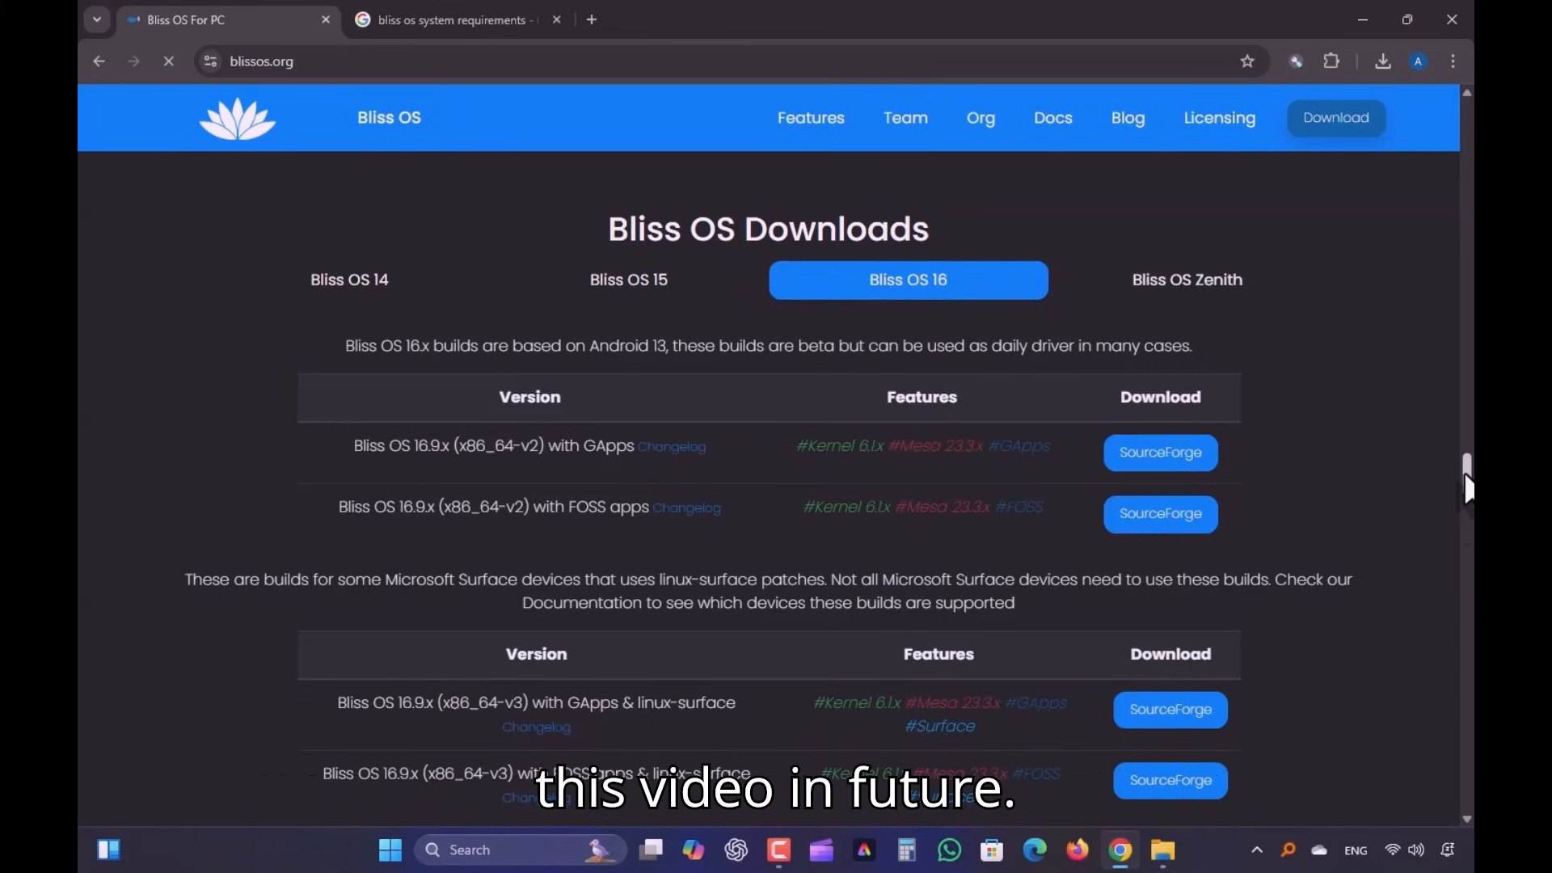
pyautogui.scroll(3)
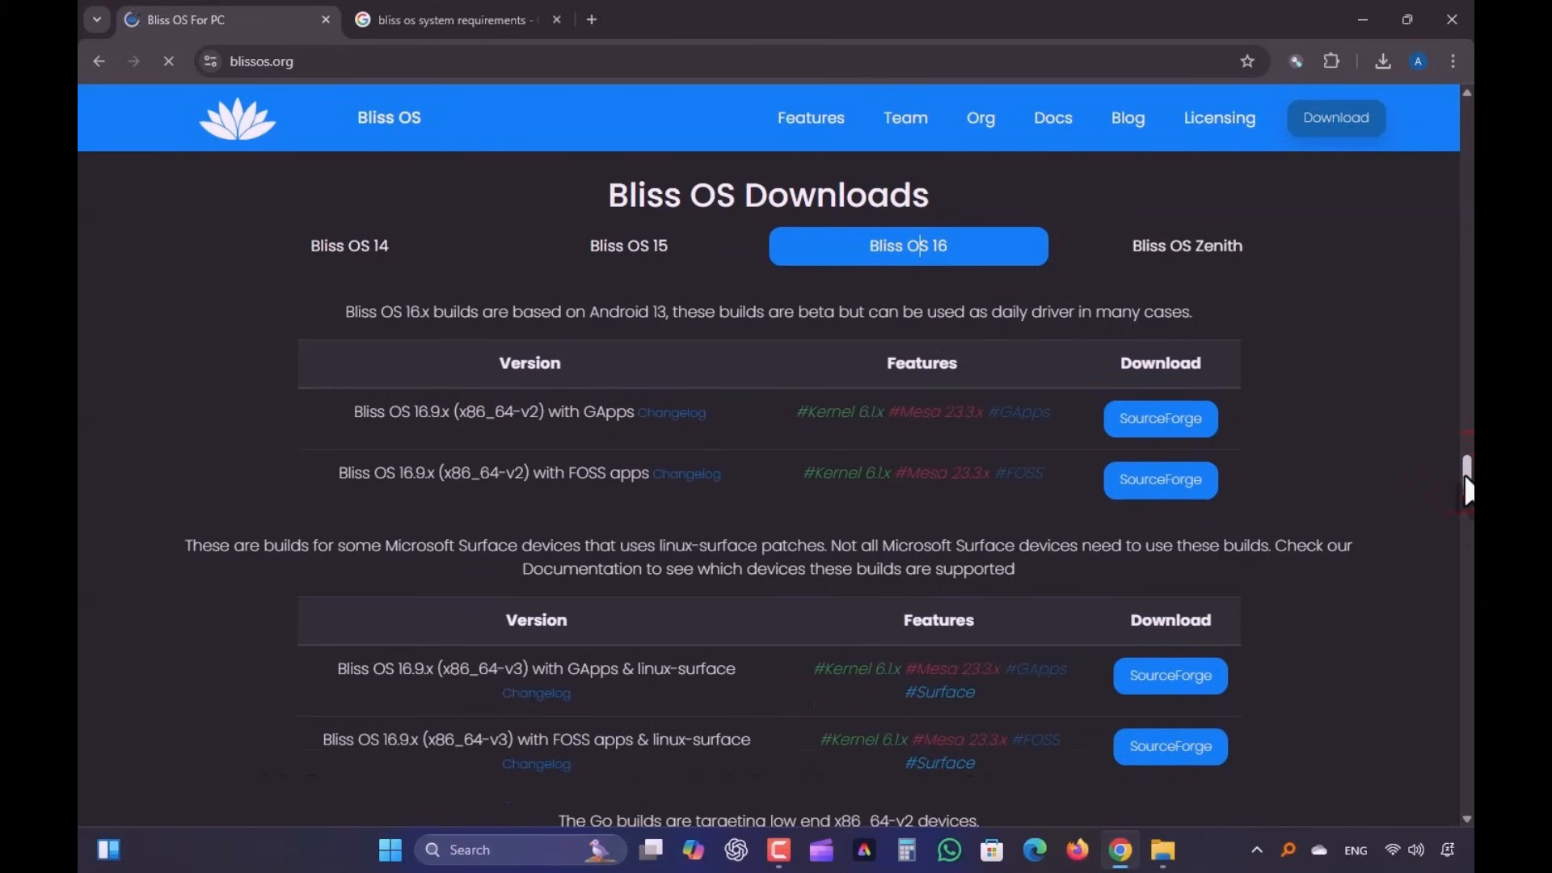
pyautogui.scroll(-3)
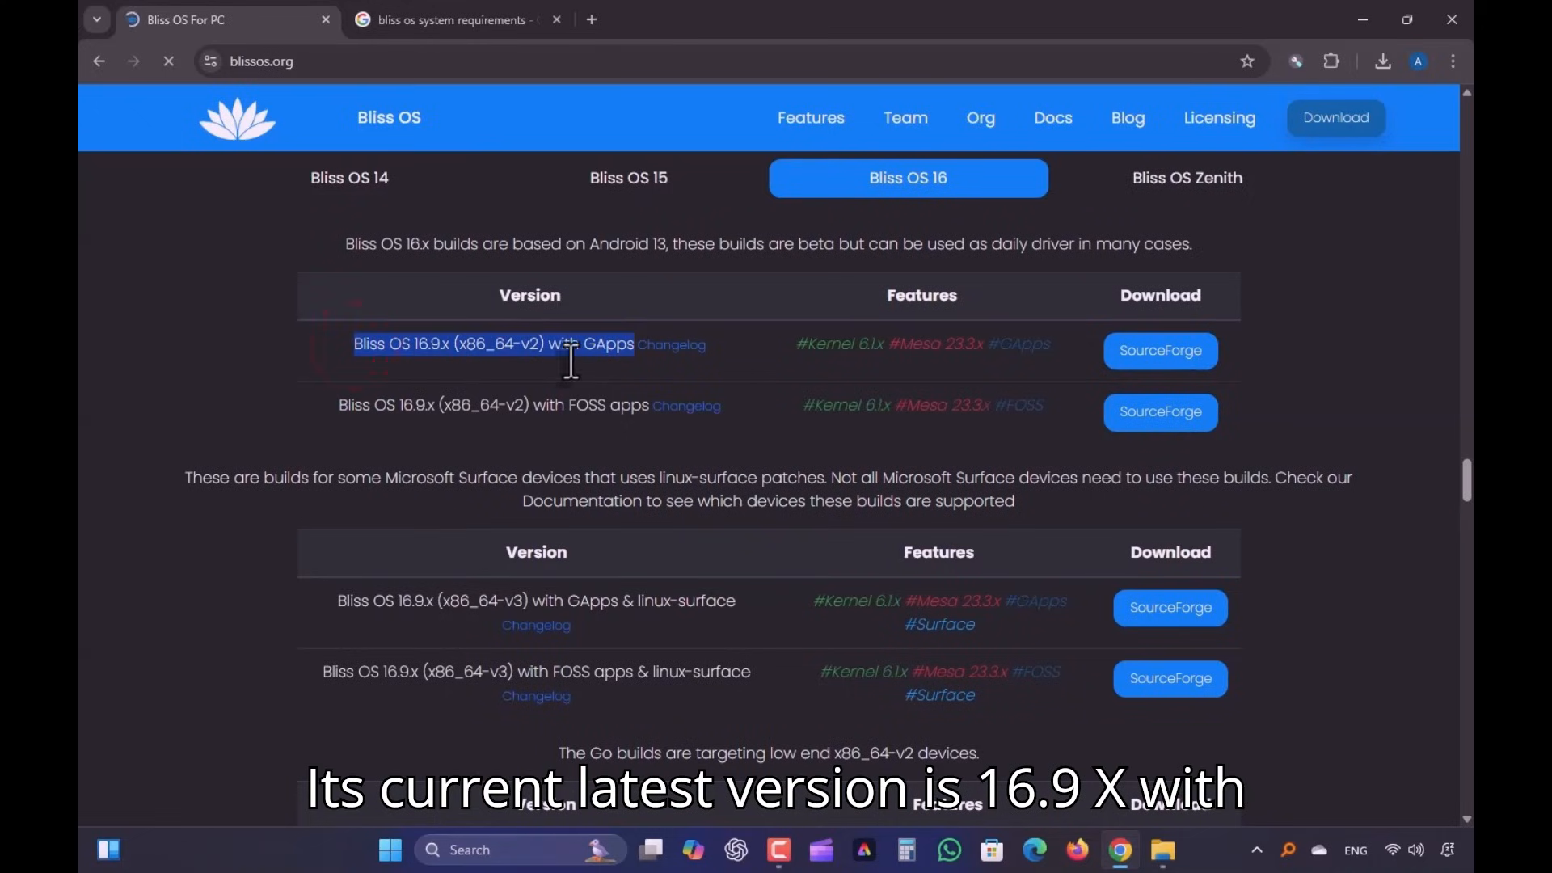
pyautogui.moveTo(353, 344); pyautogui.dragTo(641, 405)
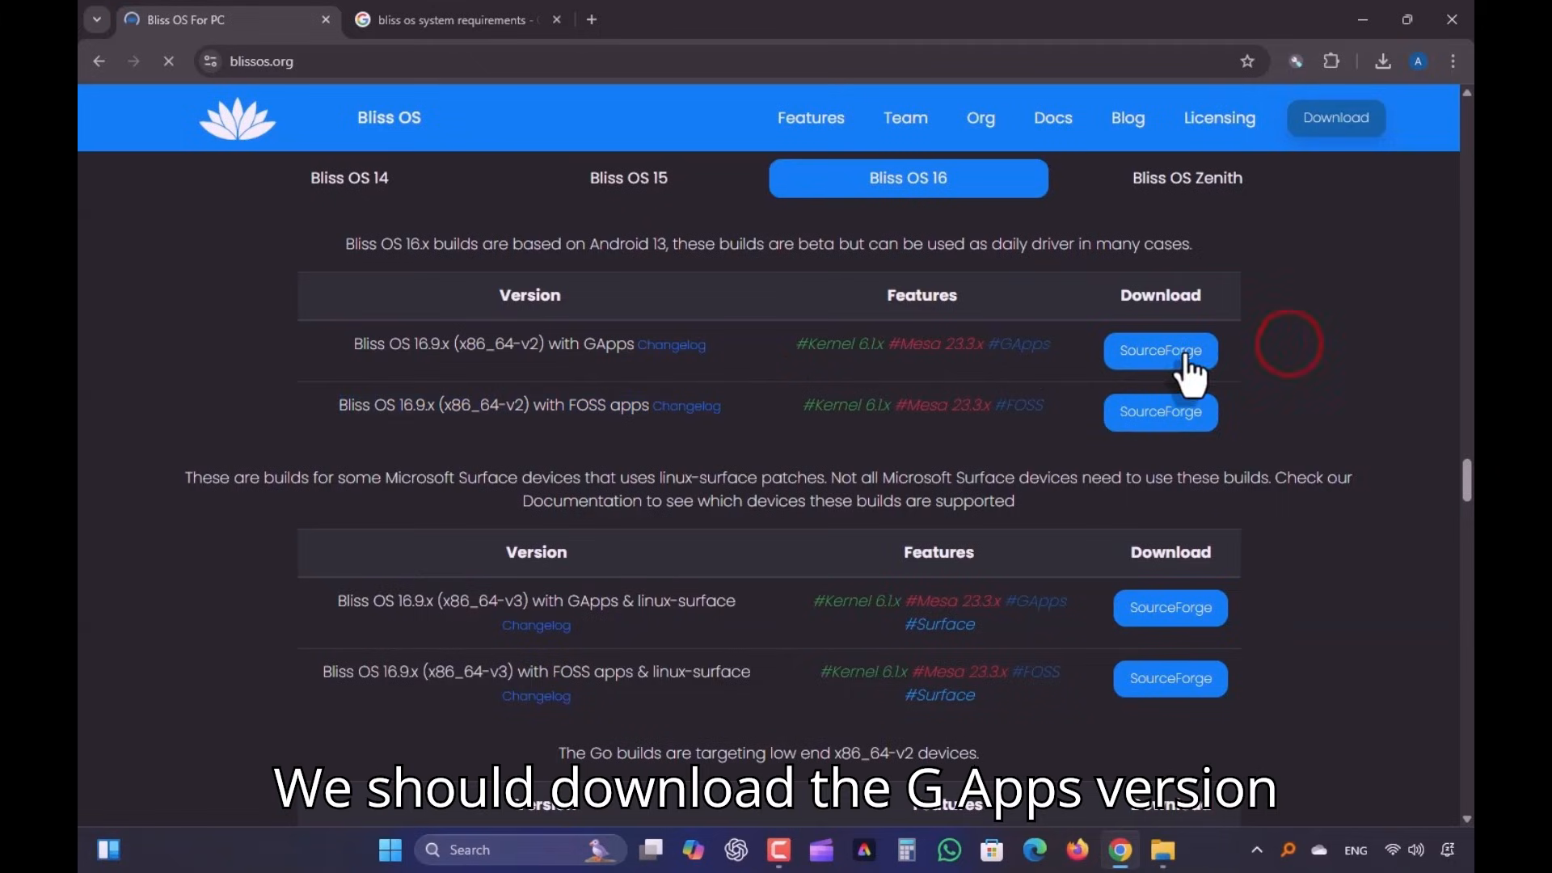
pyautogui.click(1160, 350)
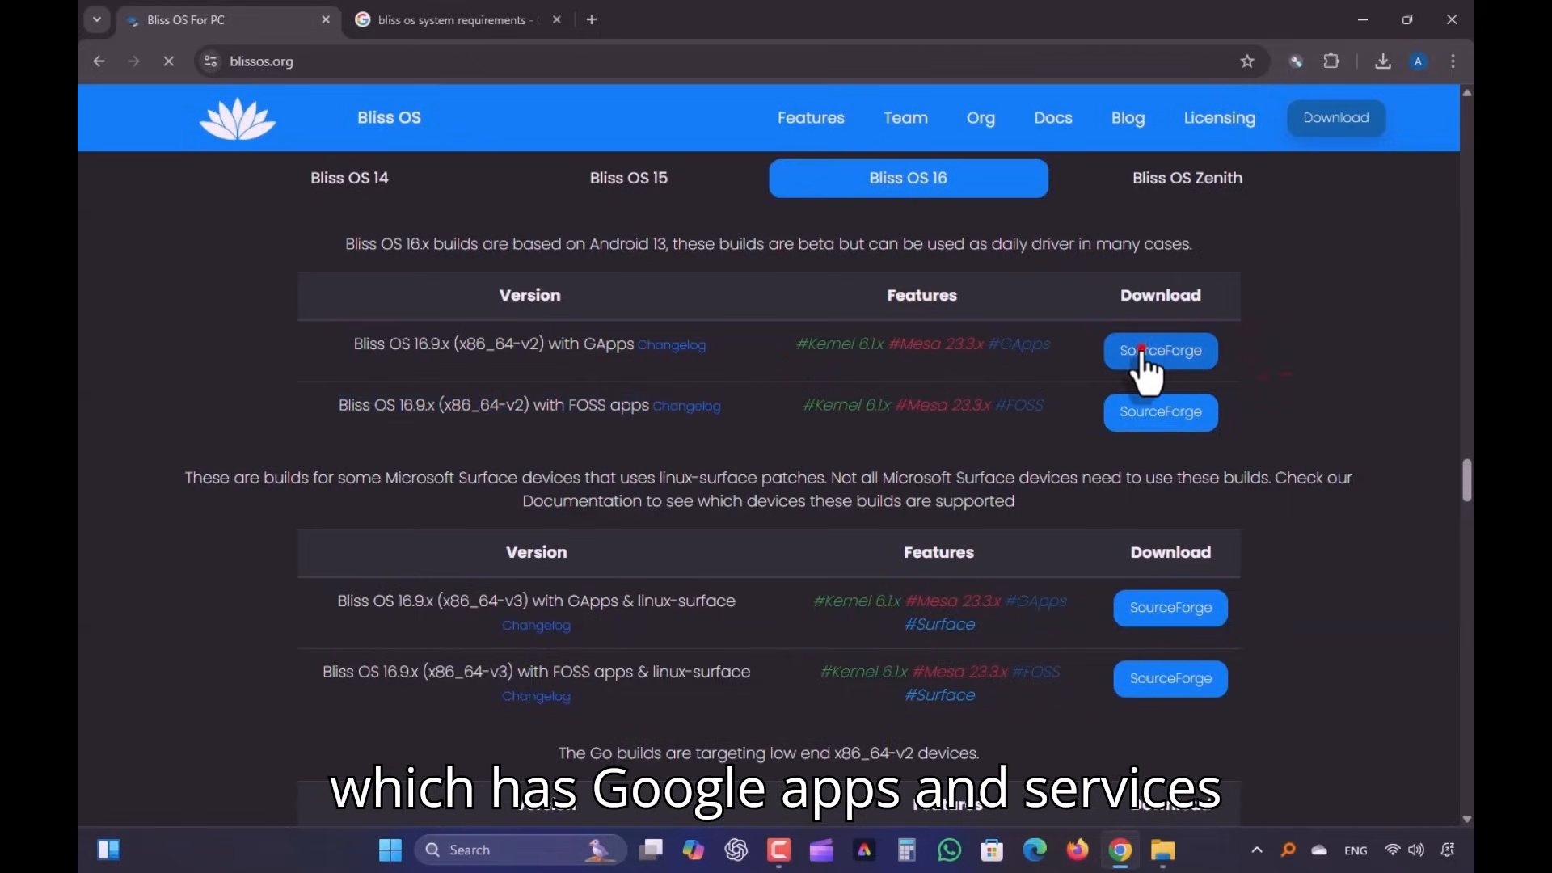
pyautogui.click(1159, 350)
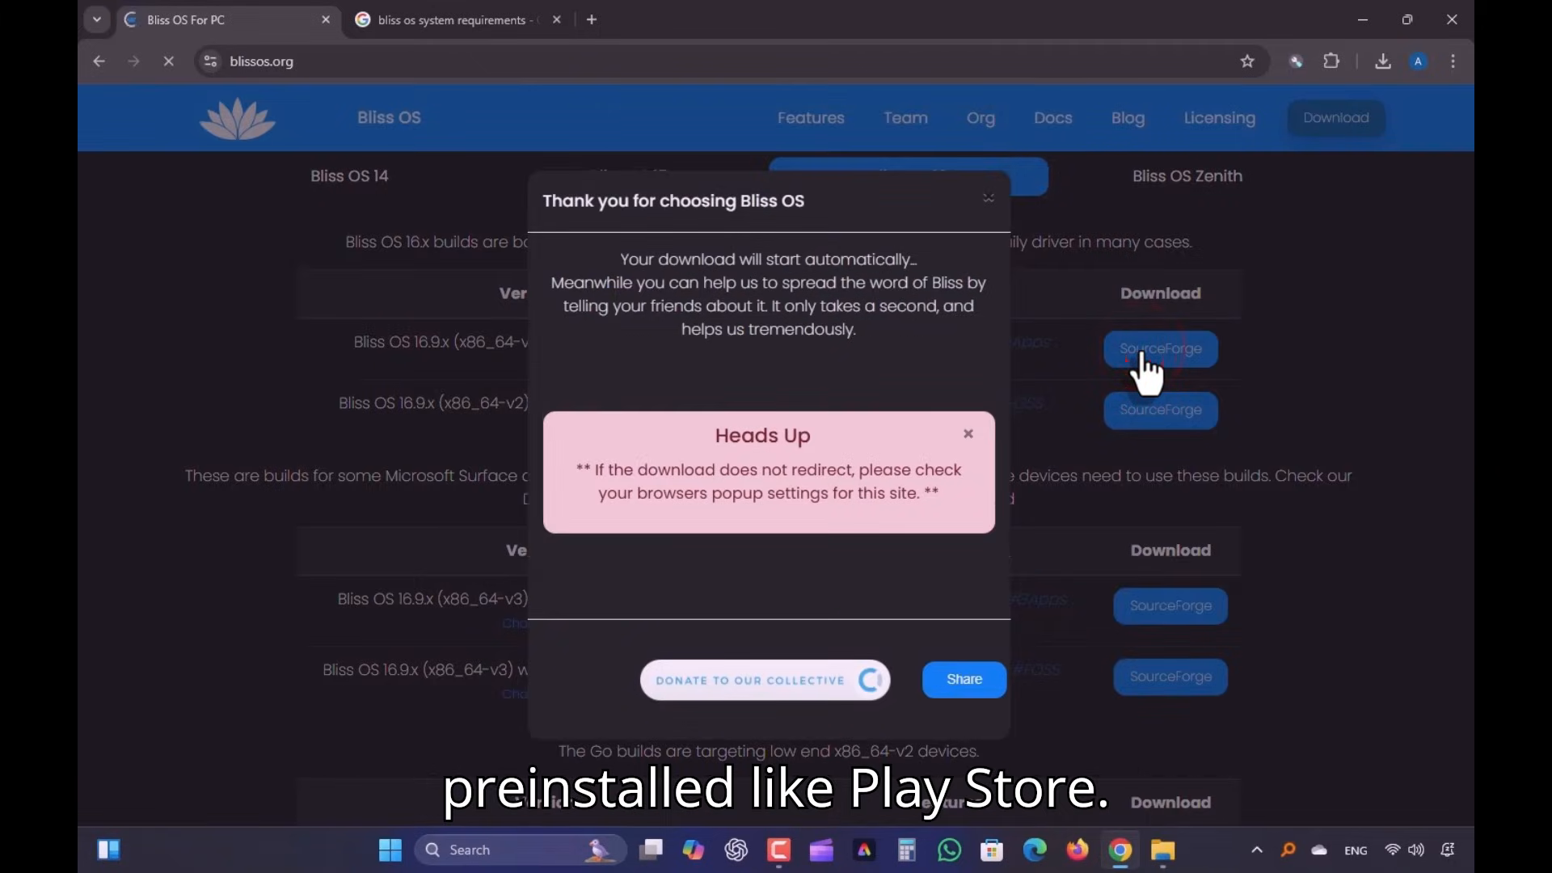
pyautogui.click(1159, 348)
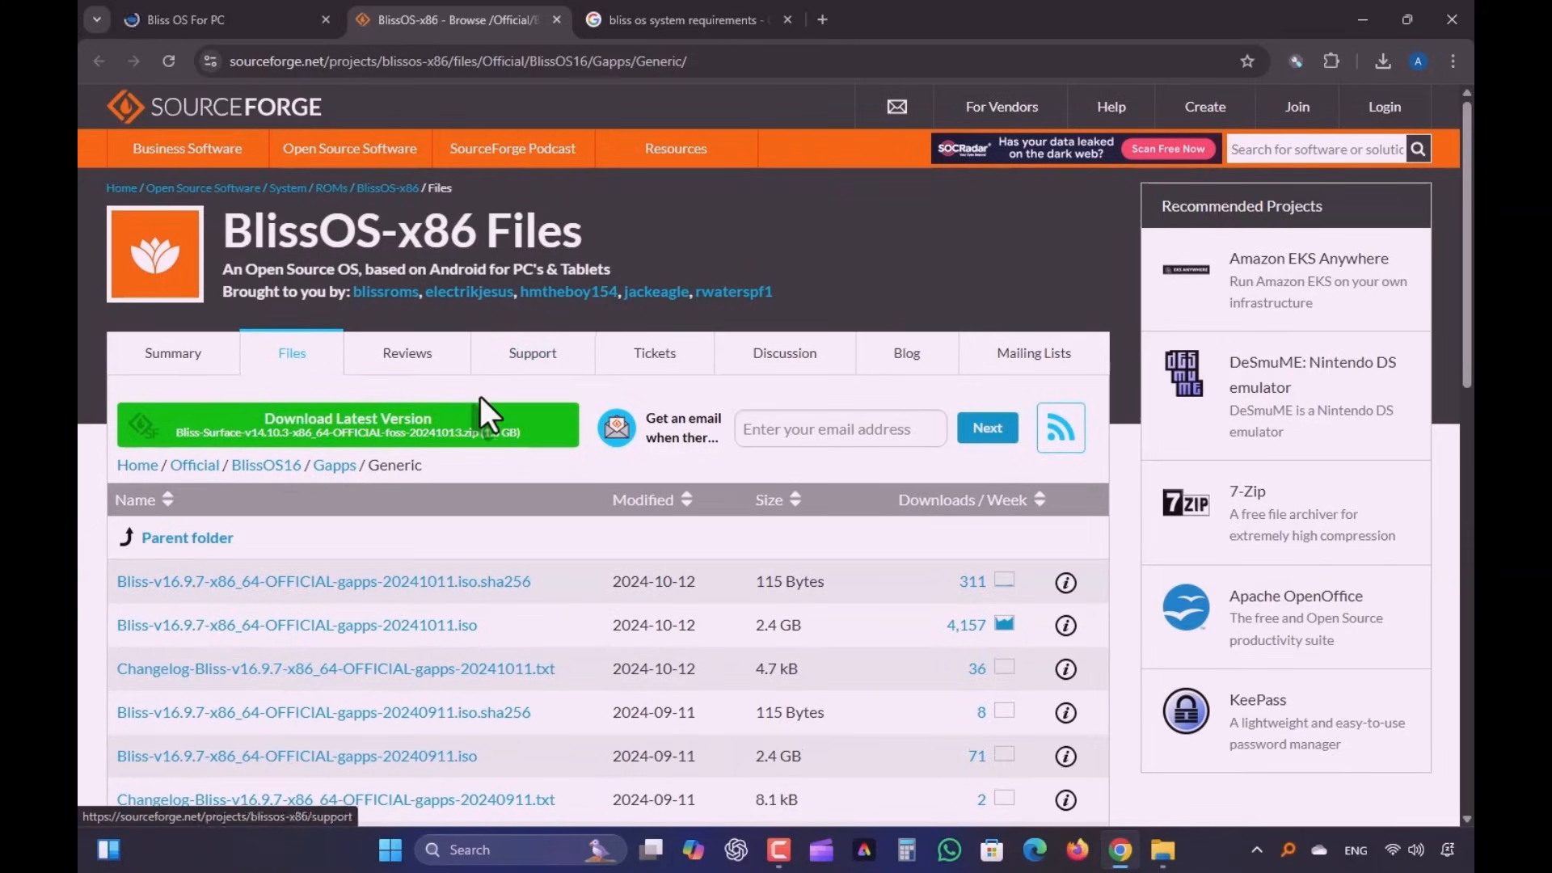
# Download Bliss-v16.9.7-x86_64-OFFICIAL-gapps-20241011.iso from SourceForge to the Downloads folder.
pyautogui.scroll(-3)
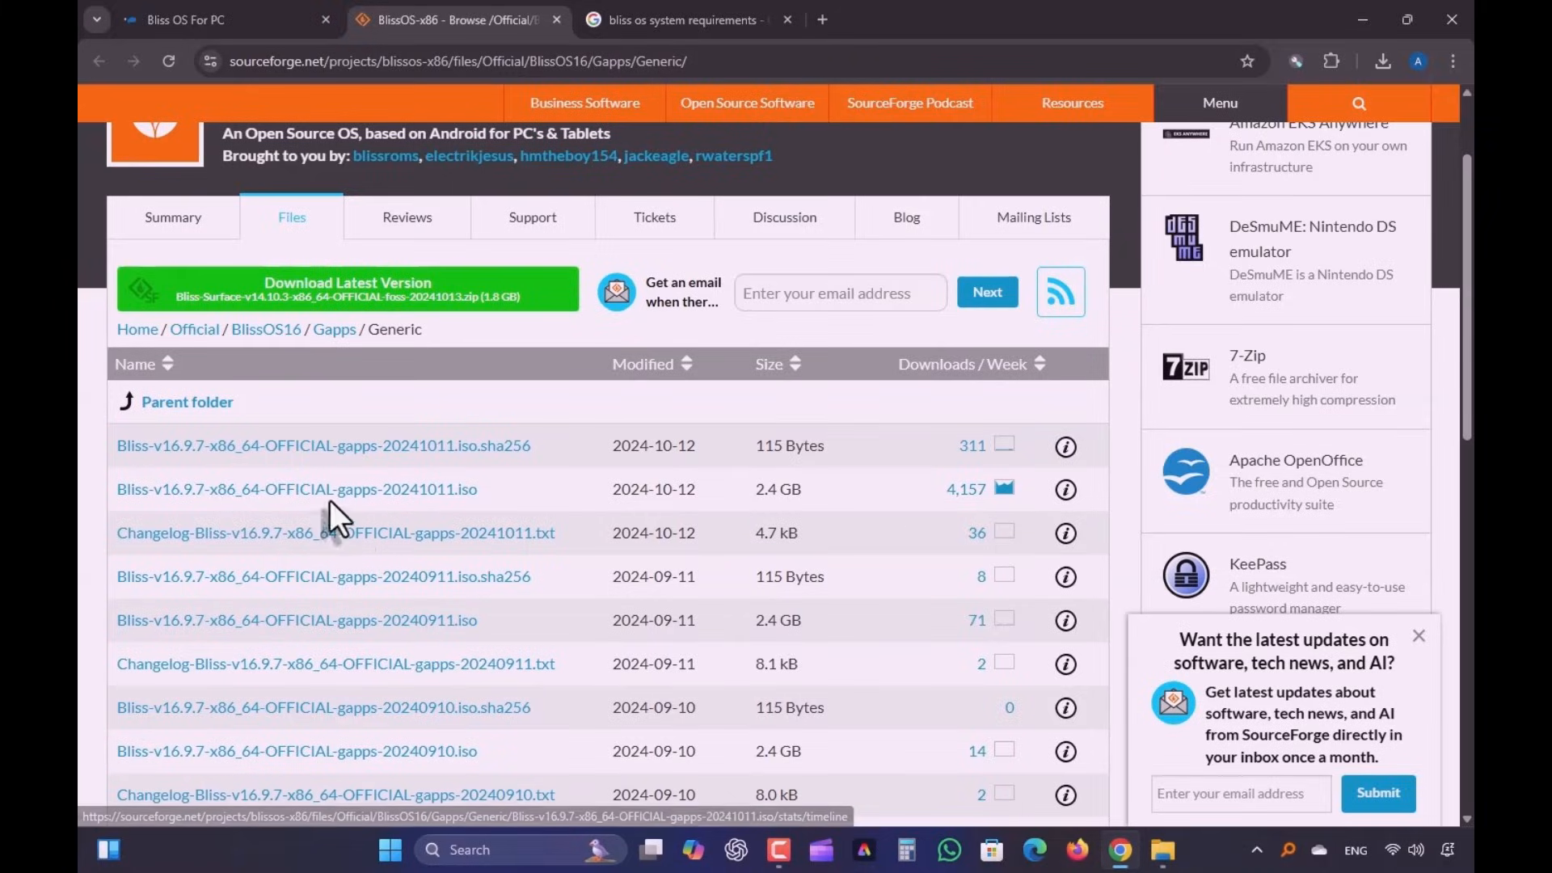
pyautogui.click(296, 489)
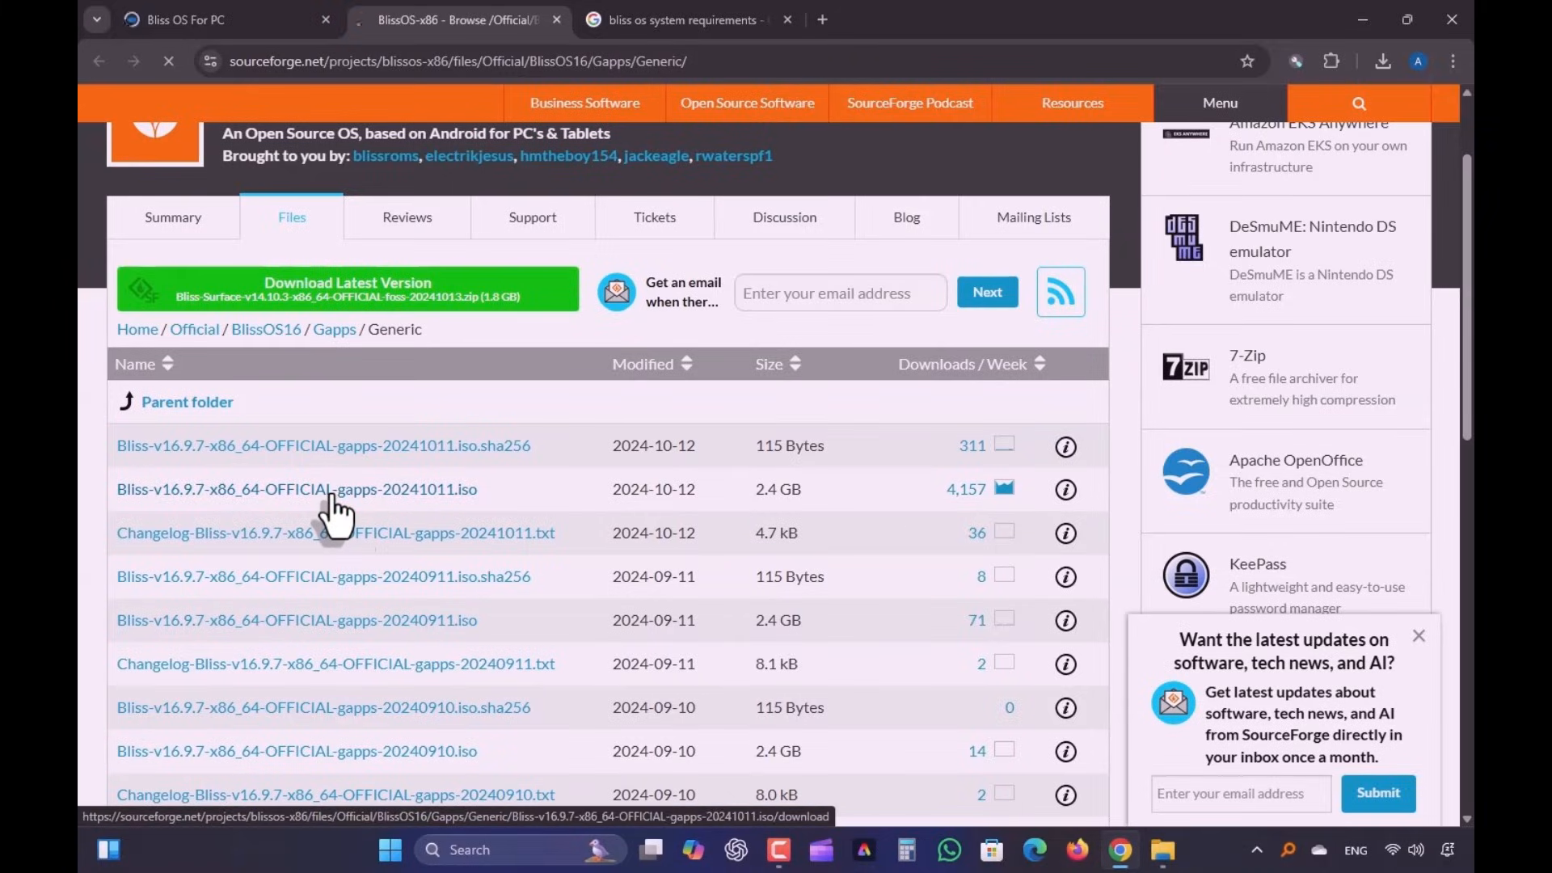
pyautogui.click(295, 489)
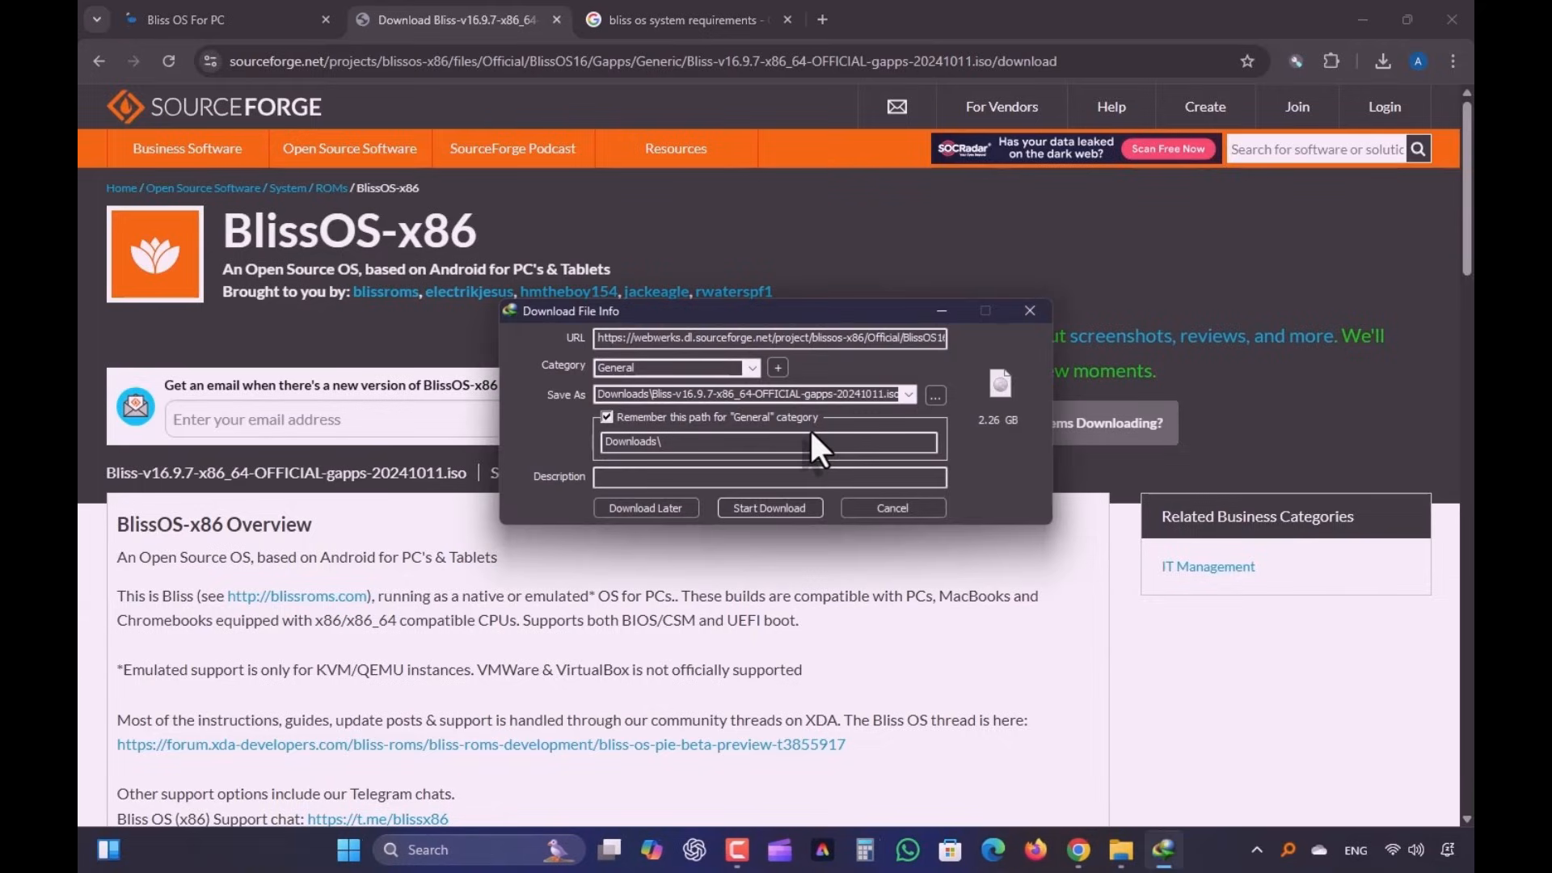
pyautogui.click(768, 508)
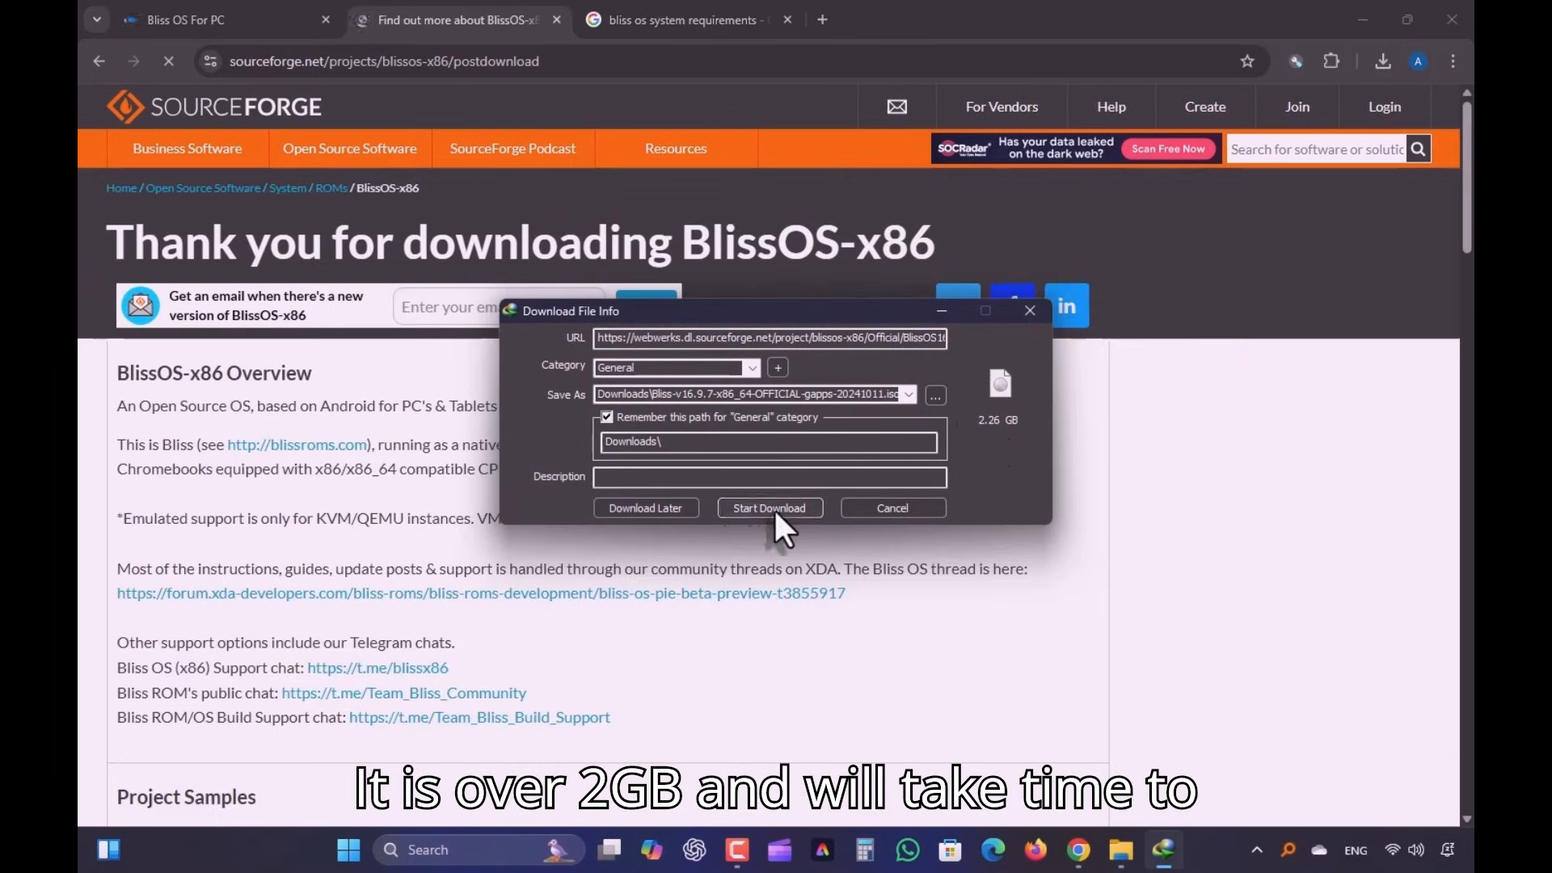
pyautogui.click(768, 508)
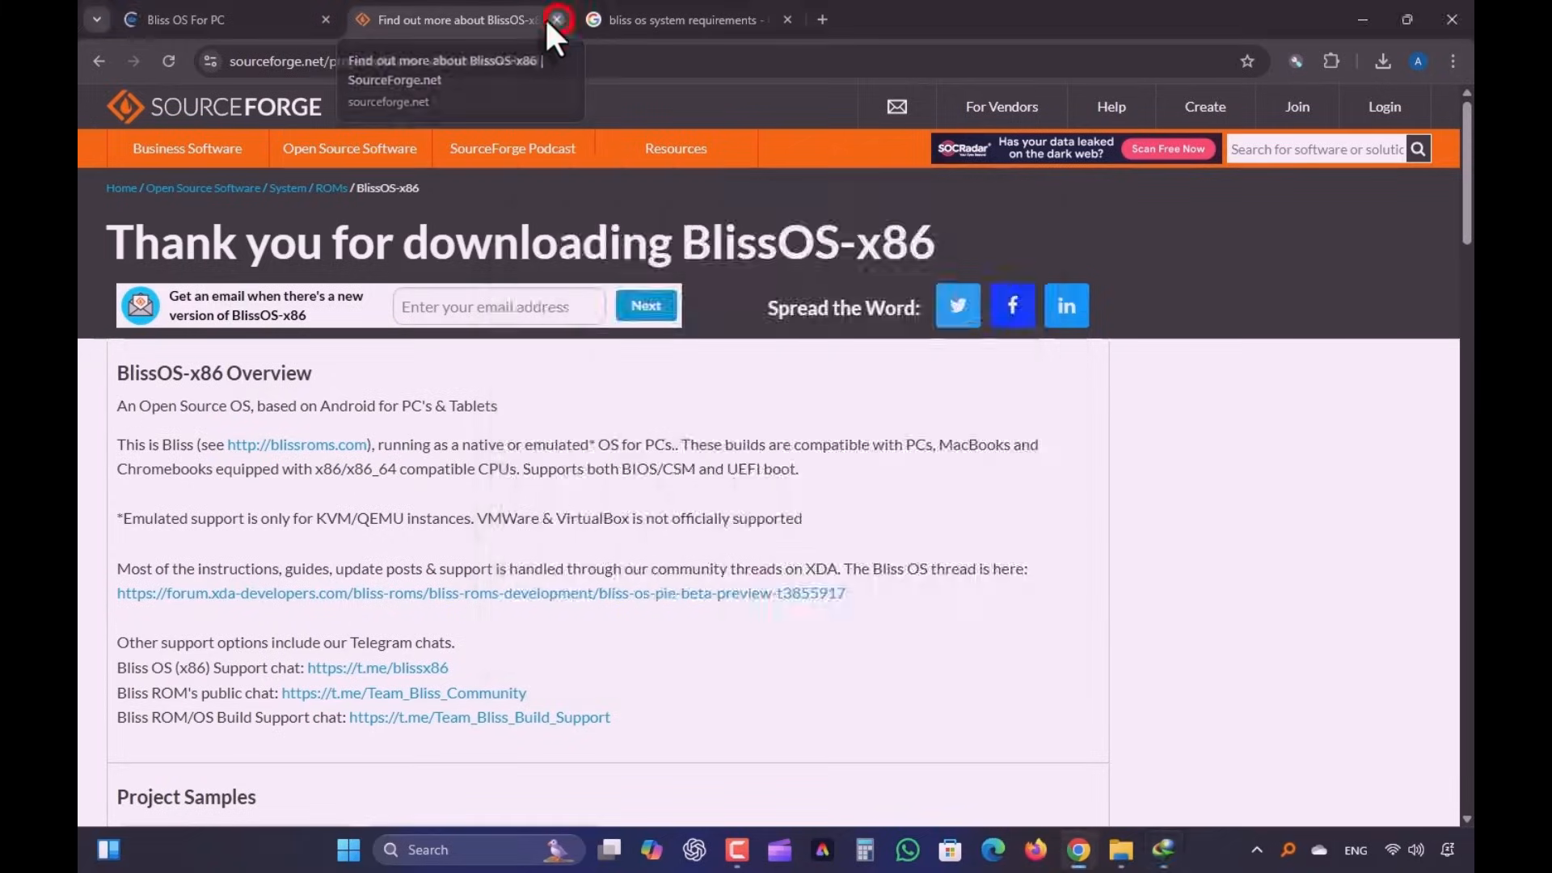
# Close the SourceForge tab and thank-you popup, then scroll through Bliss OS requirements results.
pyautogui.click(556, 20)
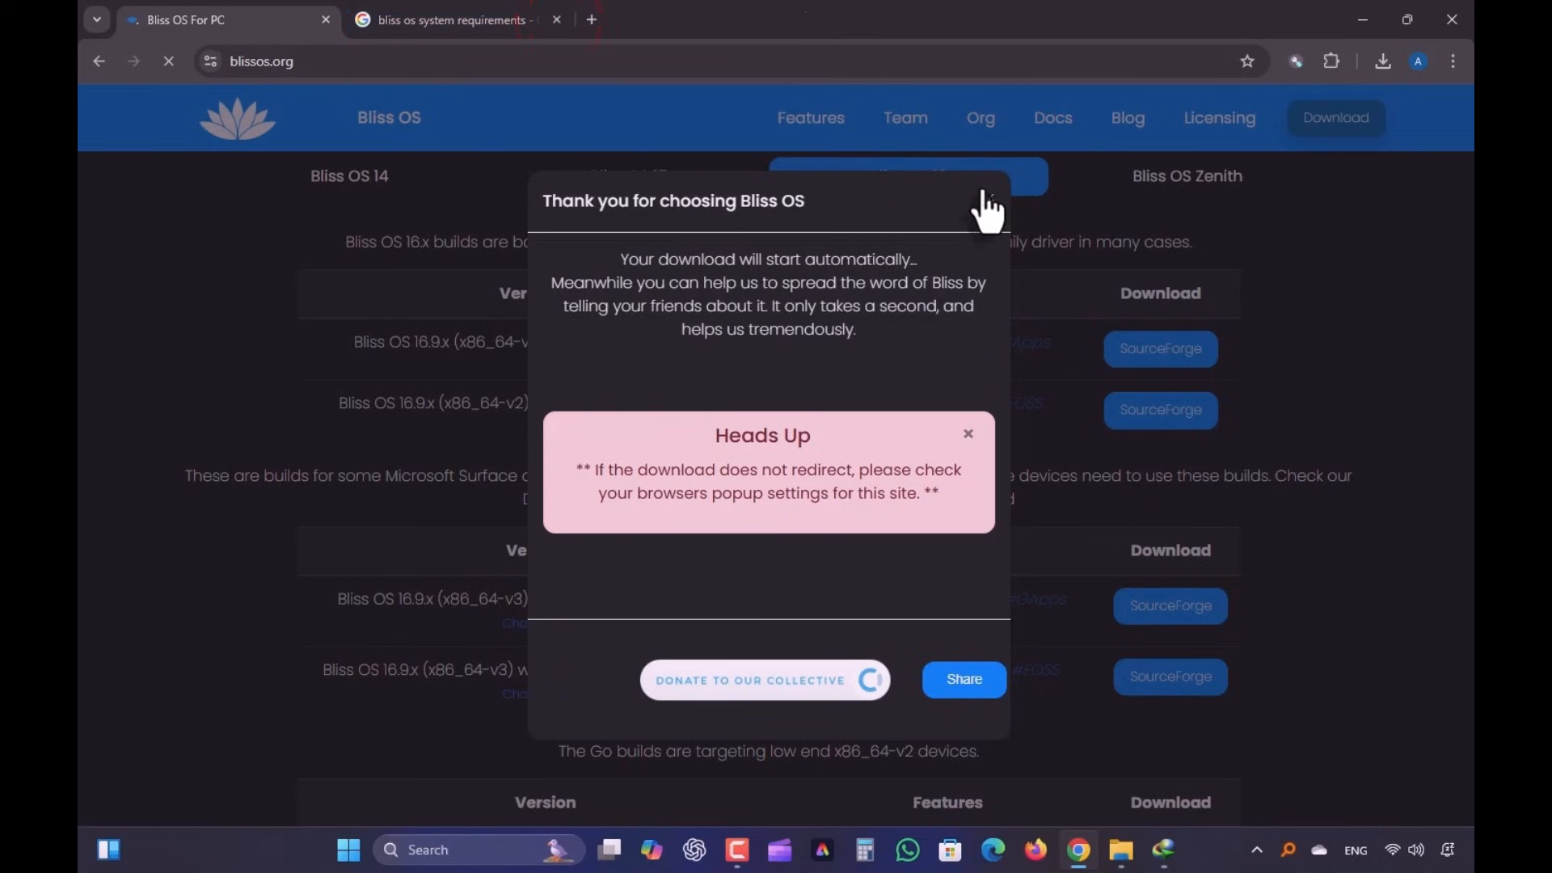
pyautogui.click(450, 18)
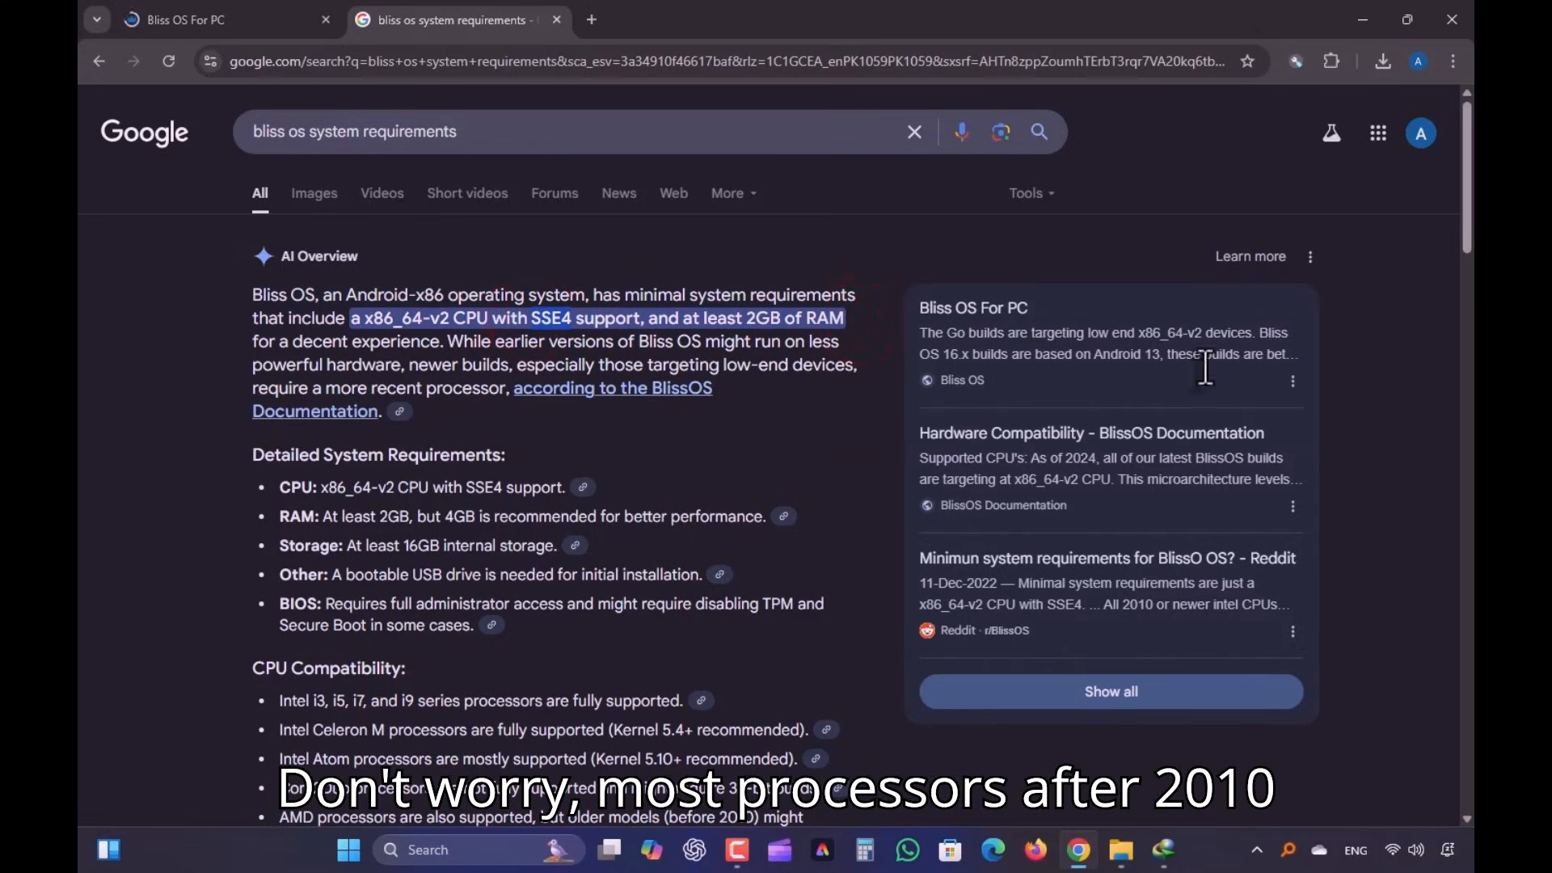
pyautogui.scroll(-3)
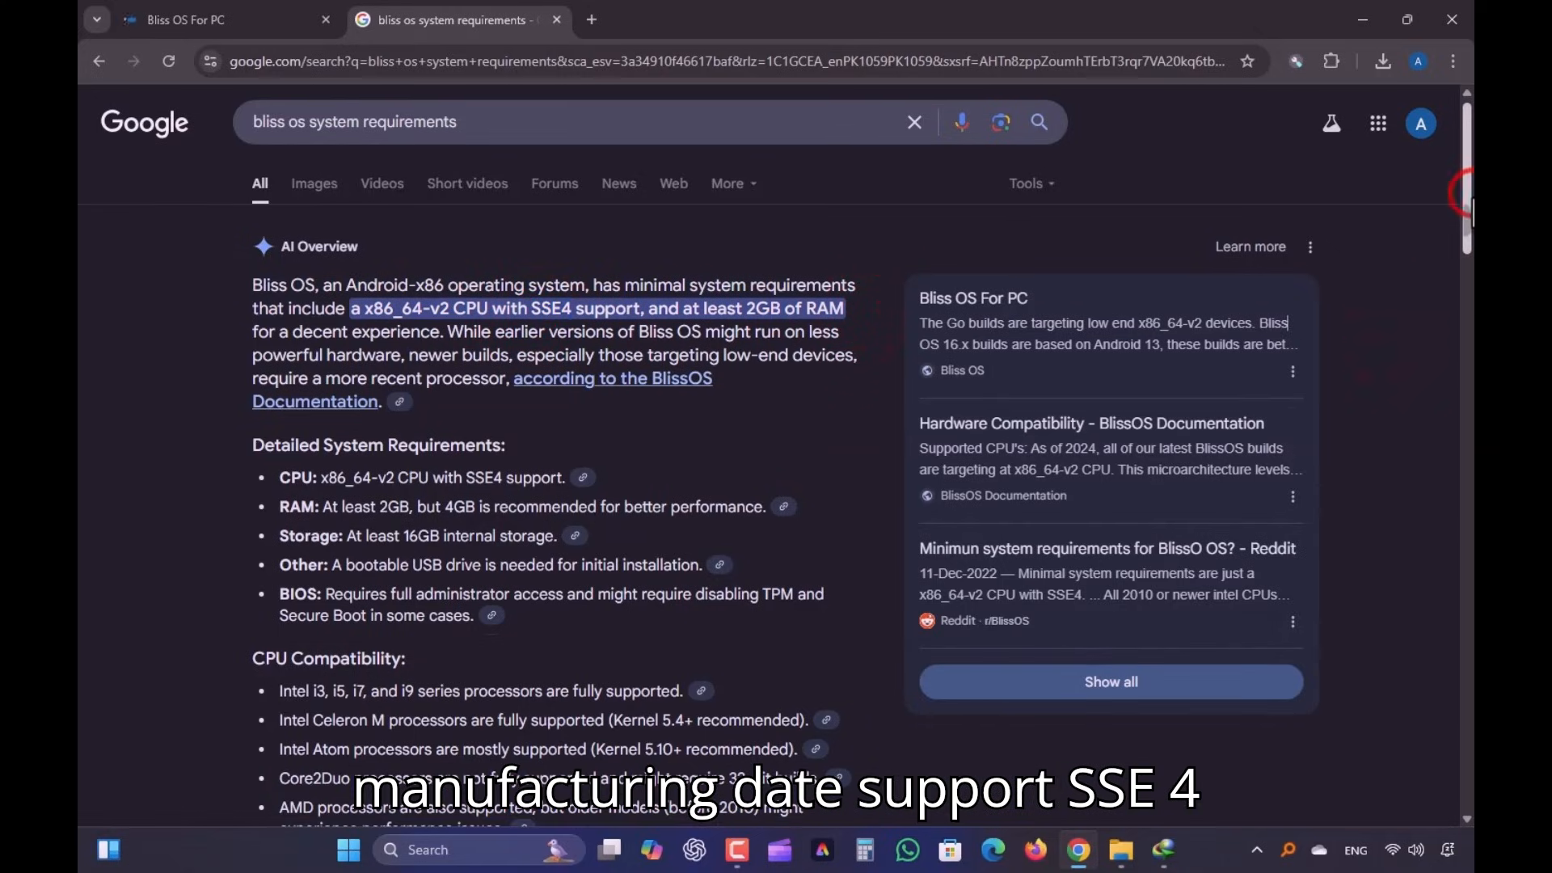
pyautogui.scroll(-3)
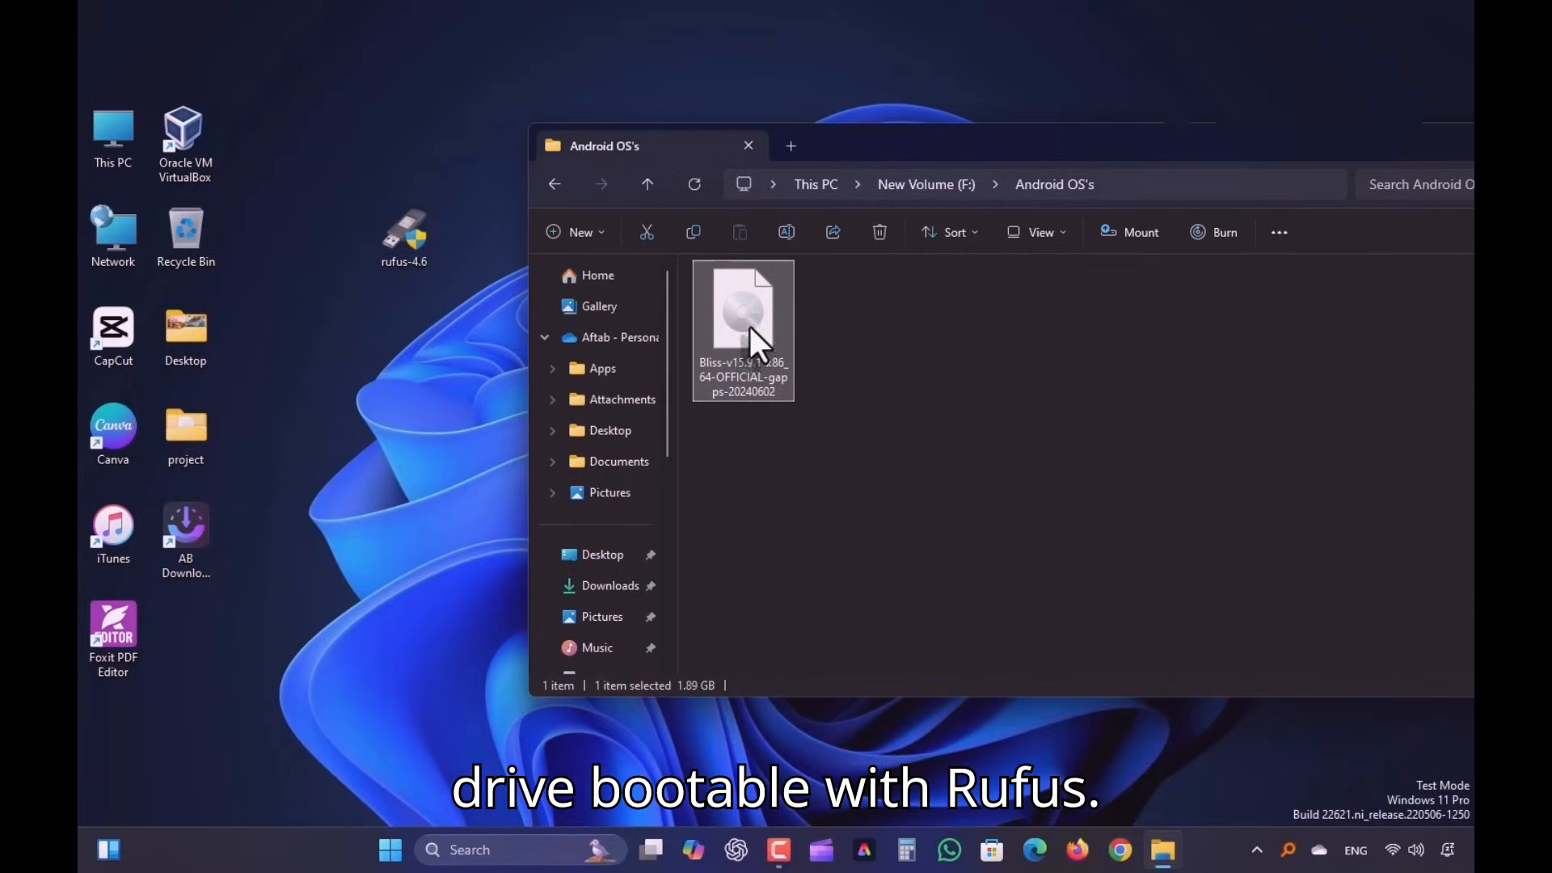
pyautogui.moveTo(413, 379)
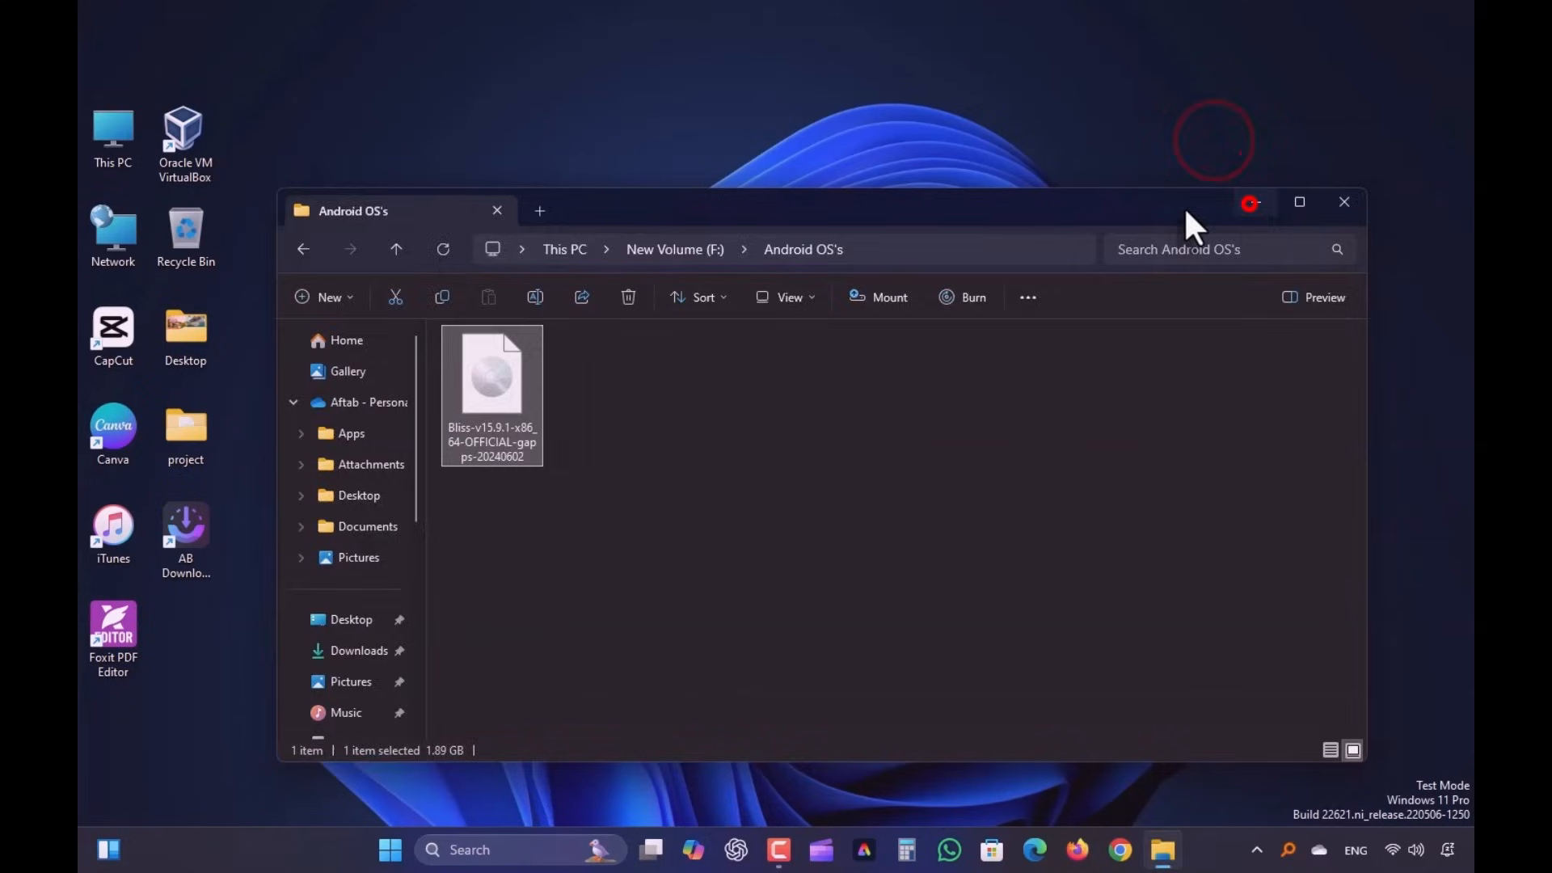
# Minimize the File Explorer window showing the Android OS's folder.
pyautogui.click(1344, 203)
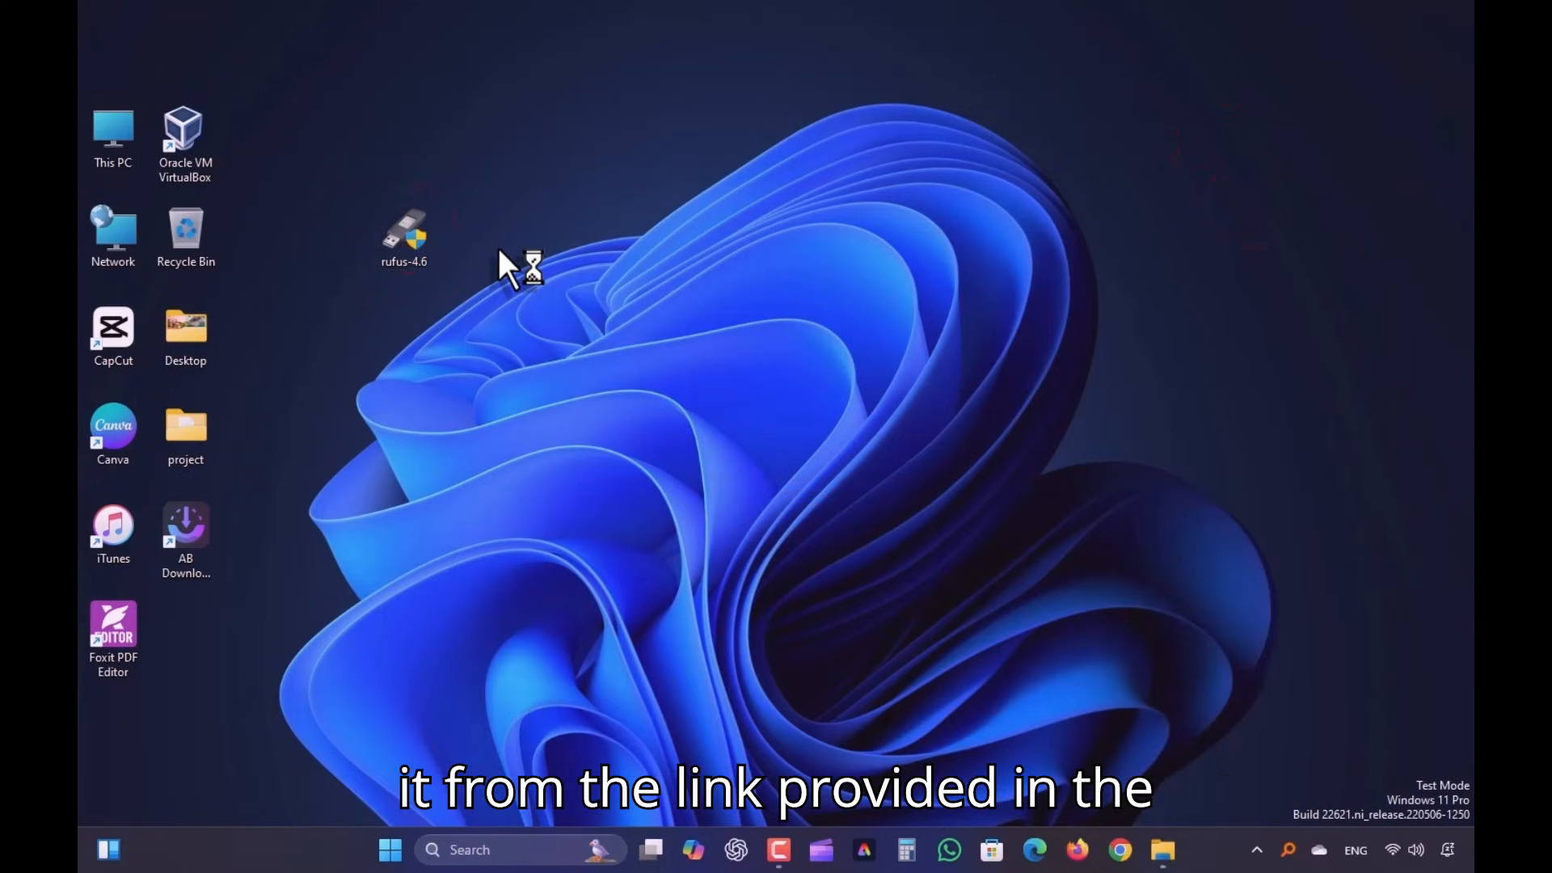
# Launch Rufus 4.6 and load the Bliss-v15.9.1 GApps ISO for the 32 GB drive.
pyautogui.doubleClick(404, 228)
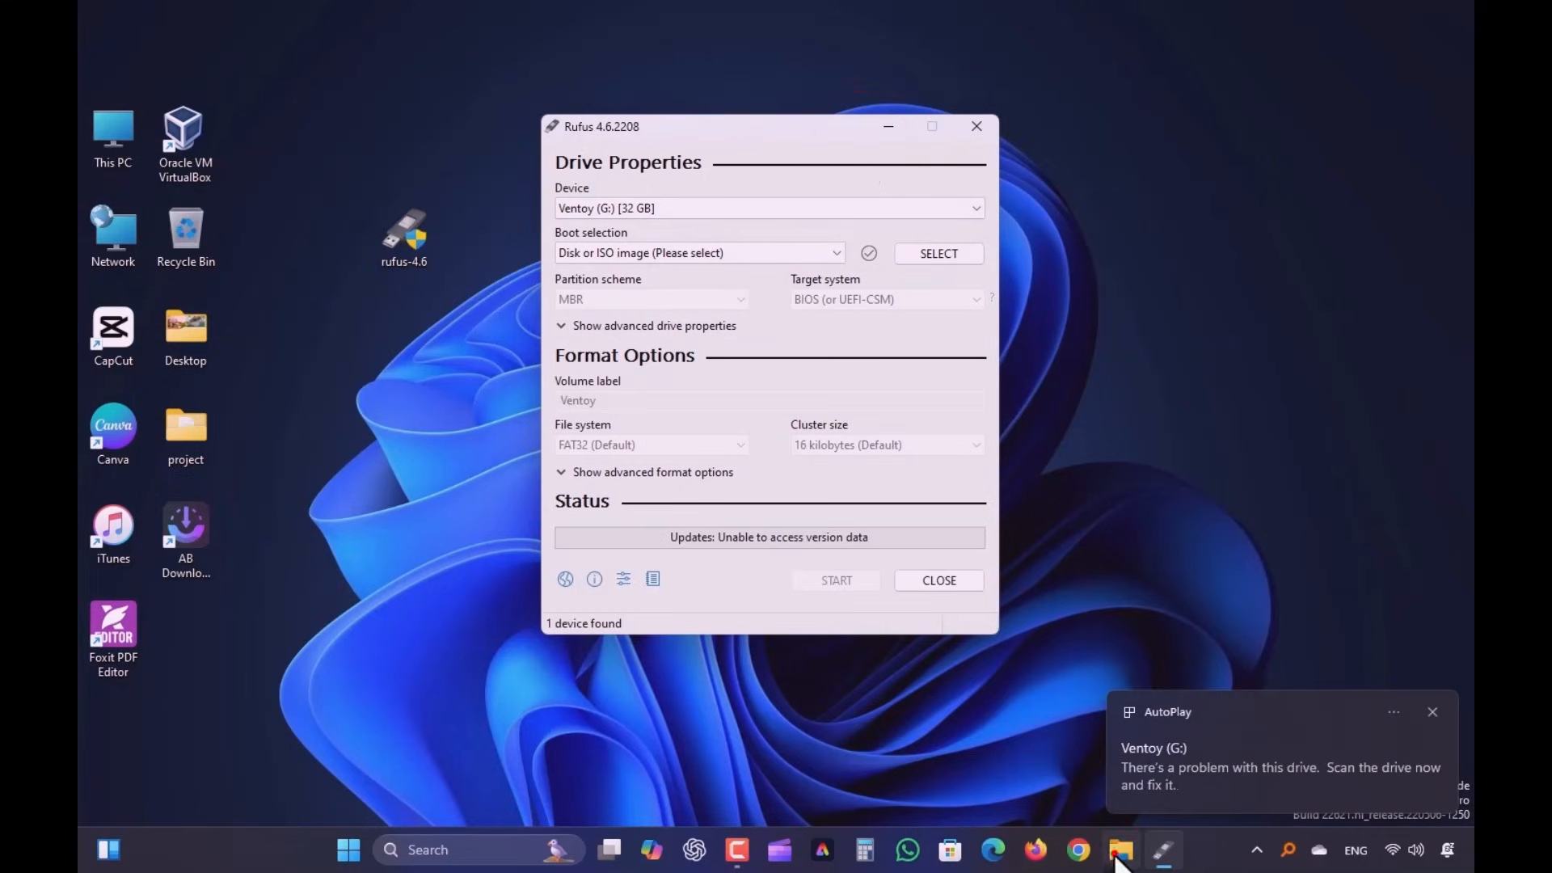
pyautogui.click(1120, 850)
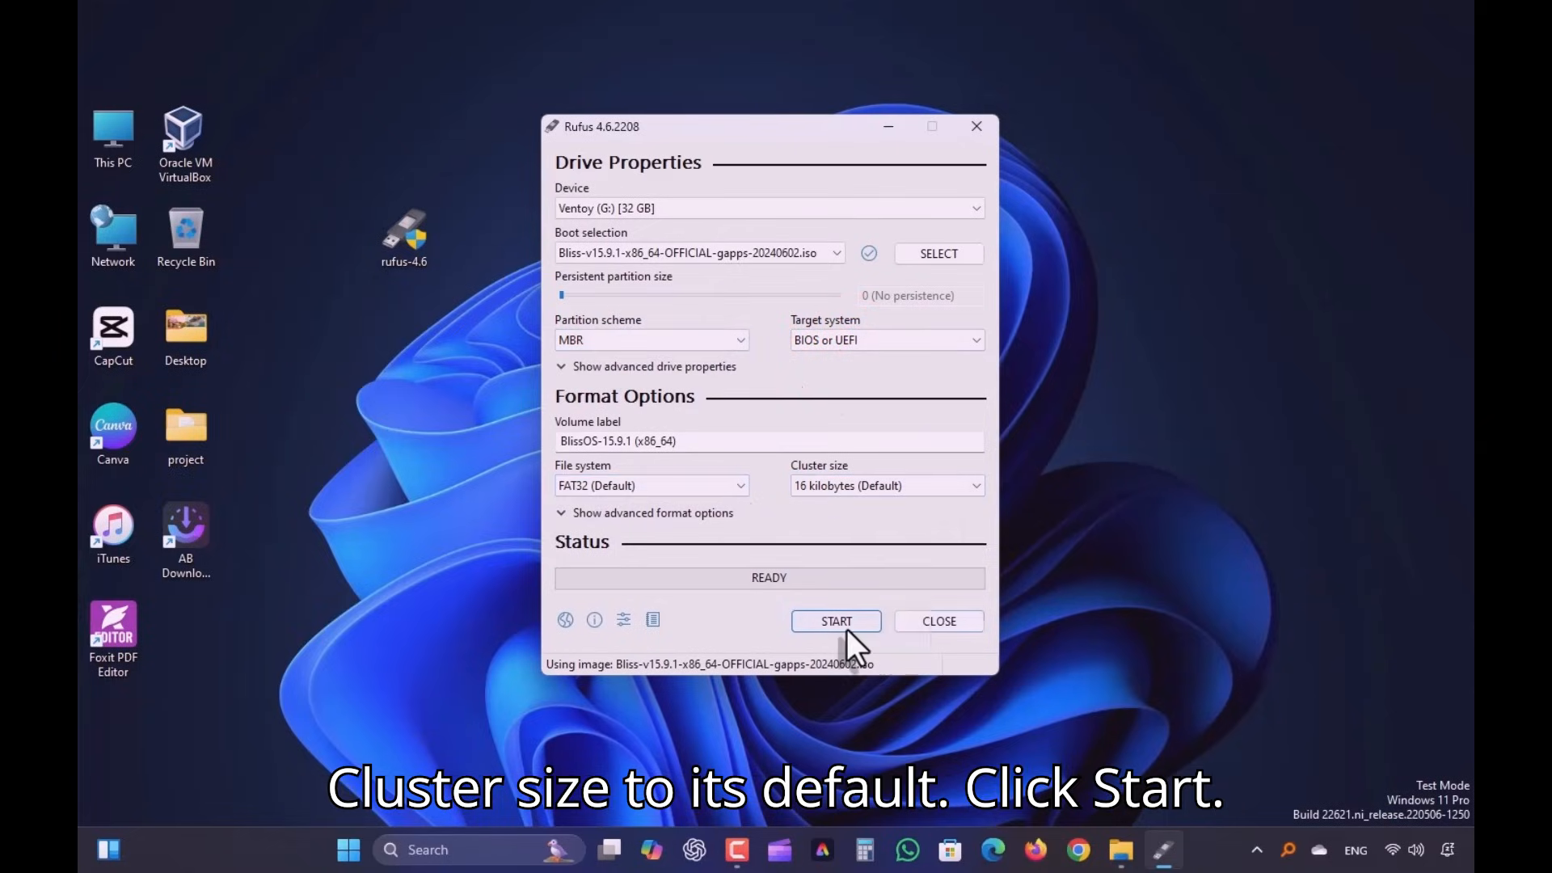
# Write the ISO in ISO Image mode, accepting the UEFI, Syslinux and data-loss prompts.
pyautogui.click(836, 621)
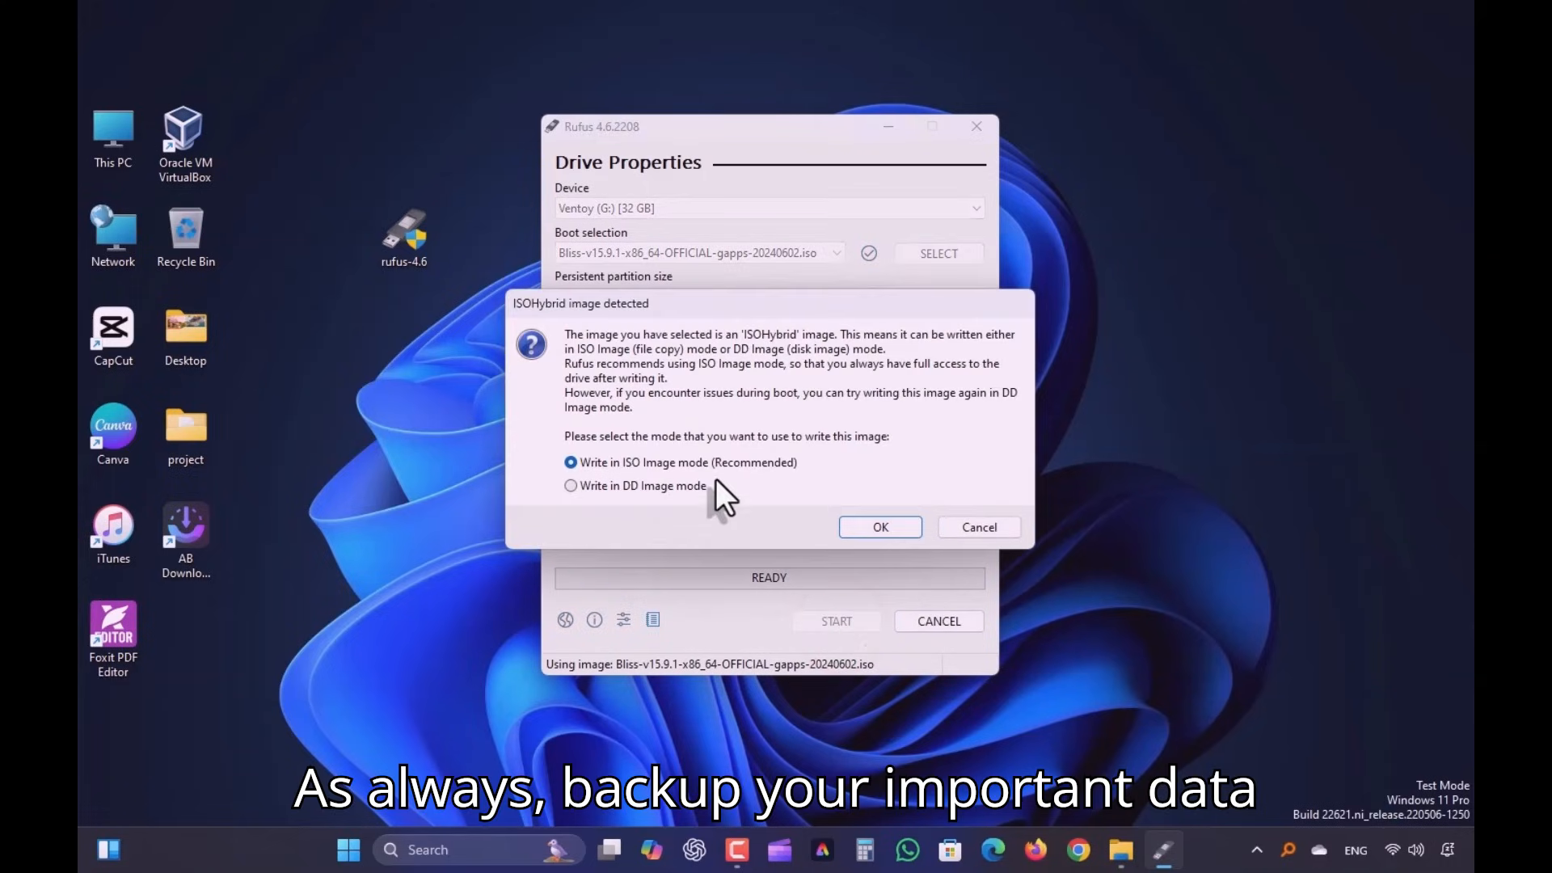
pyautogui.click(879, 527)
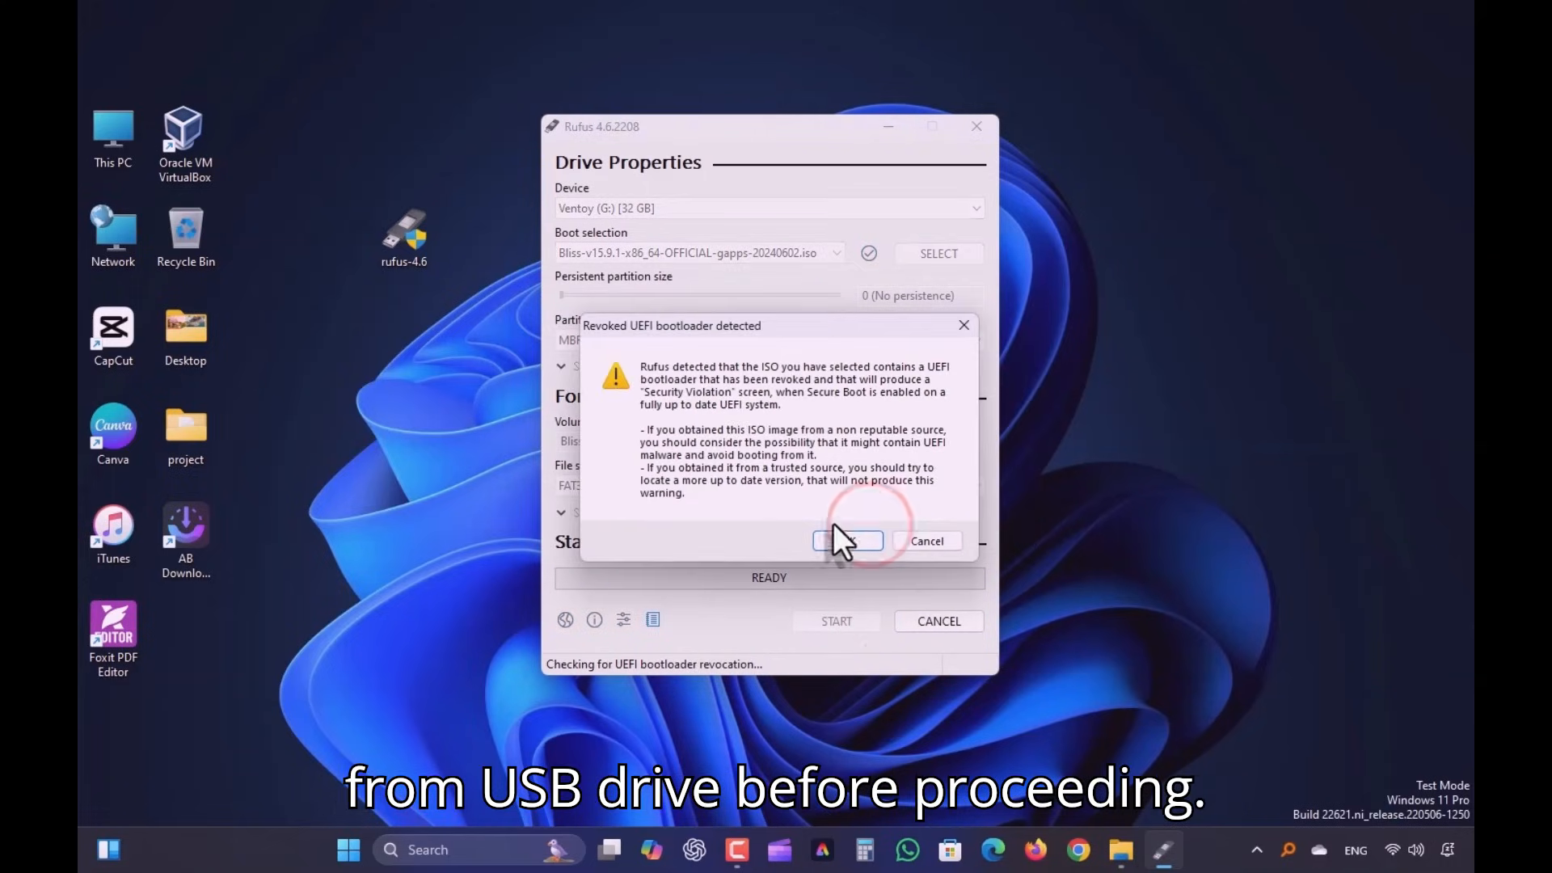
pyautogui.click(847, 541)
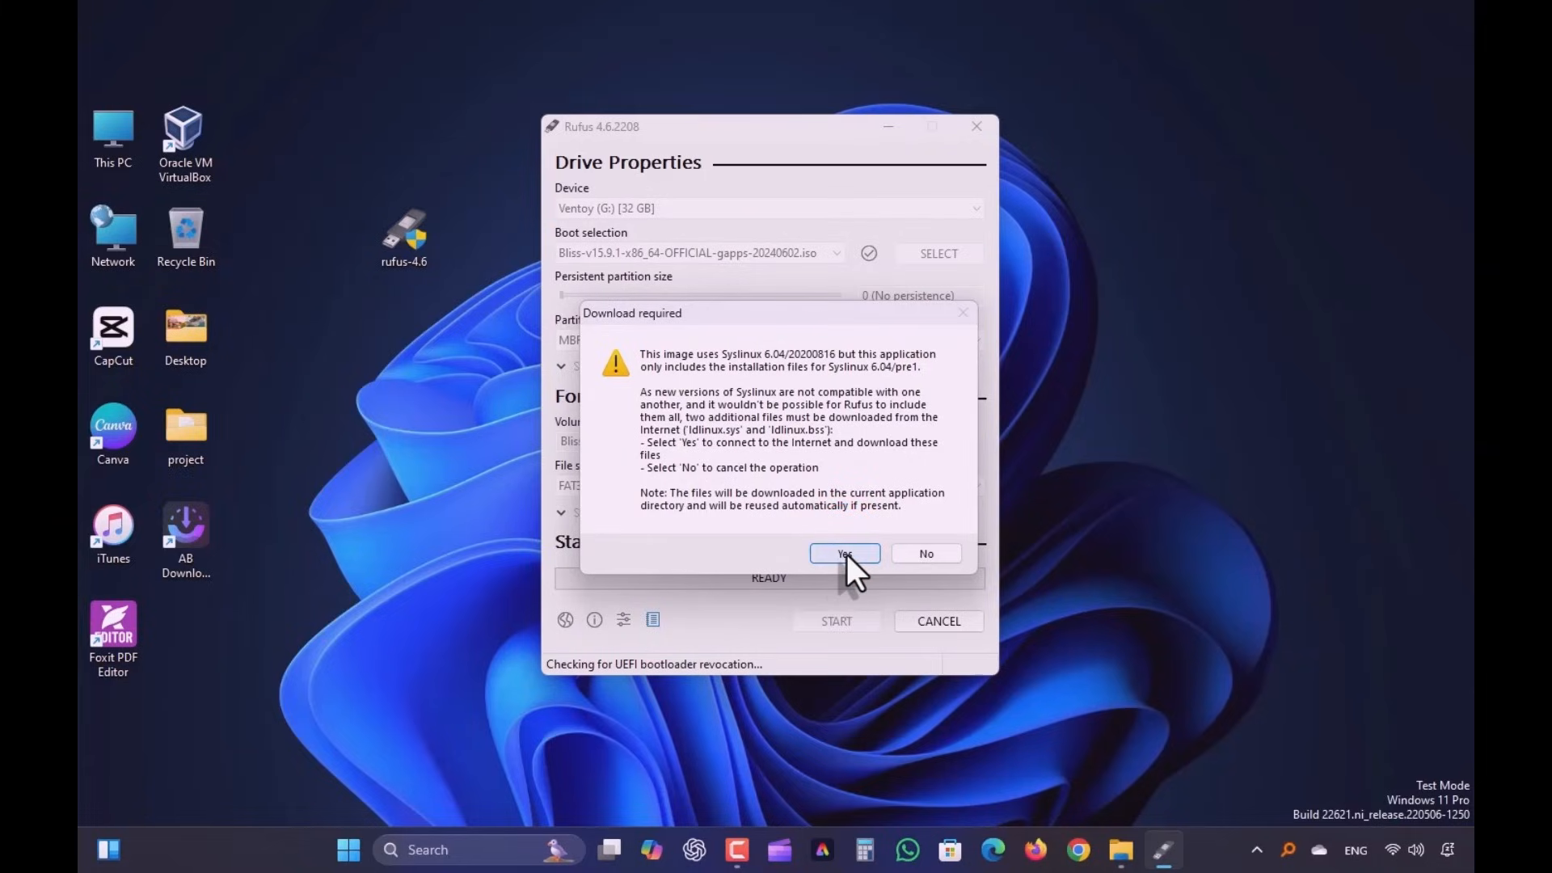
pyautogui.click(842, 553)
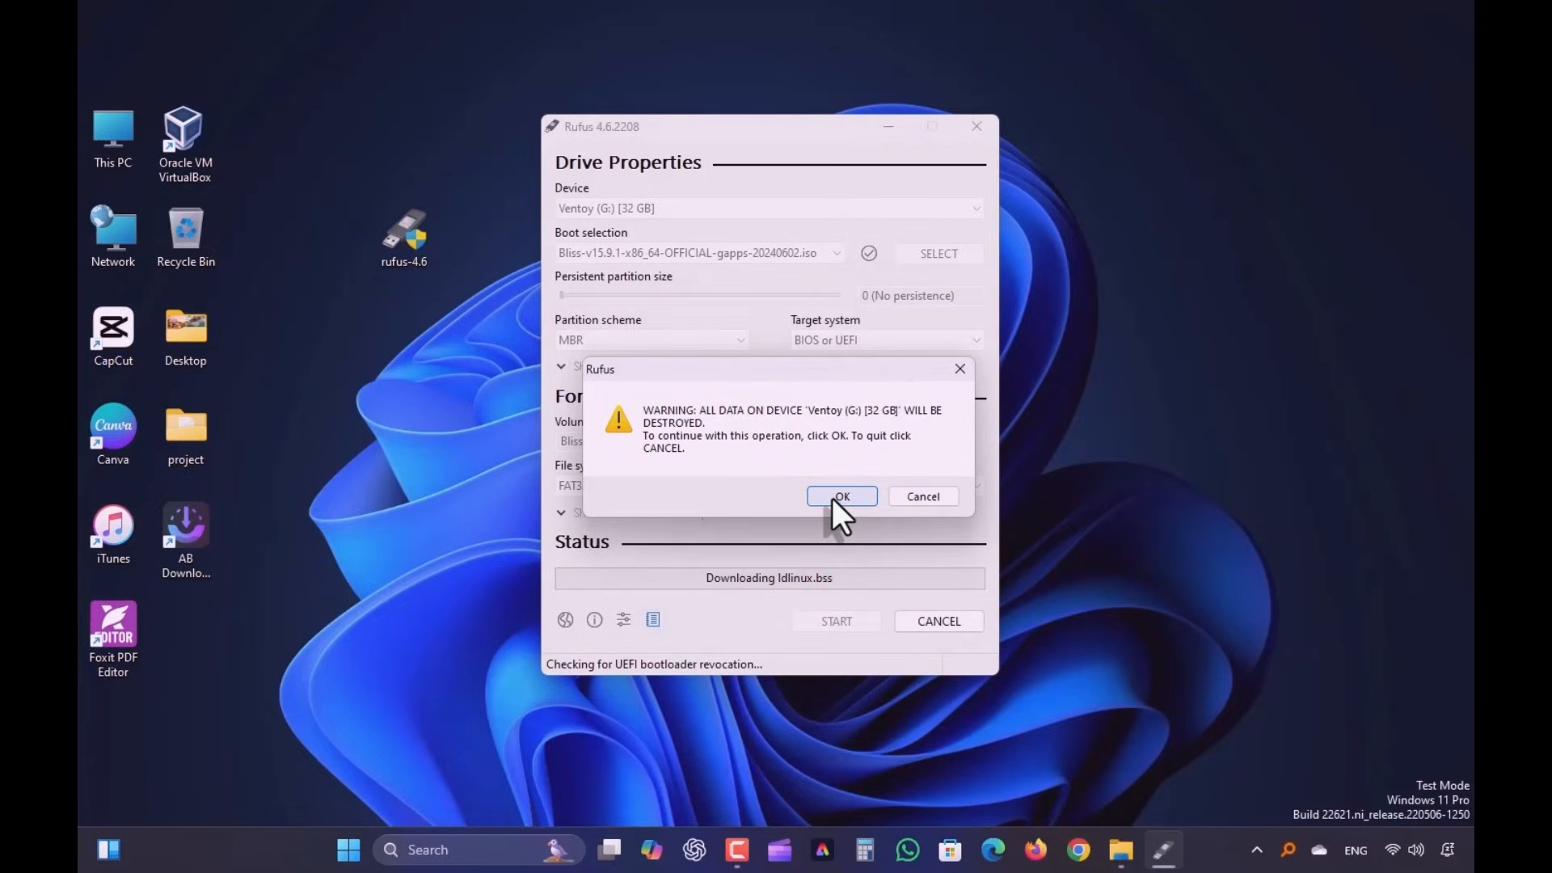
pyautogui.click(841, 496)
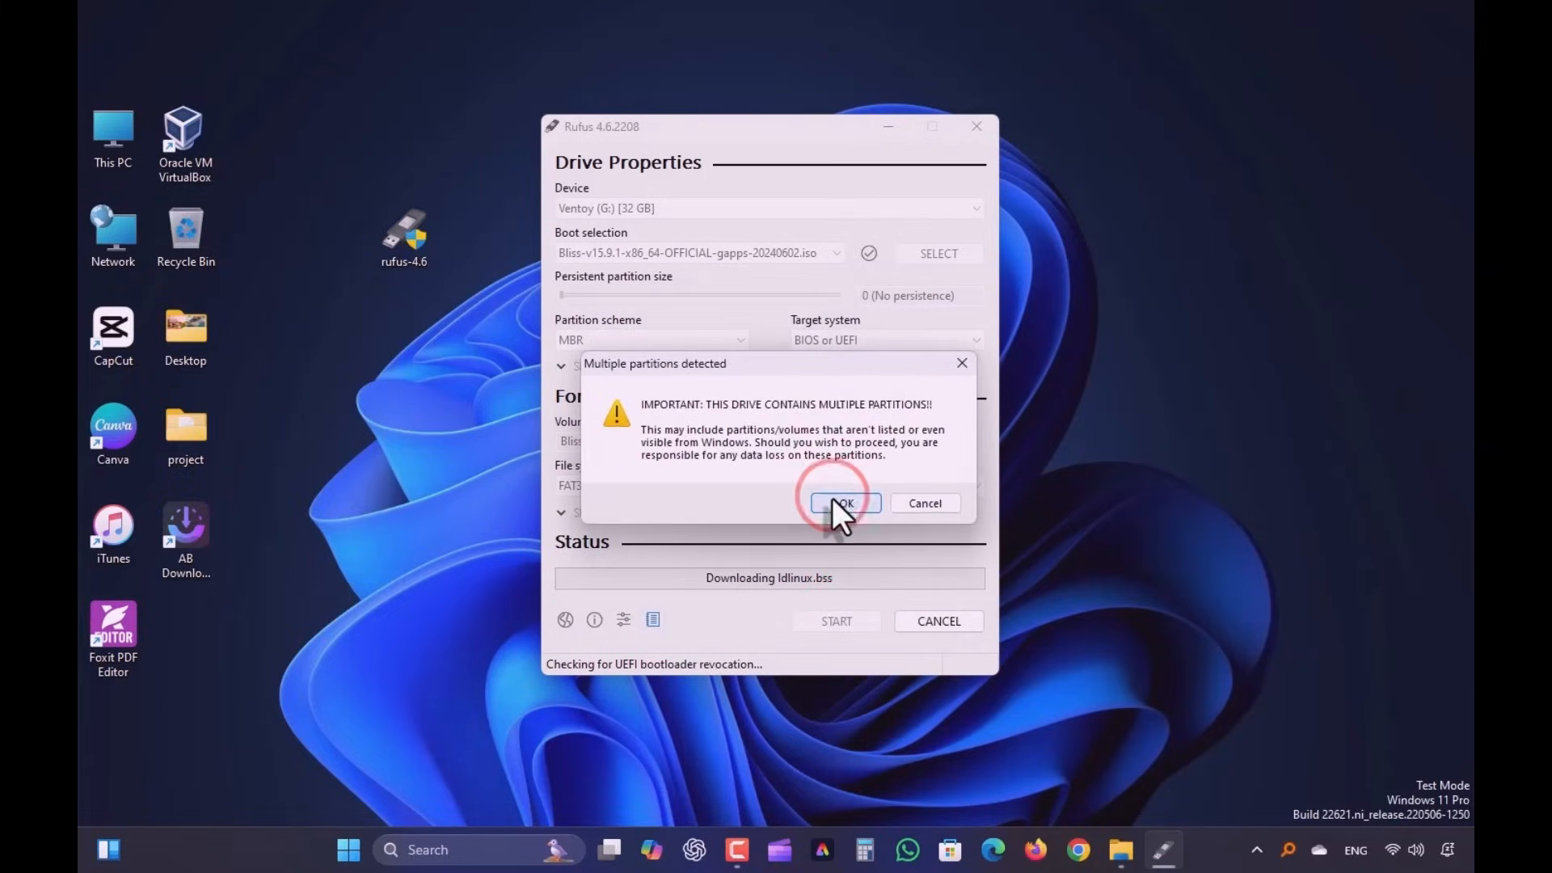
pyautogui.click(841, 503)
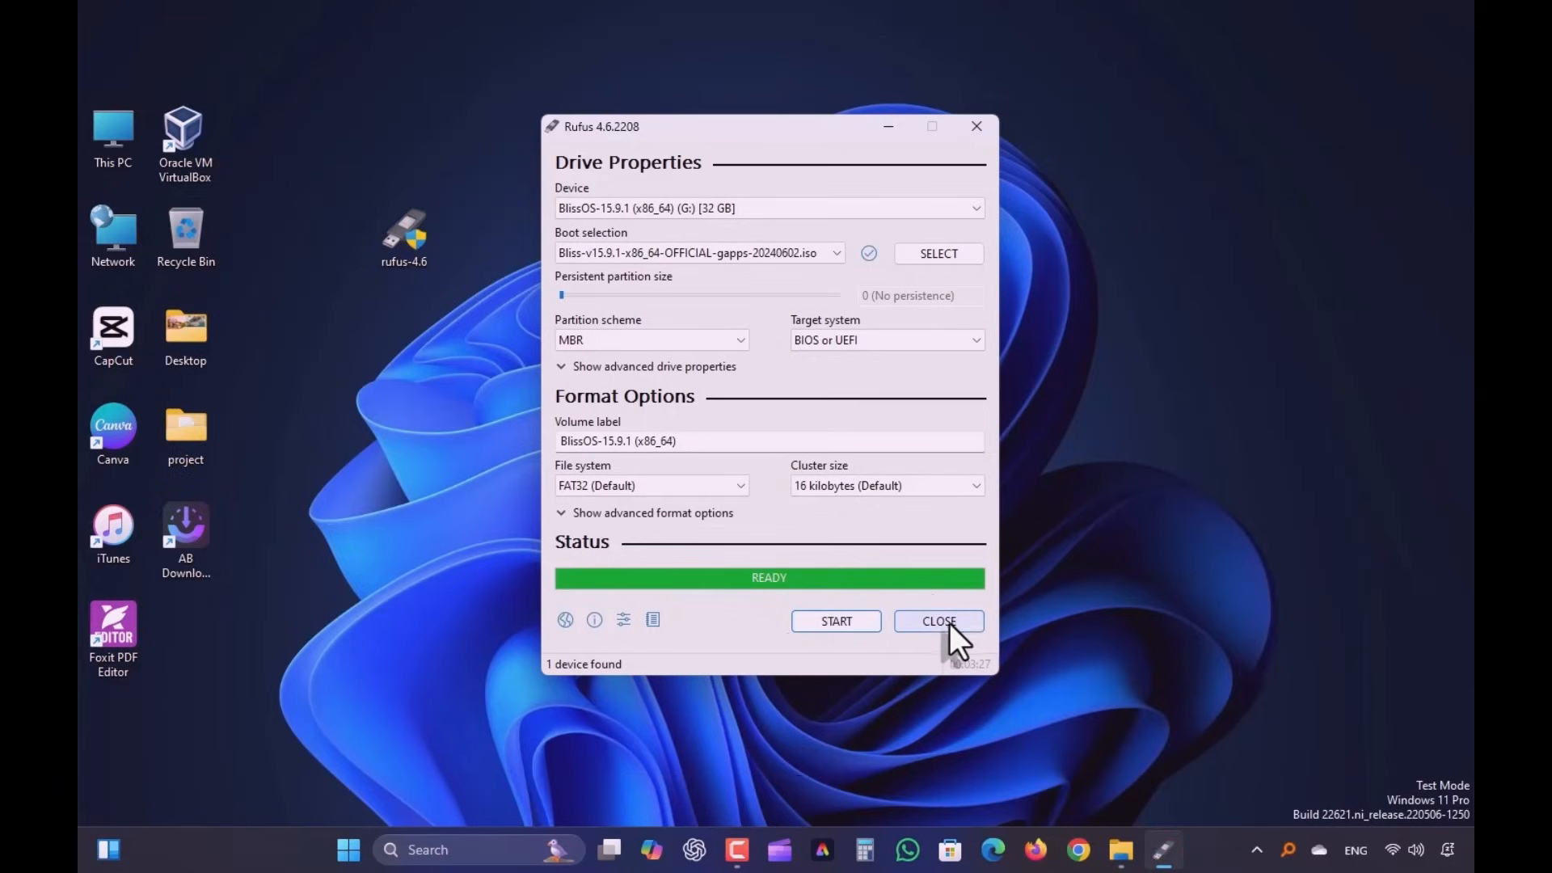
# Close Rufus and right-click the taskbar to reach the restart options.
pyautogui.click(936, 621)
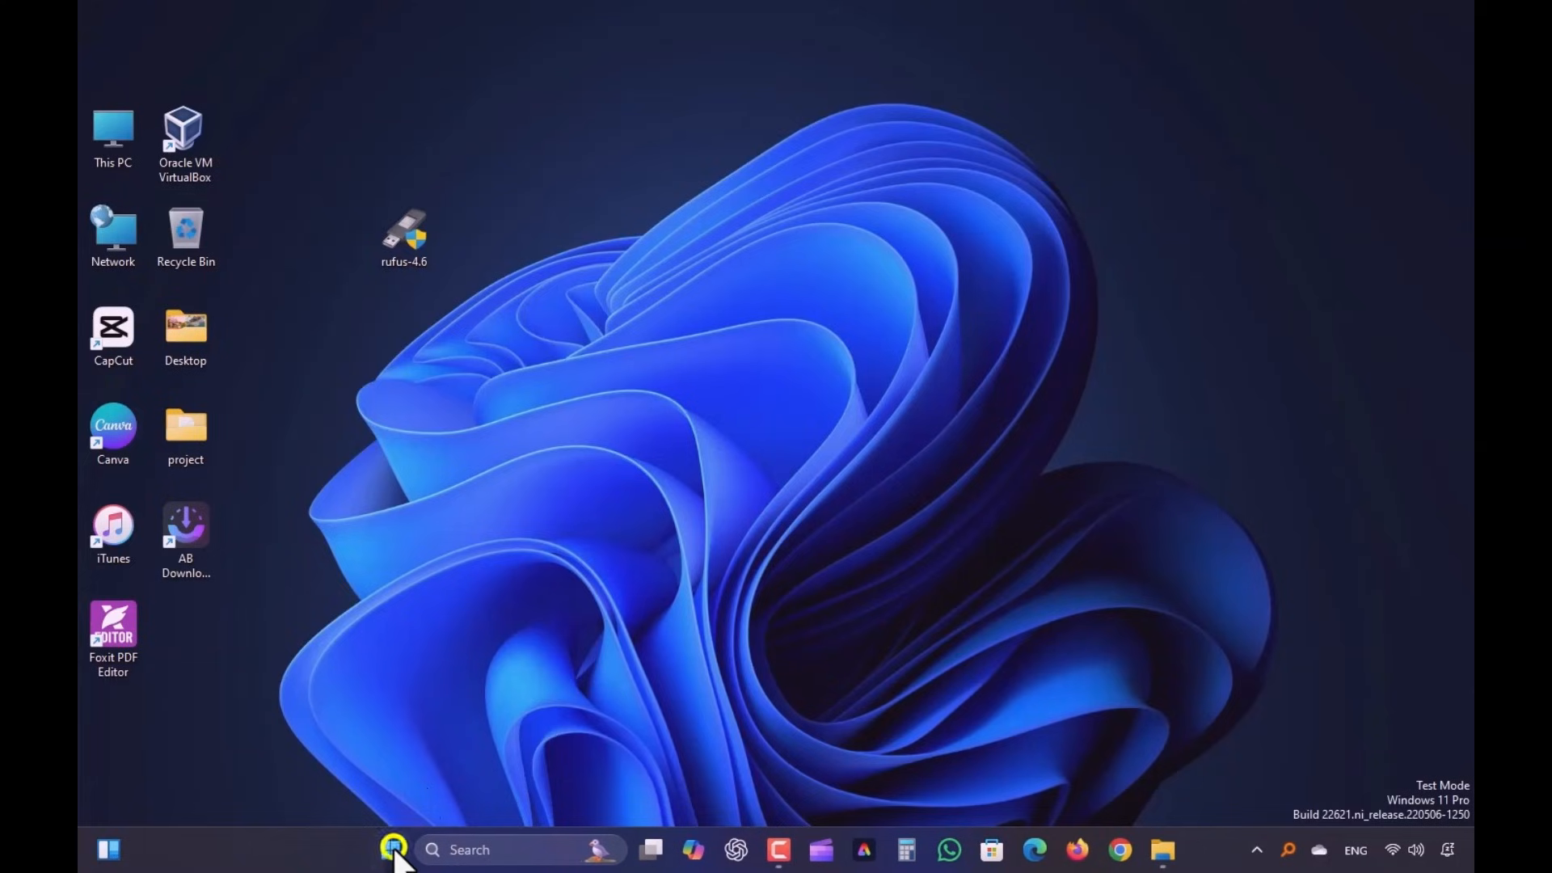
pyautogui.rightClick(393, 850)
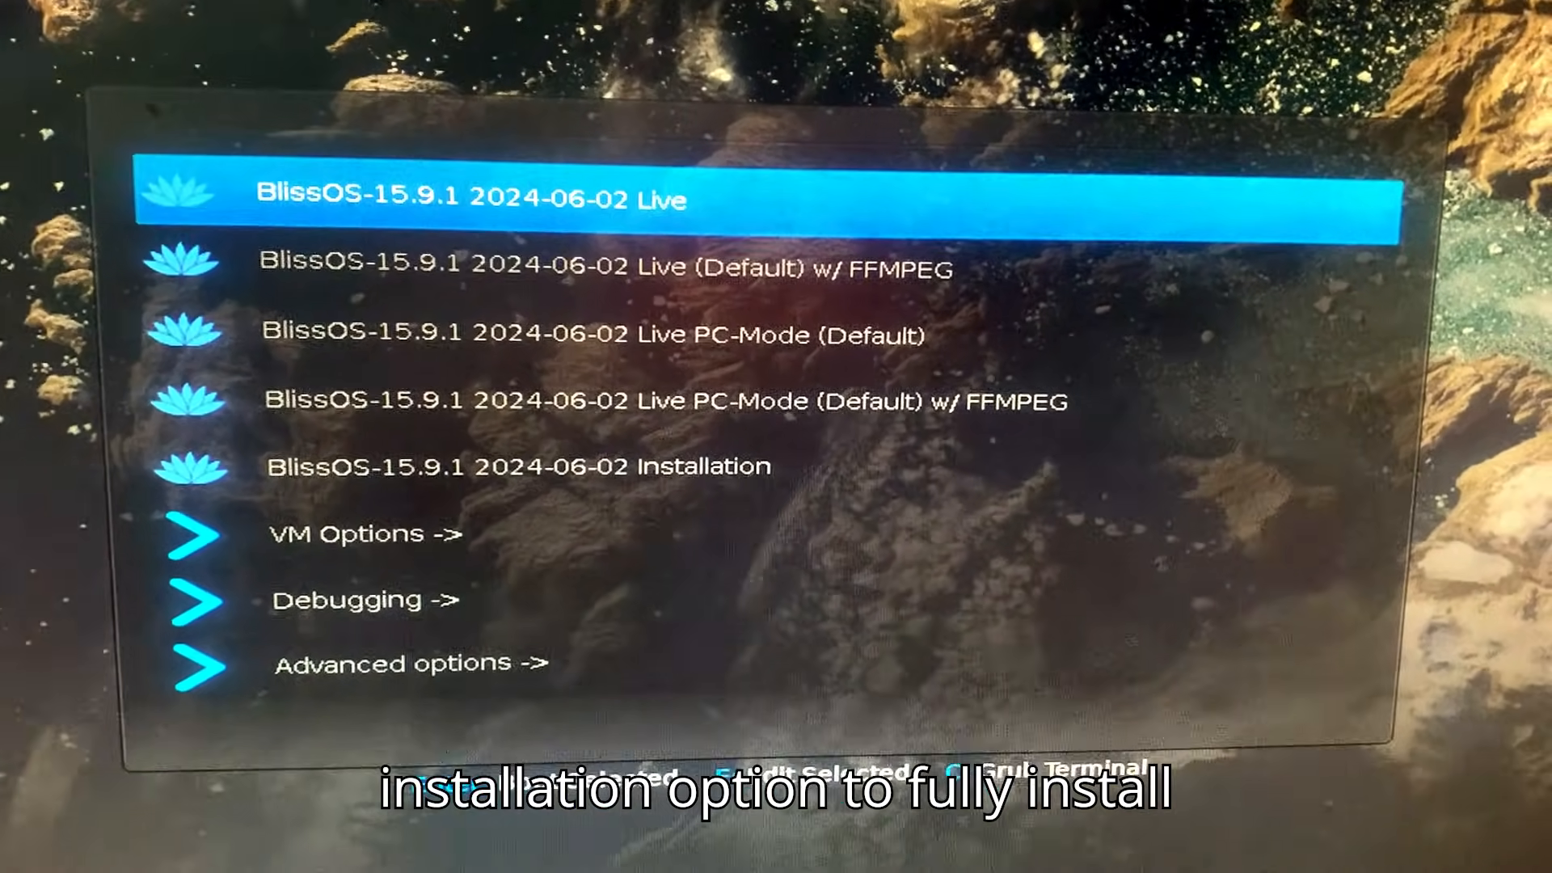
# Choose the 'BlissOS-15.9.1 2024-06-02 Live' entry in the GRUB boot menu.
pyautogui.press('Down')
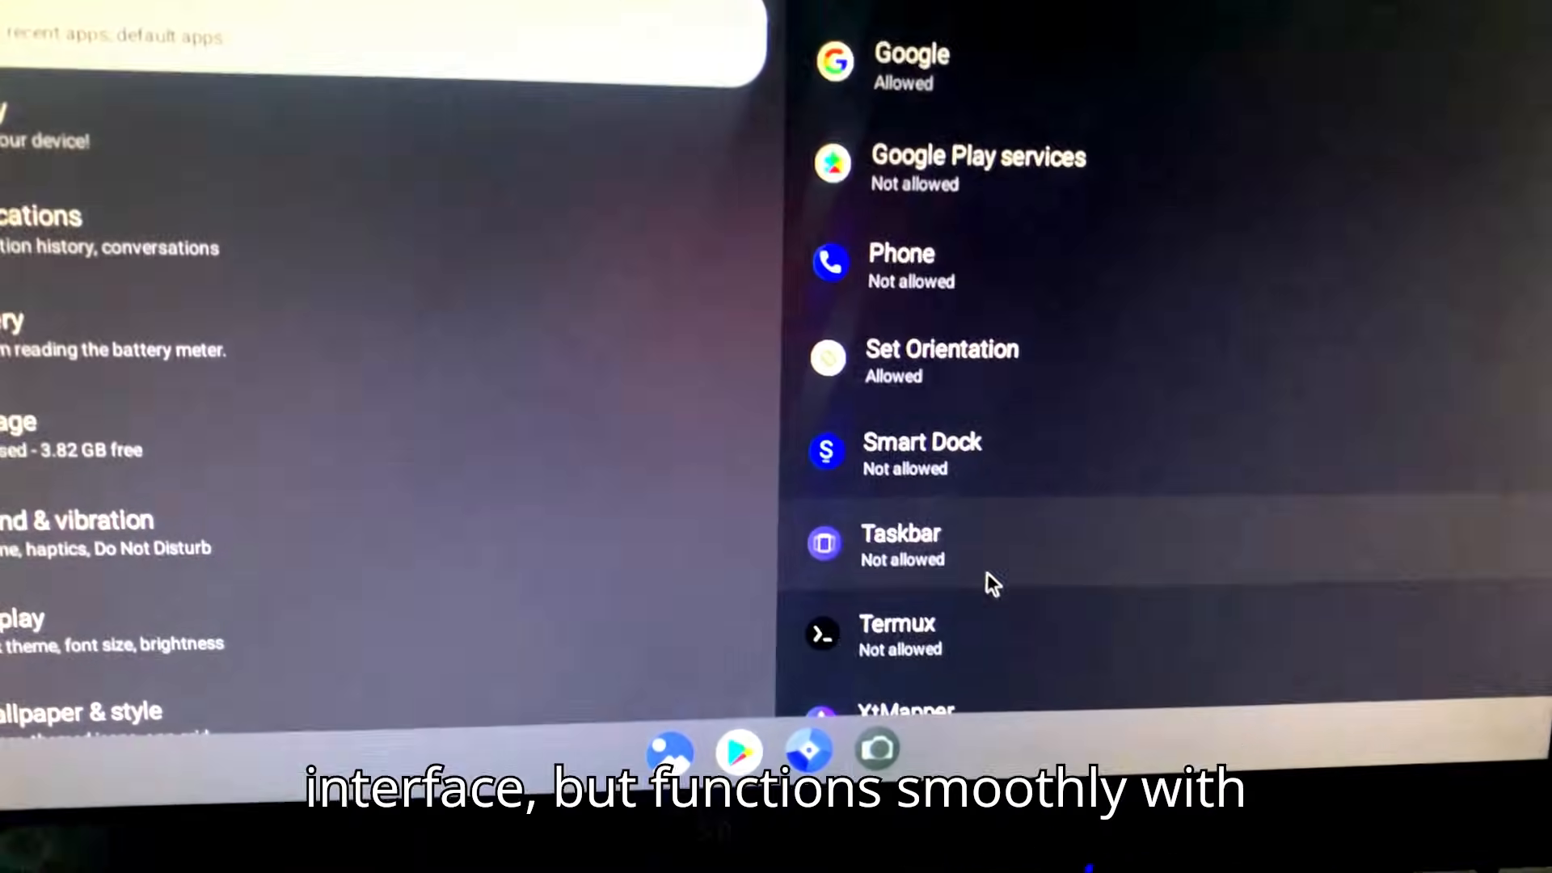
# Relaunch Settings from the app drawer, check Network & internet > Internet Wi-Fi list, return to desktop.
pyautogui.click(901, 544)
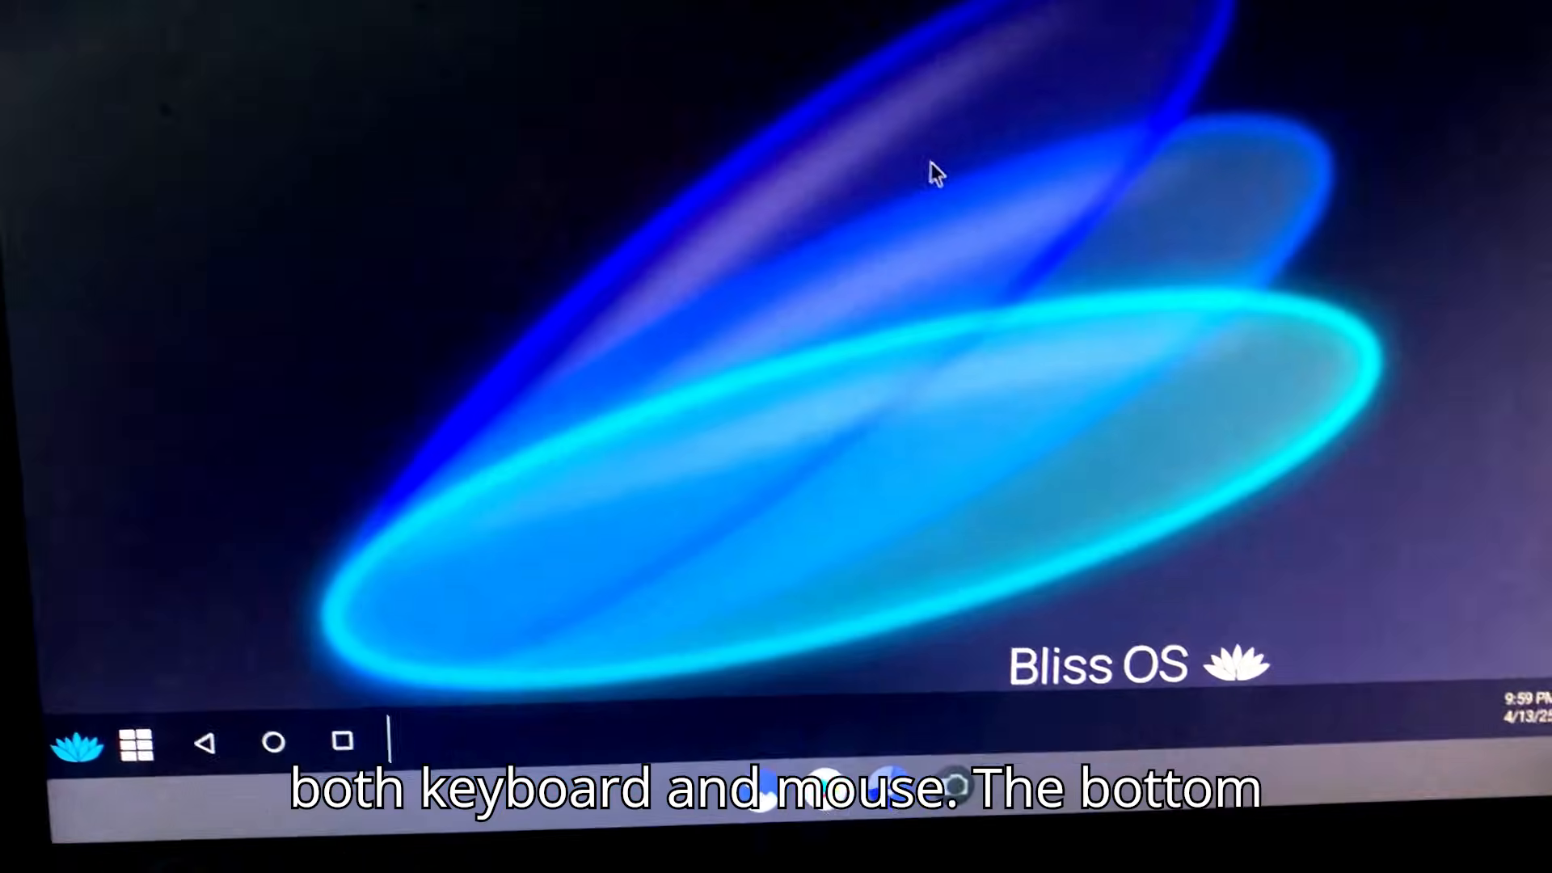
pyautogui.click(139, 742)
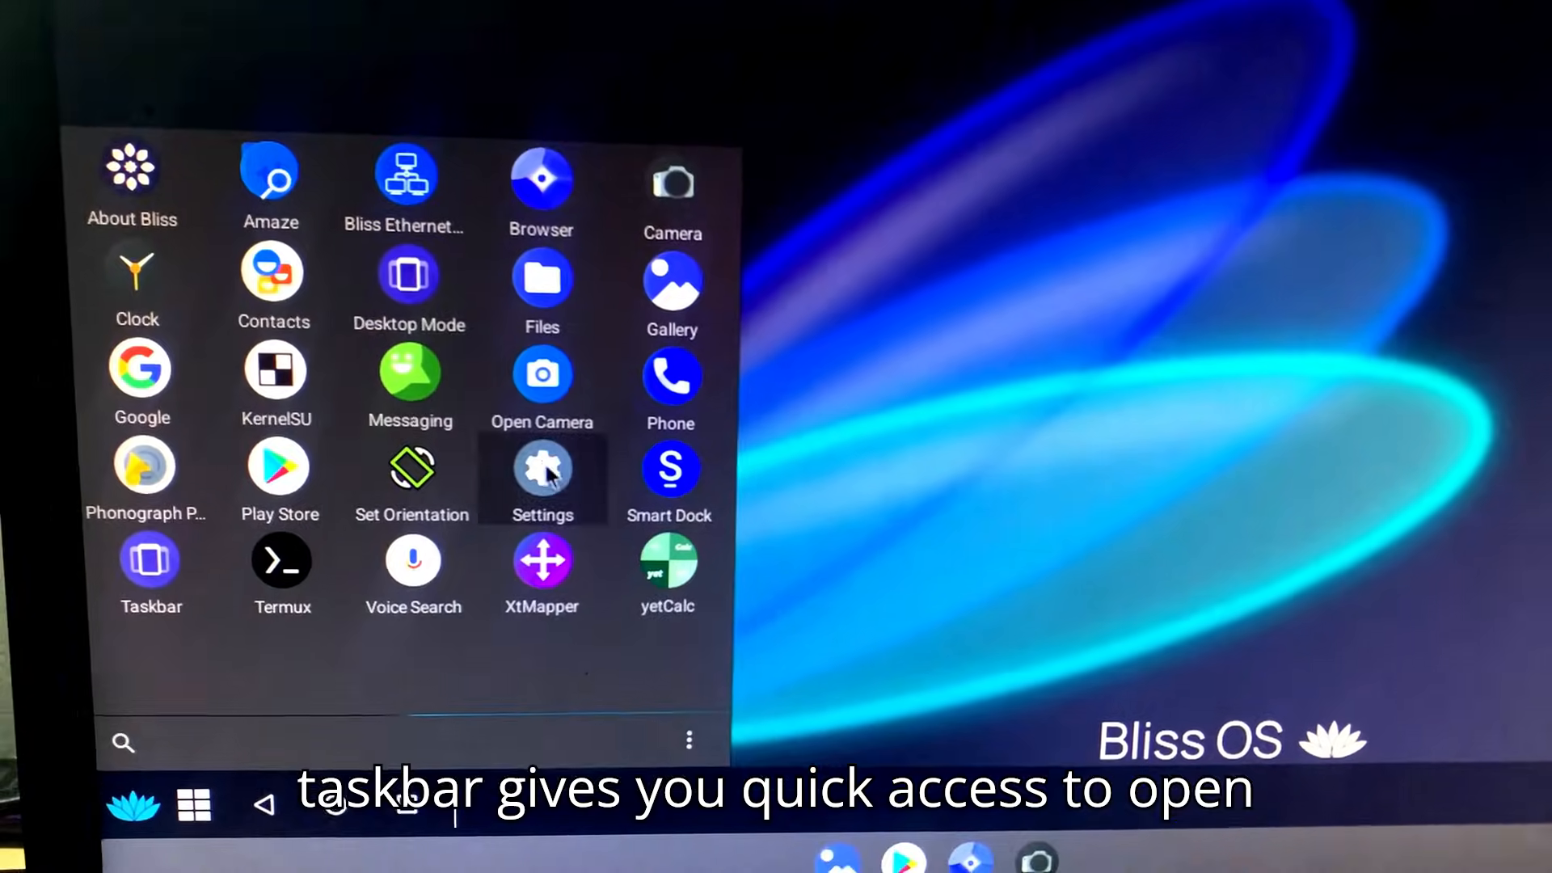
pyautogui.click(542, 468)
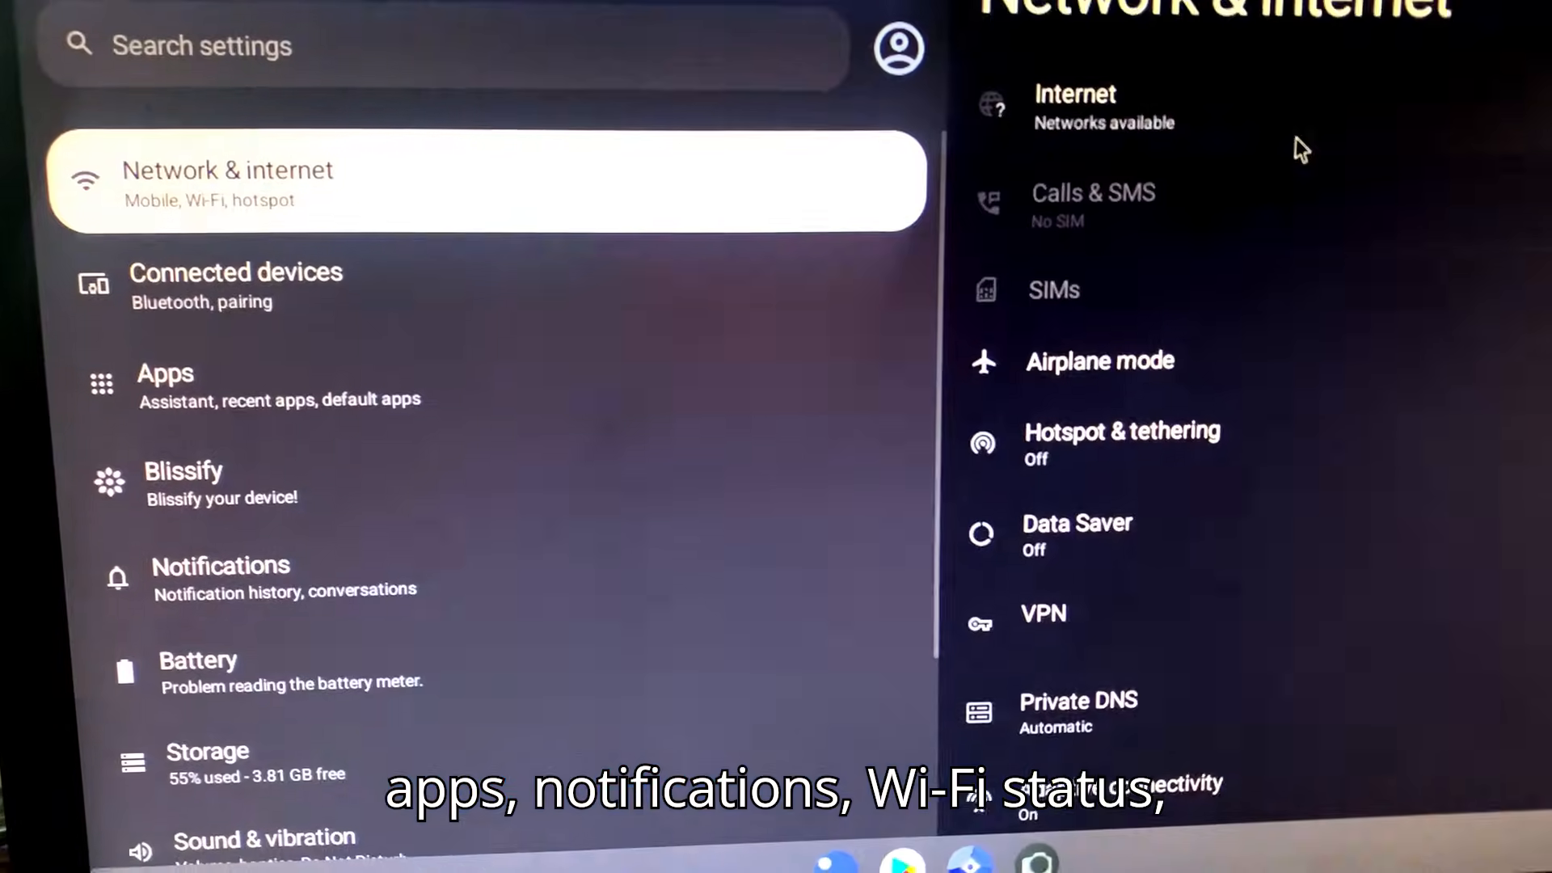
pyautogui.click(1075, 106)
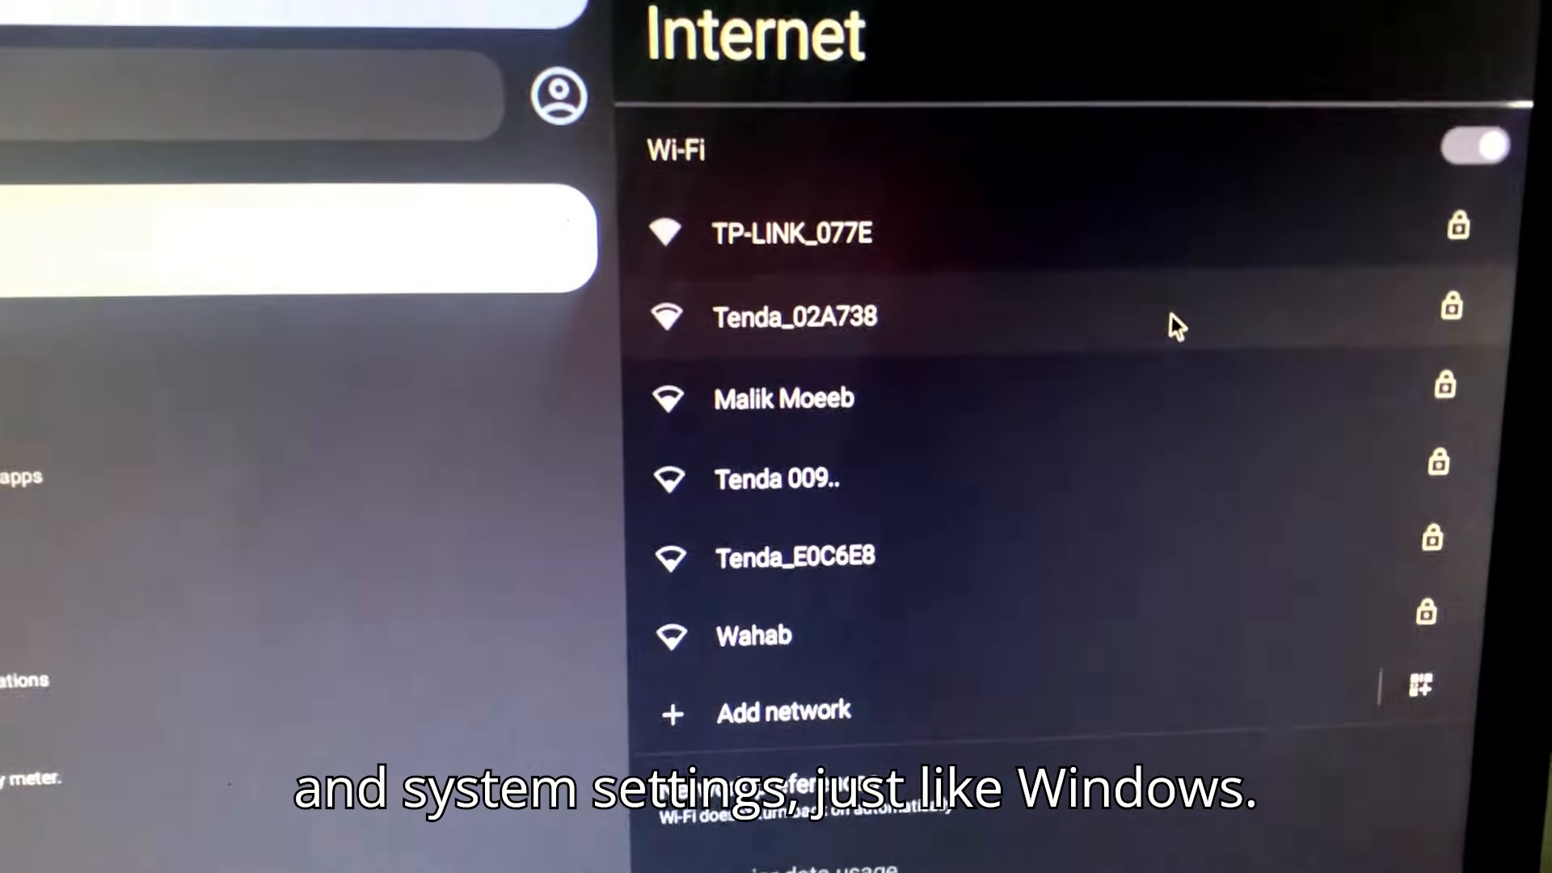
pyautogui.click(789, 233)
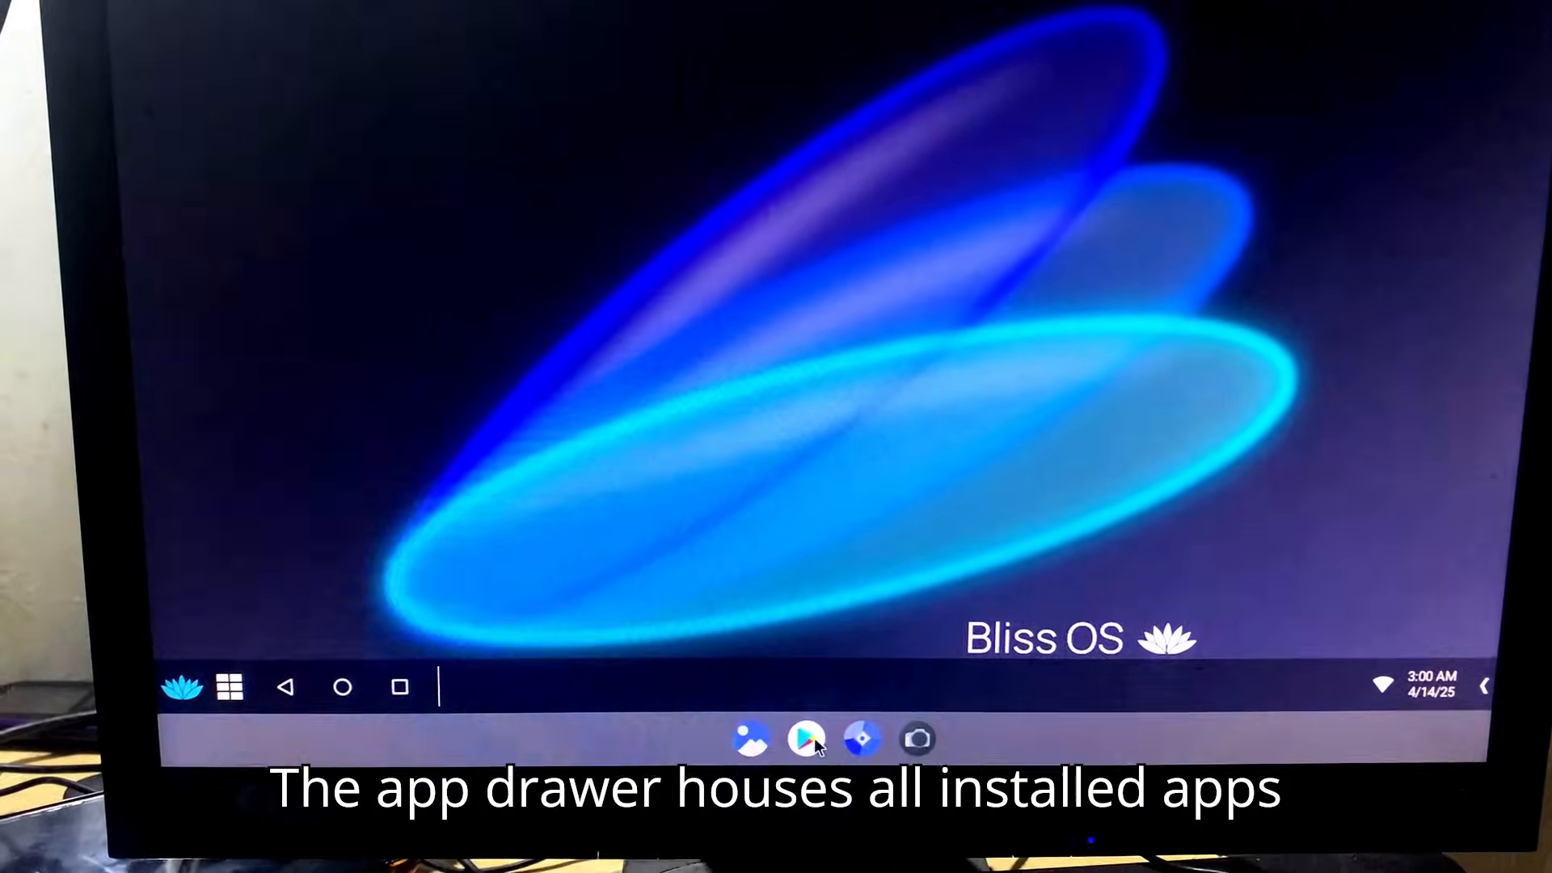
# Launch the Browser from the dock and start typing 'youtub' as an address.
pyautogui.click(807, 739)
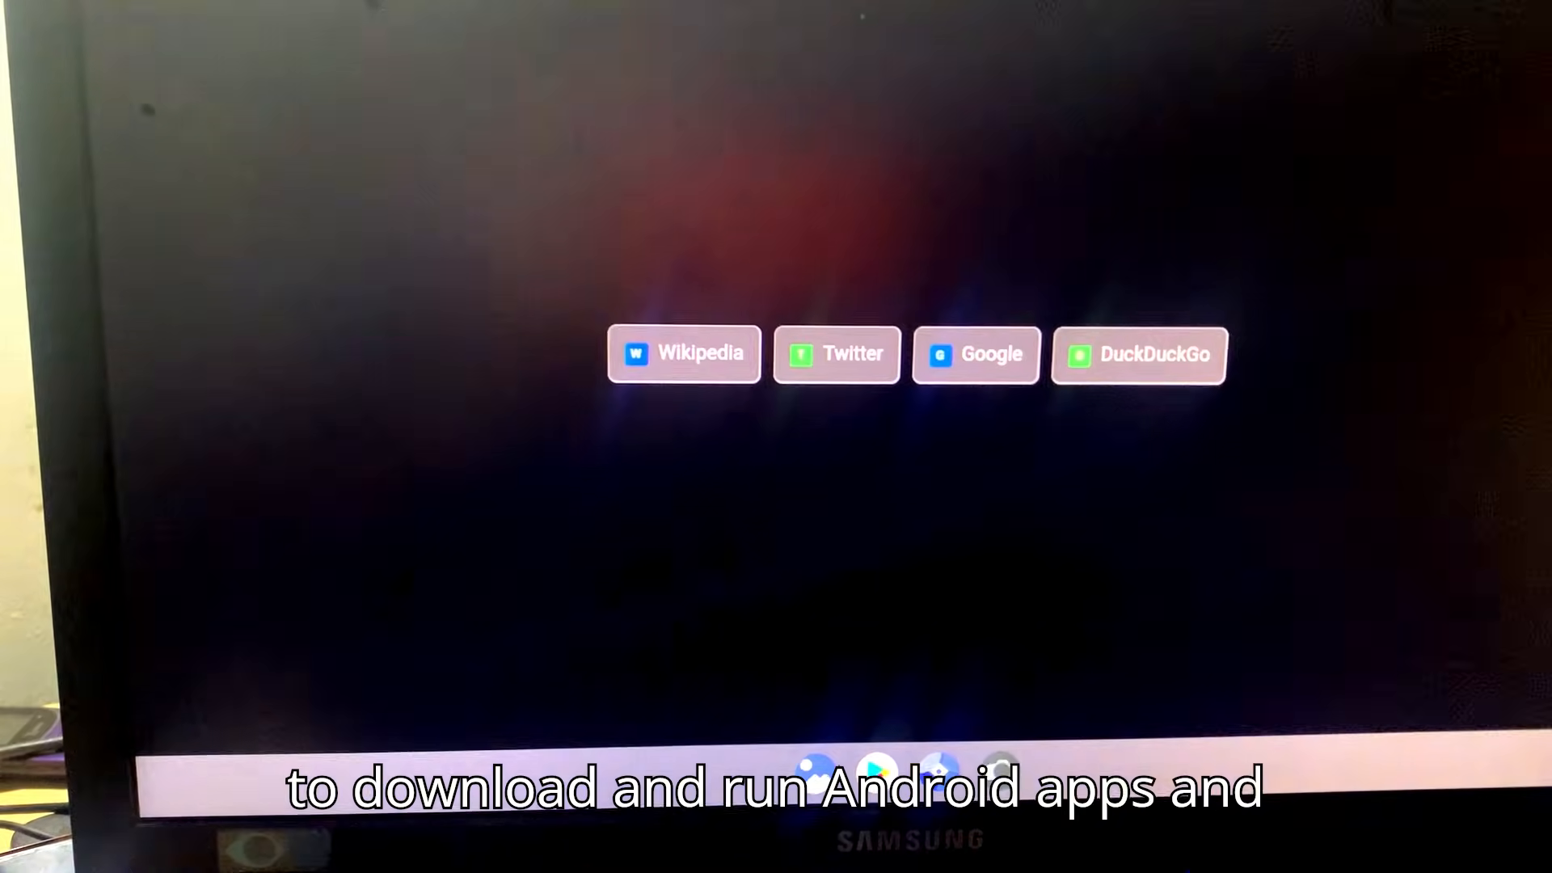
pyautogui.write('youtub')
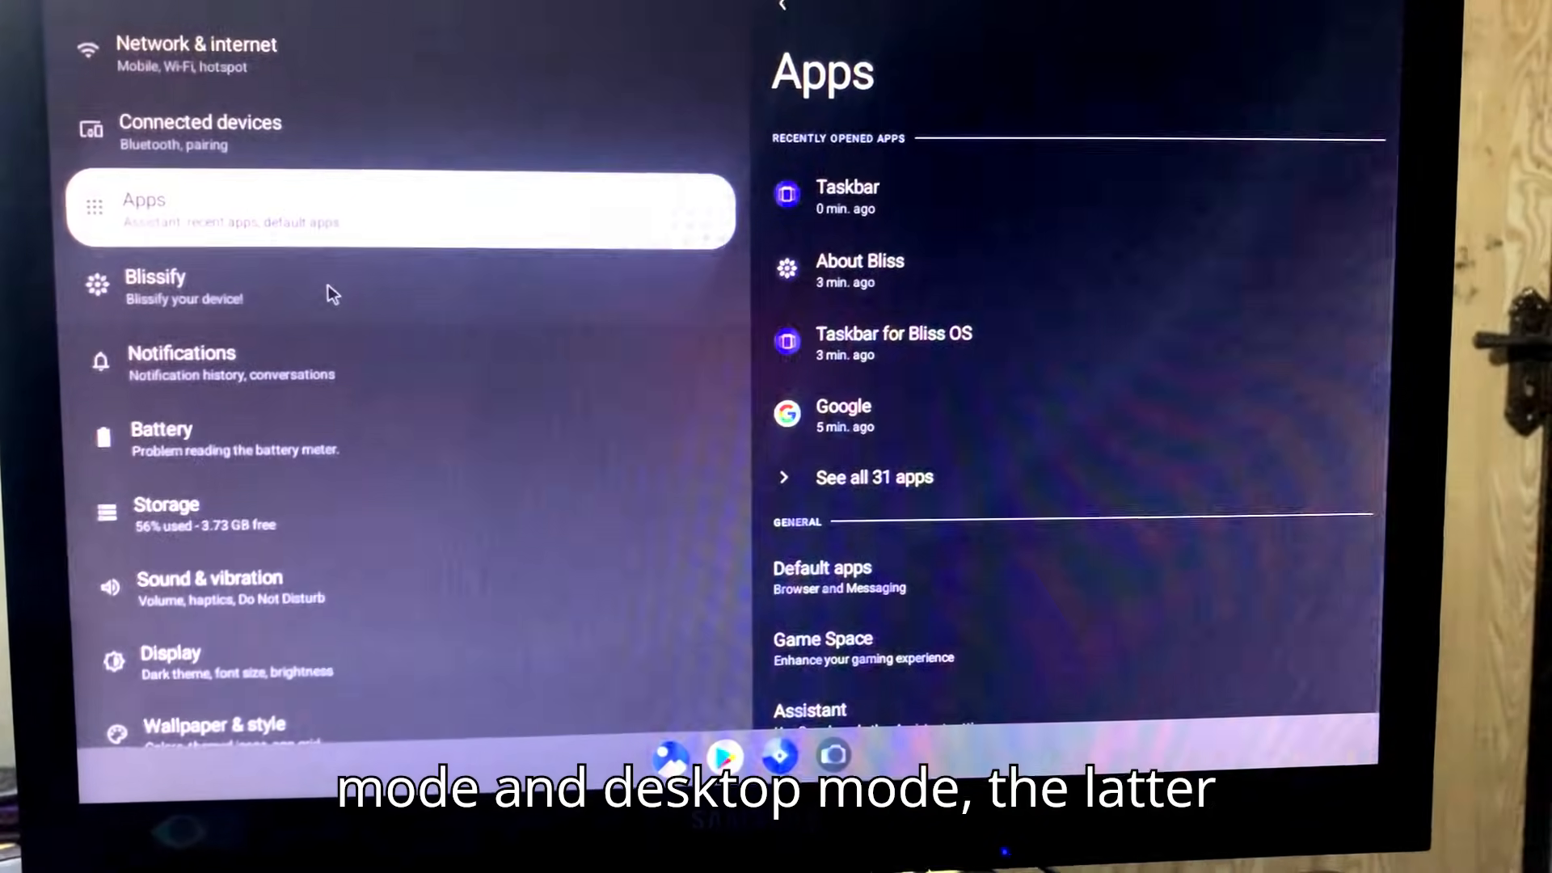
# Browse the Notifications, Storage, Sound & vibration and Display settings pages.
pyautogui.click(182, 363)
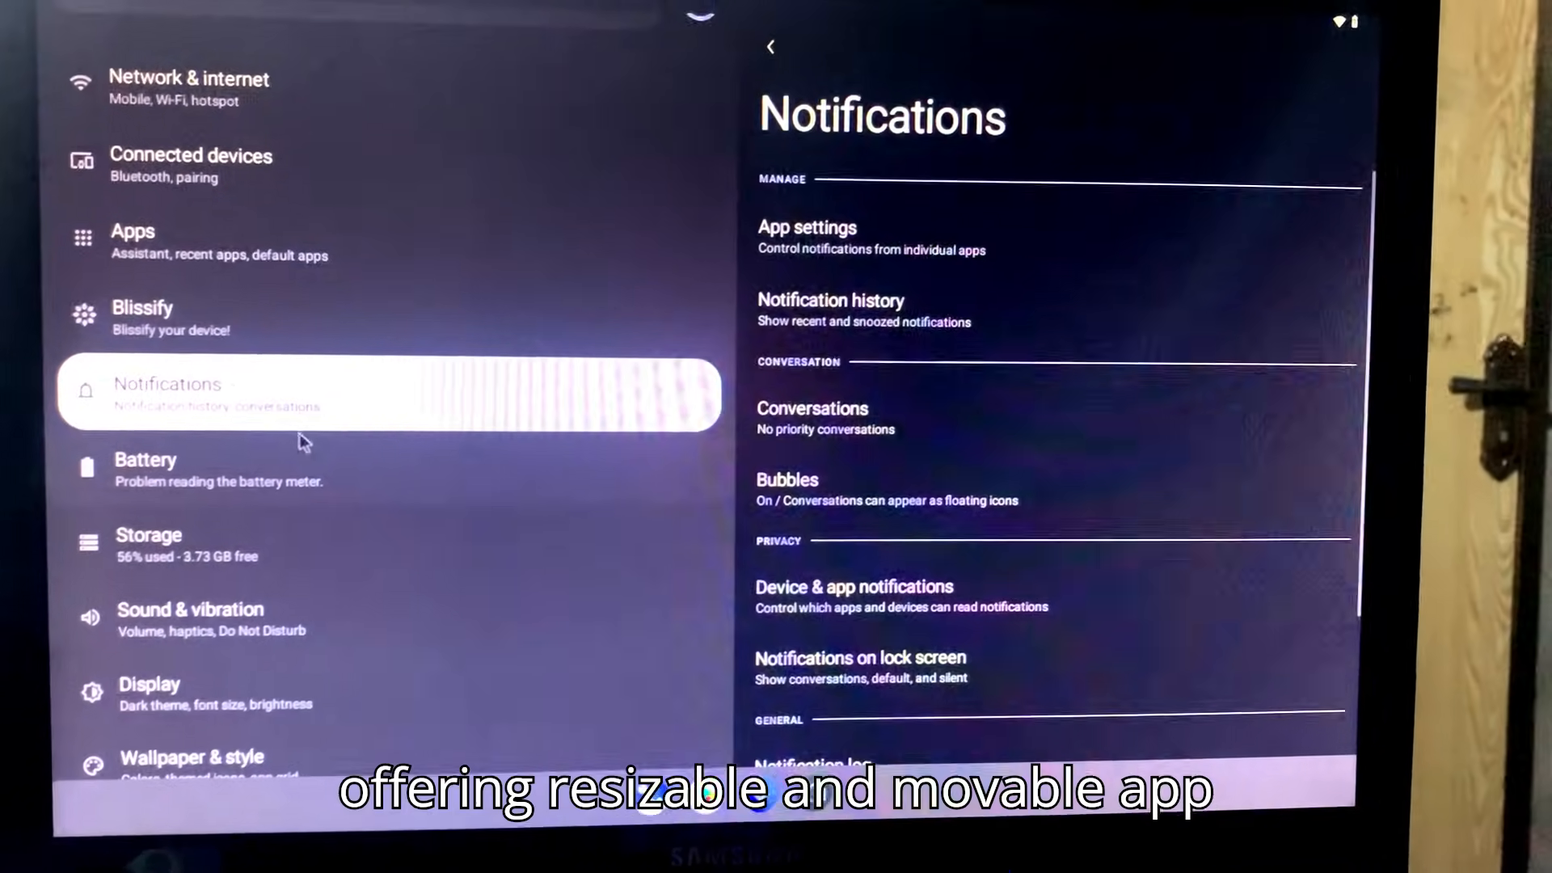
pyautogui.click(149, 544)
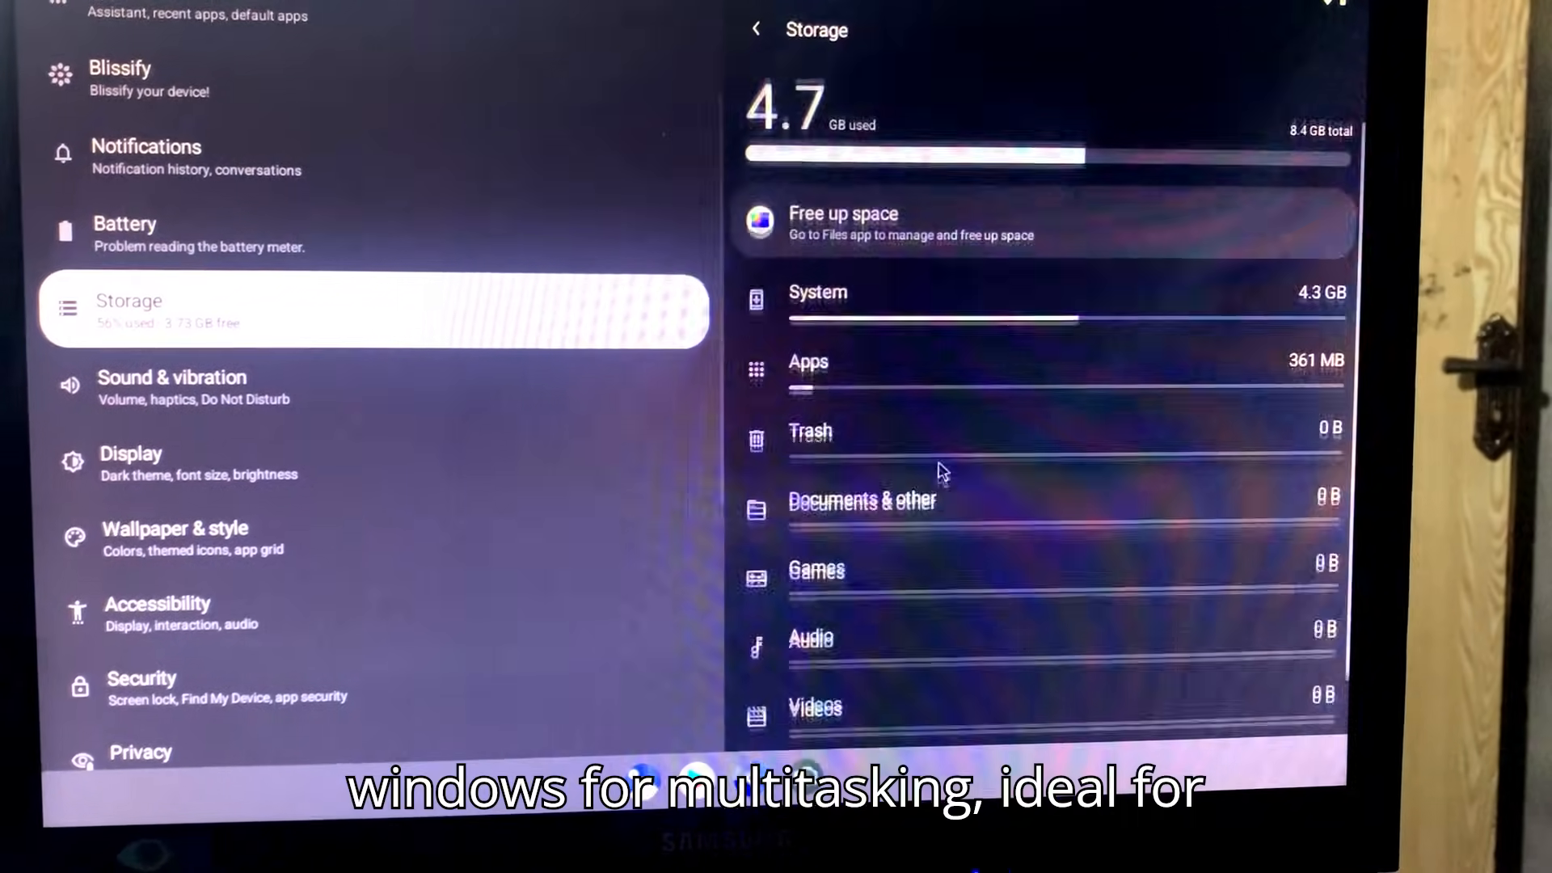
pyautogui.click(173, 387)
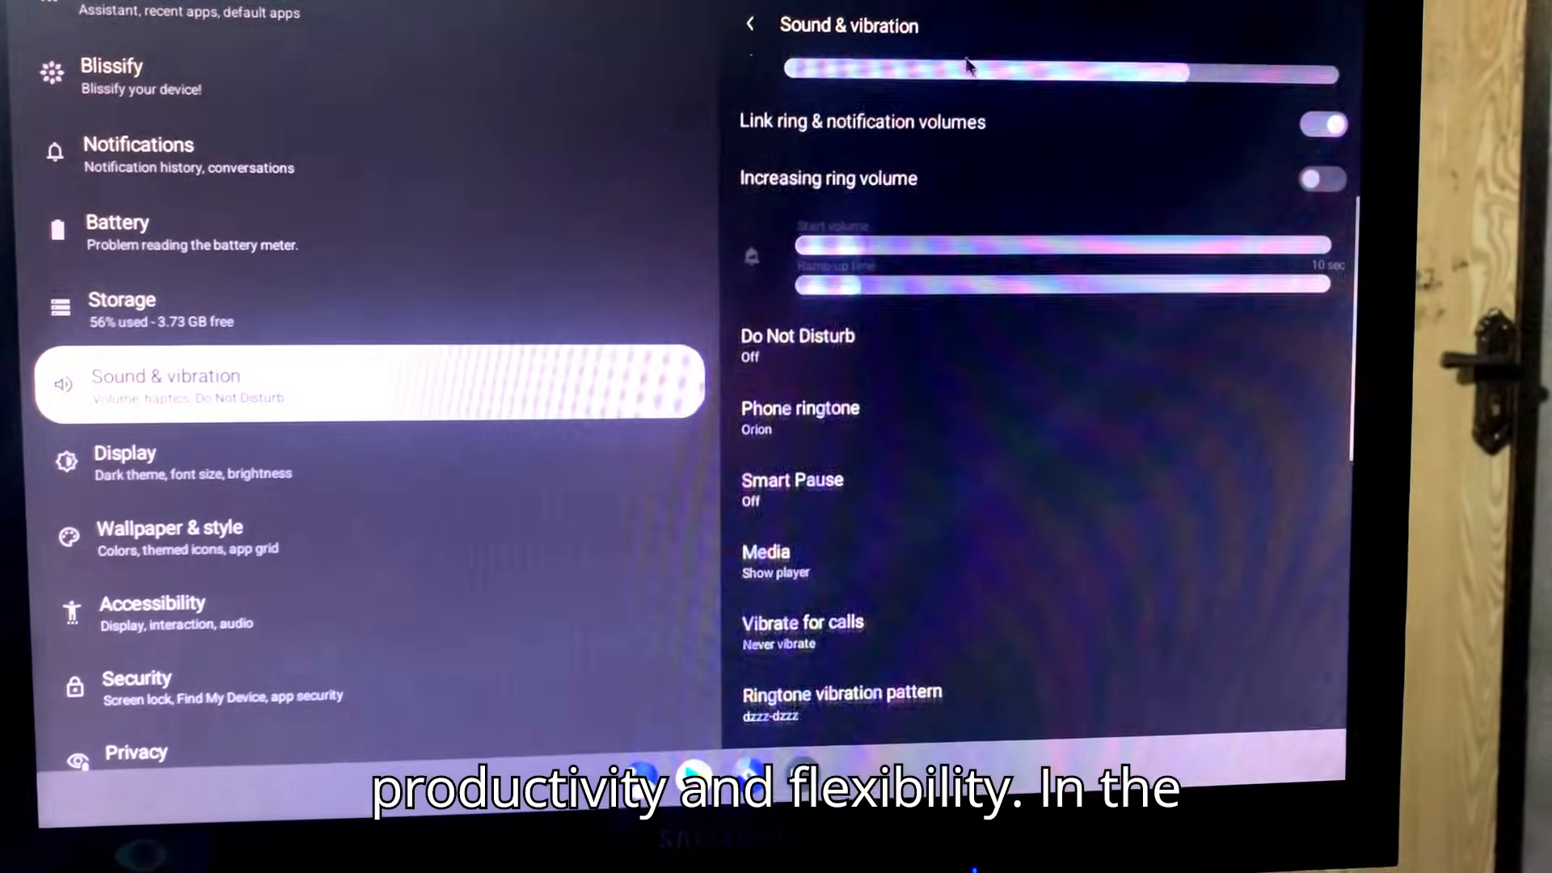
pyautogui.click(125, 462)
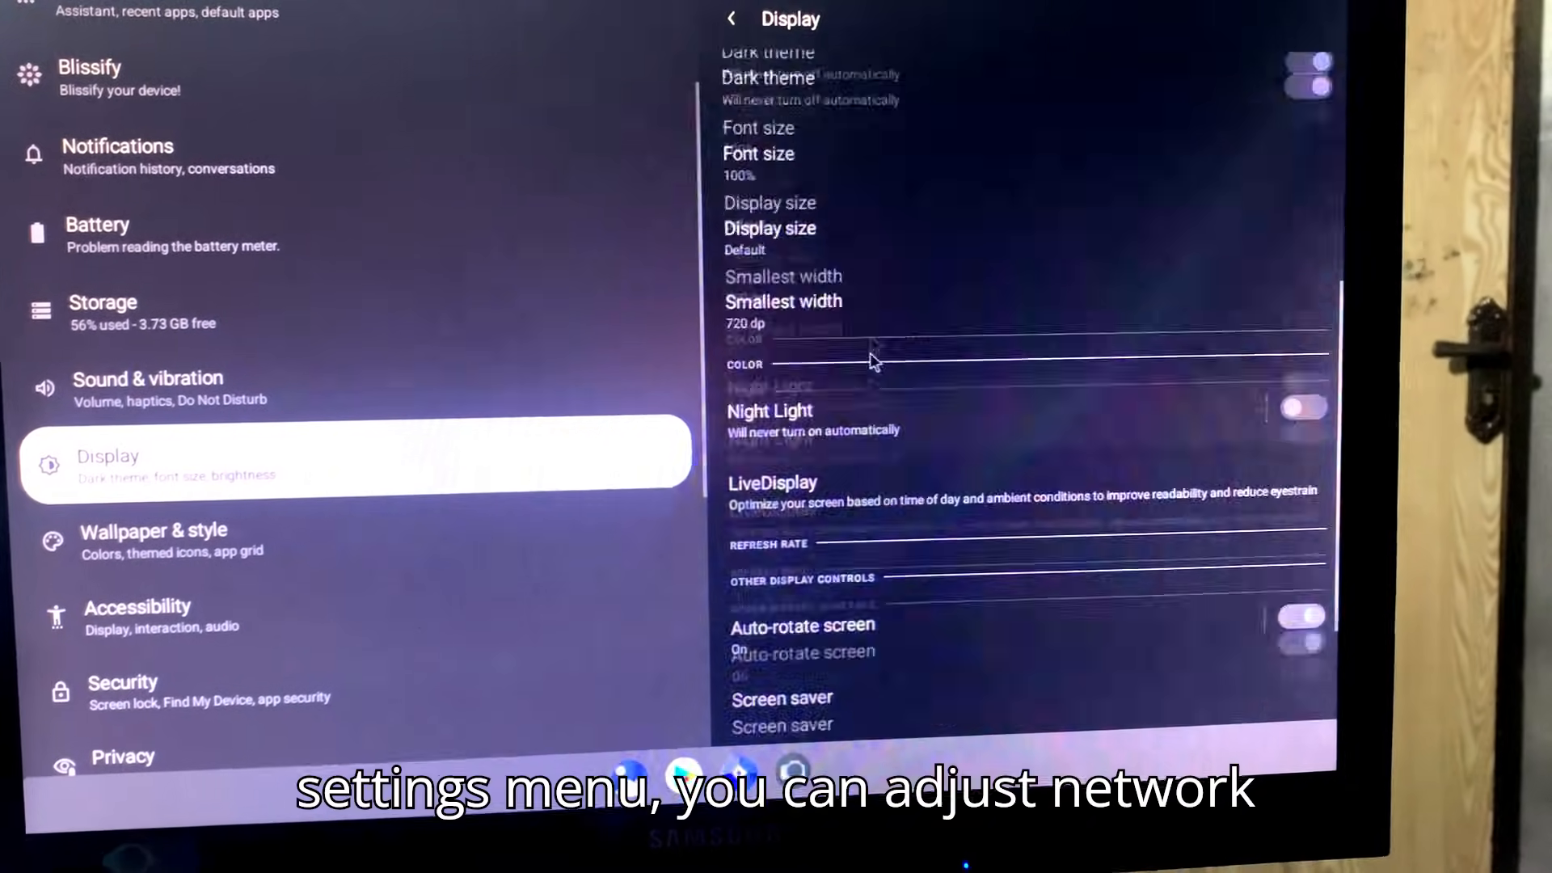
# View the Privacy, Location and About tablet pages, then return to the Browser.
pyautogui.click(150, 539)
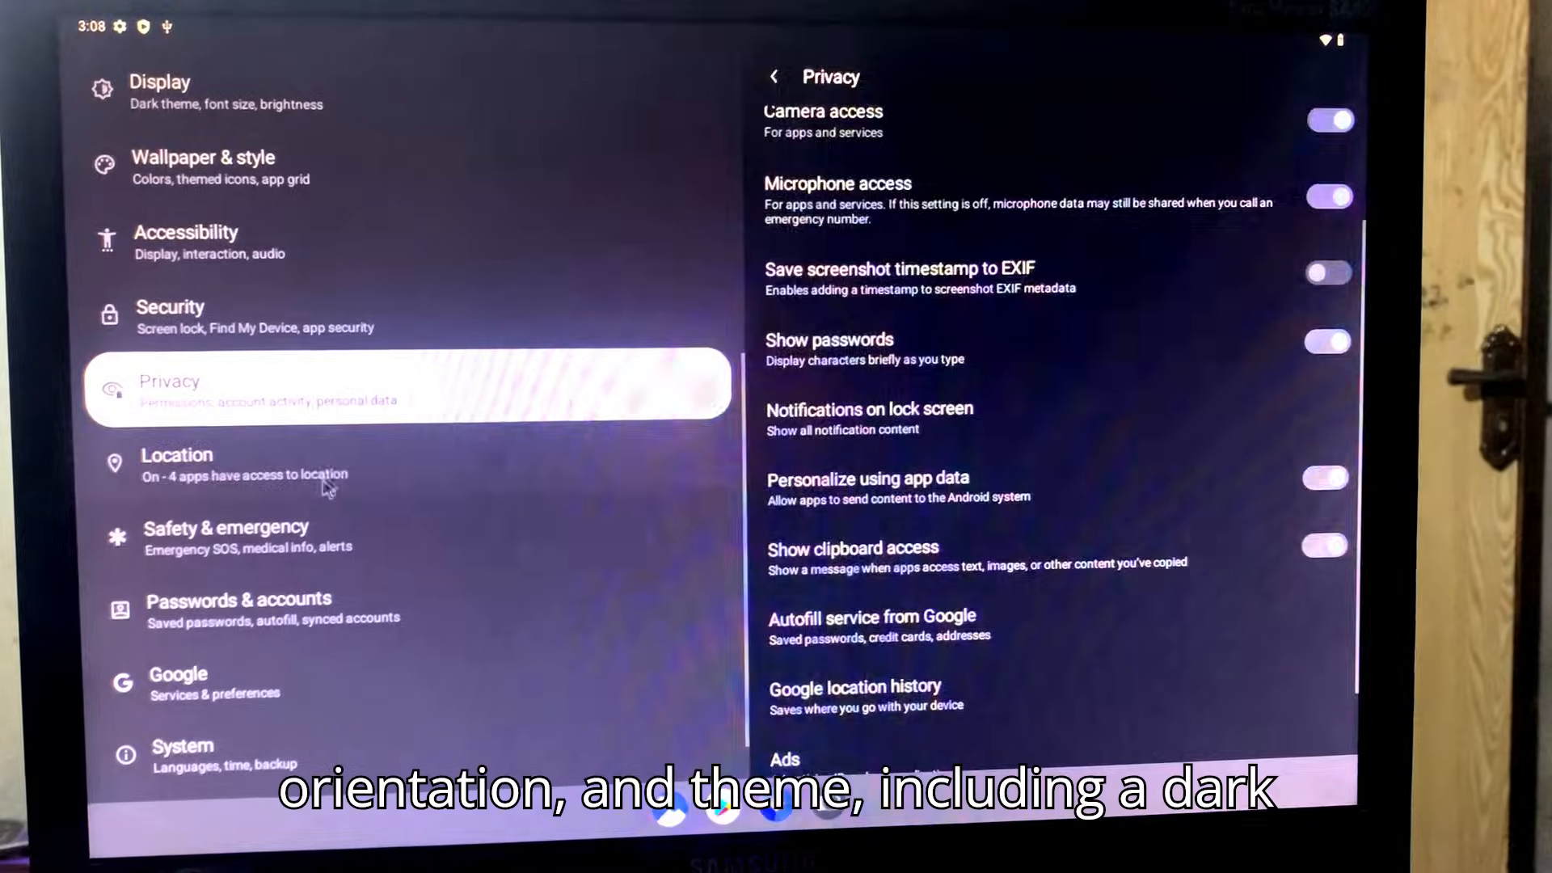
pyautogui.click(237, 609)
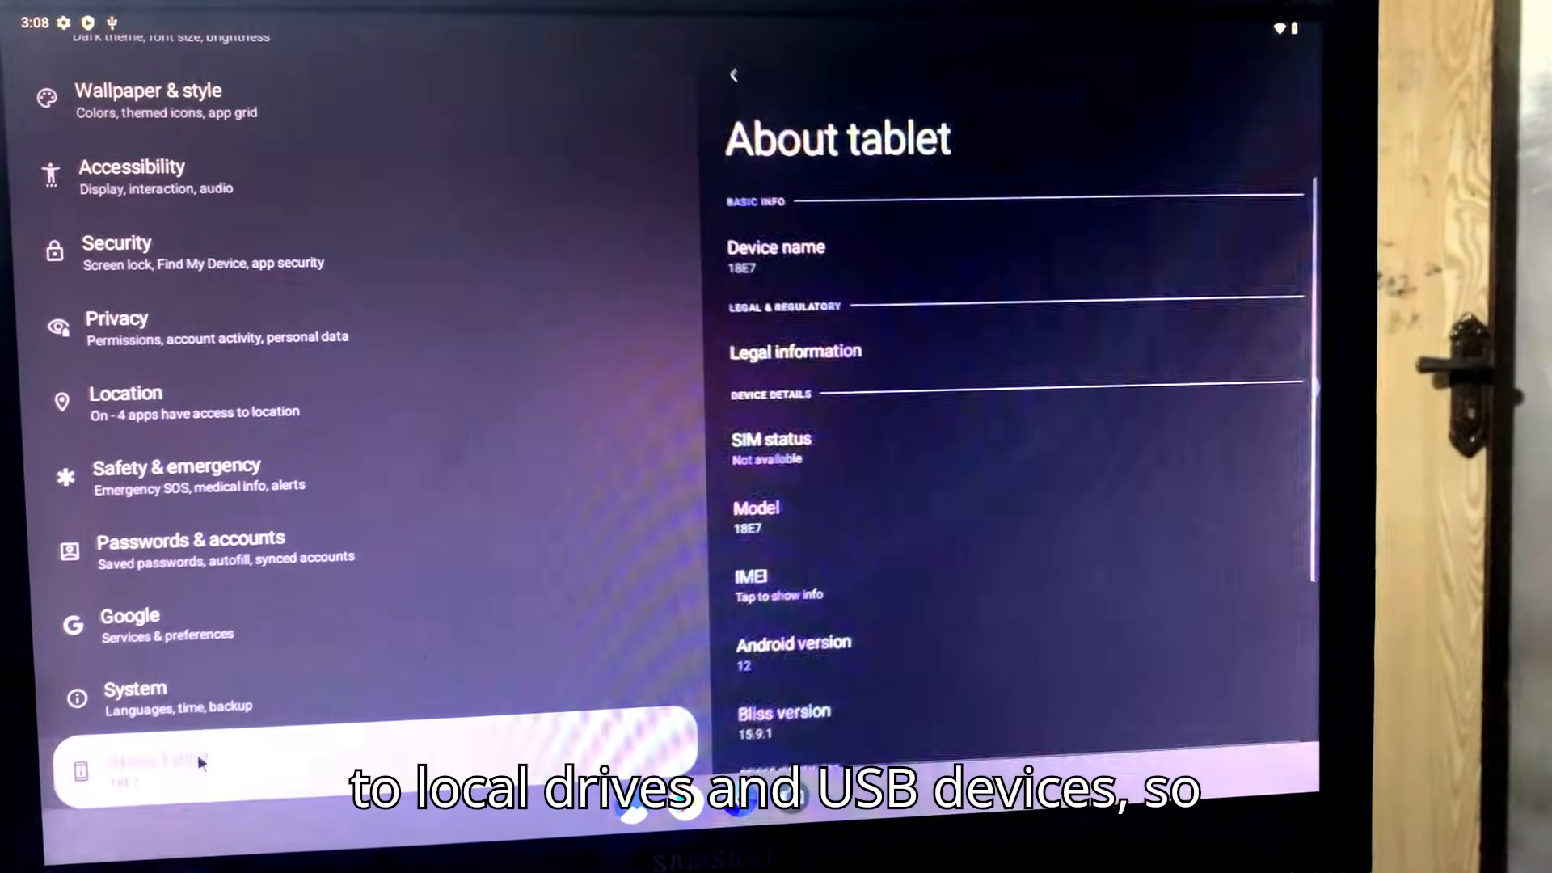
pyautogui.scroll(-3)
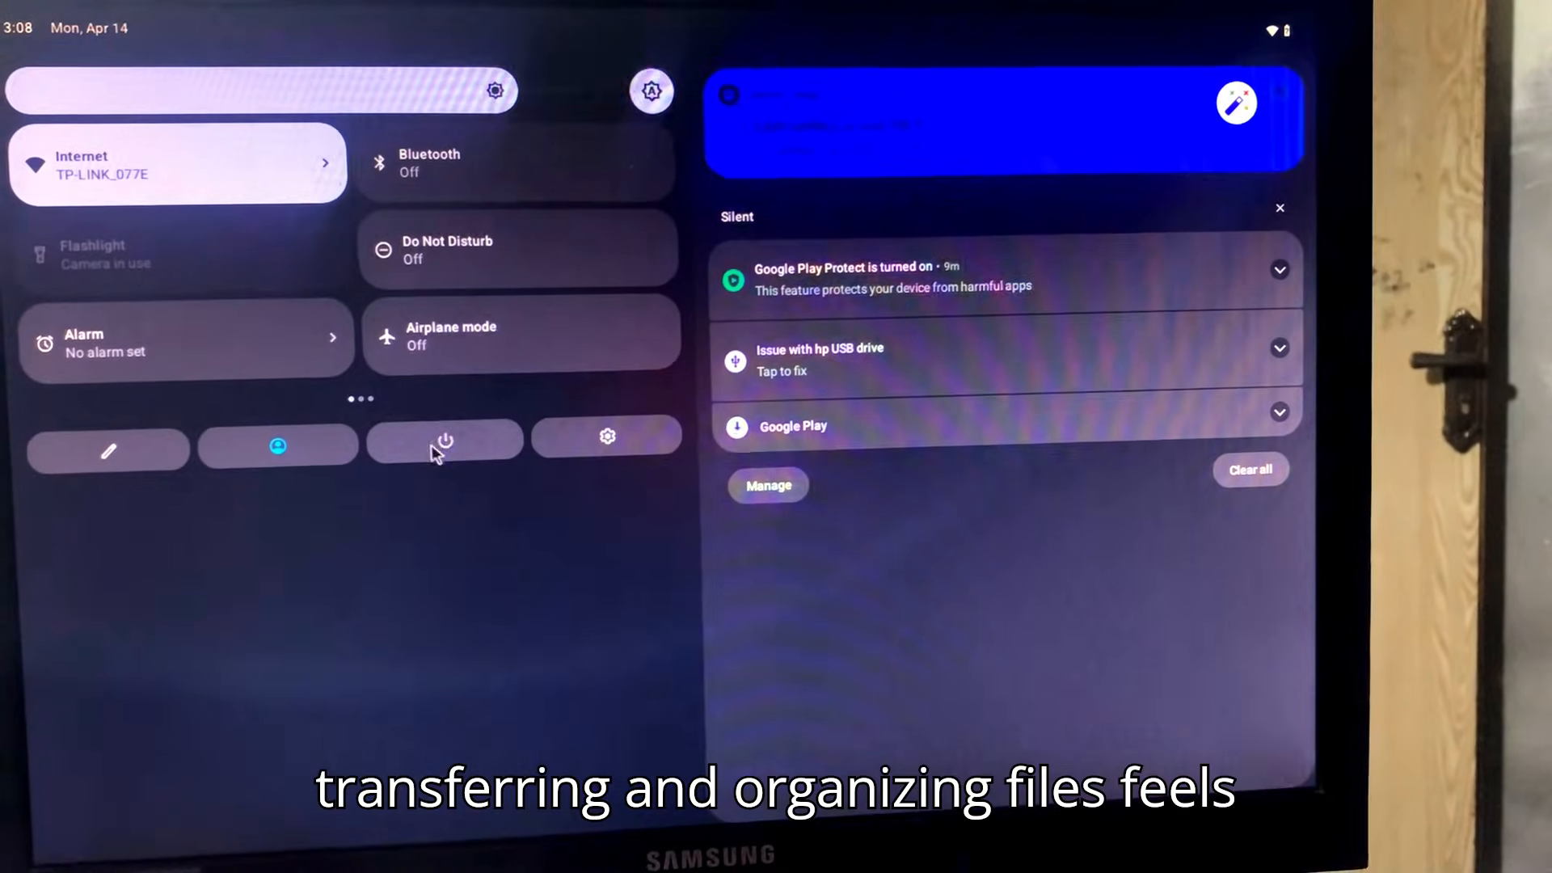
pyautogui.click(445, 440)
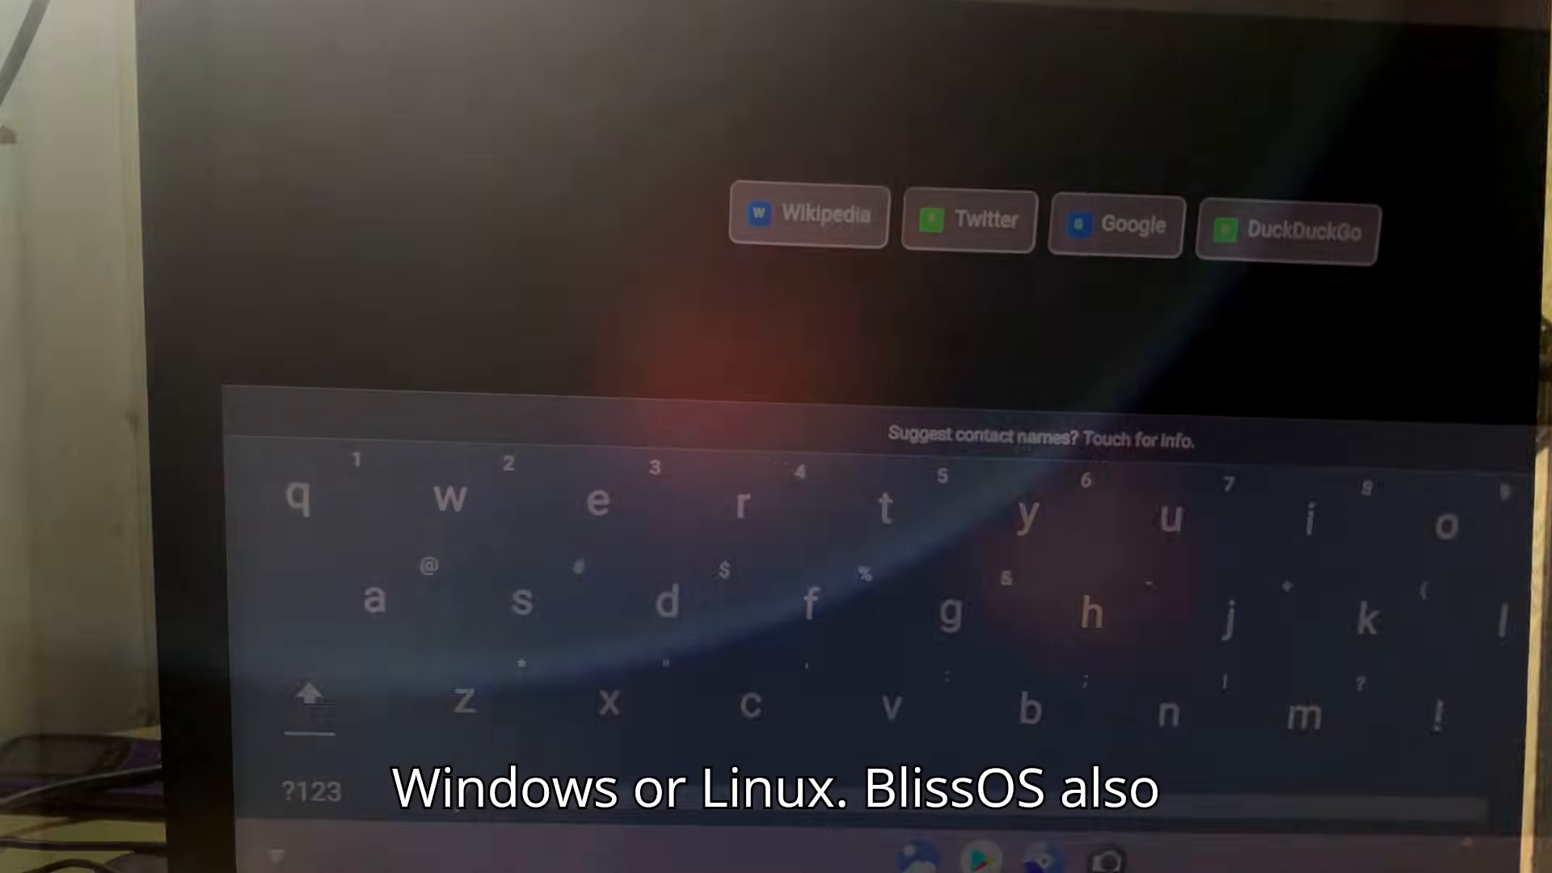
# Go to youtube.com, search 'english songs', and play the Callin' U short.
pyautogui.write('youtube.co')
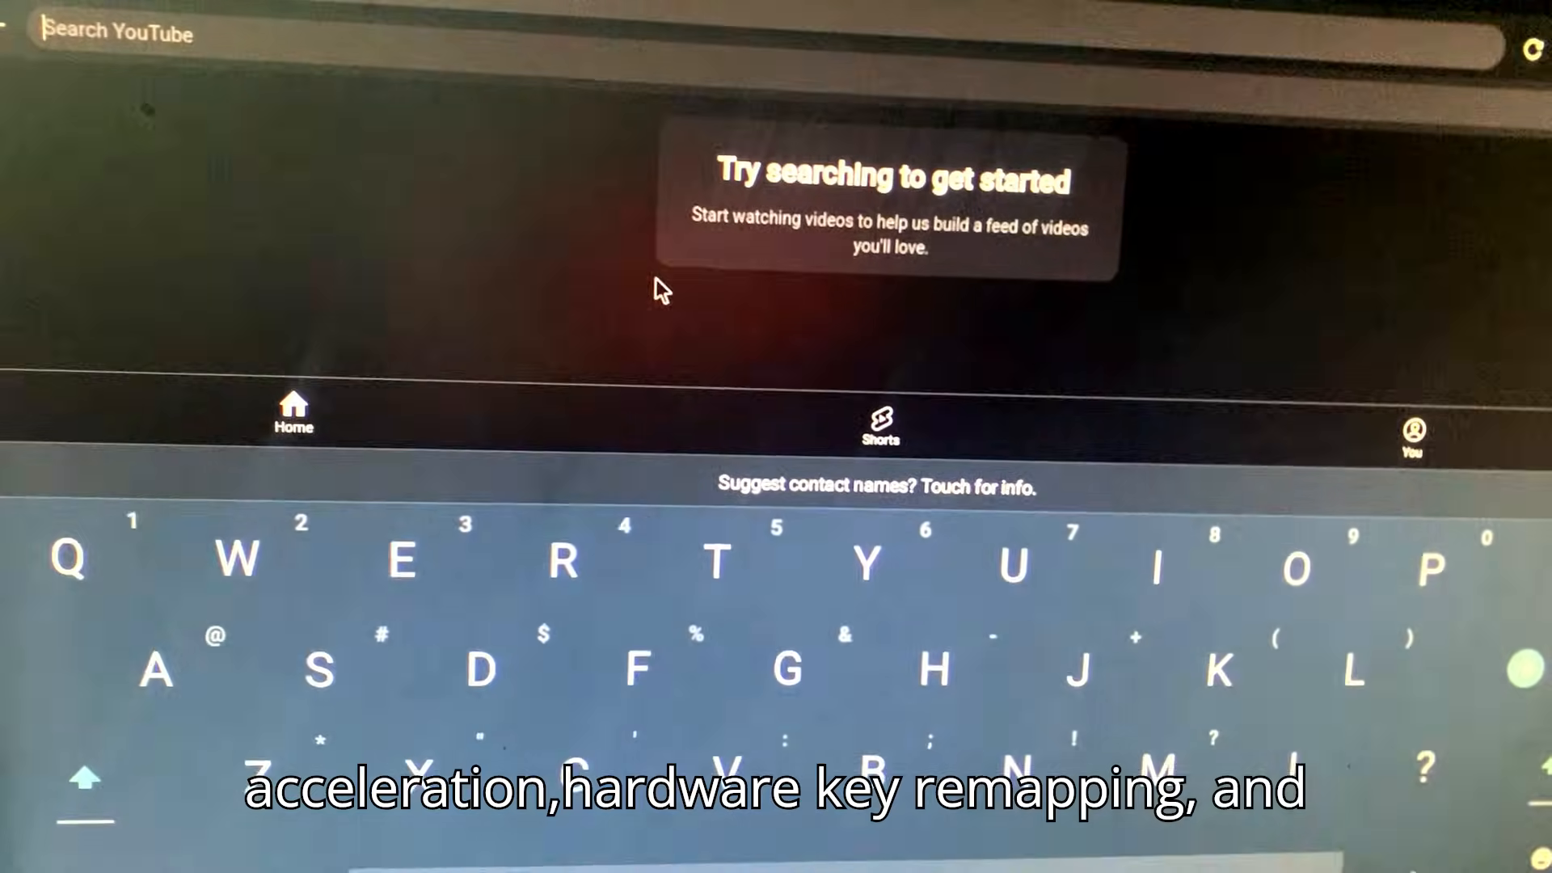
pyautogui.write('eng so')
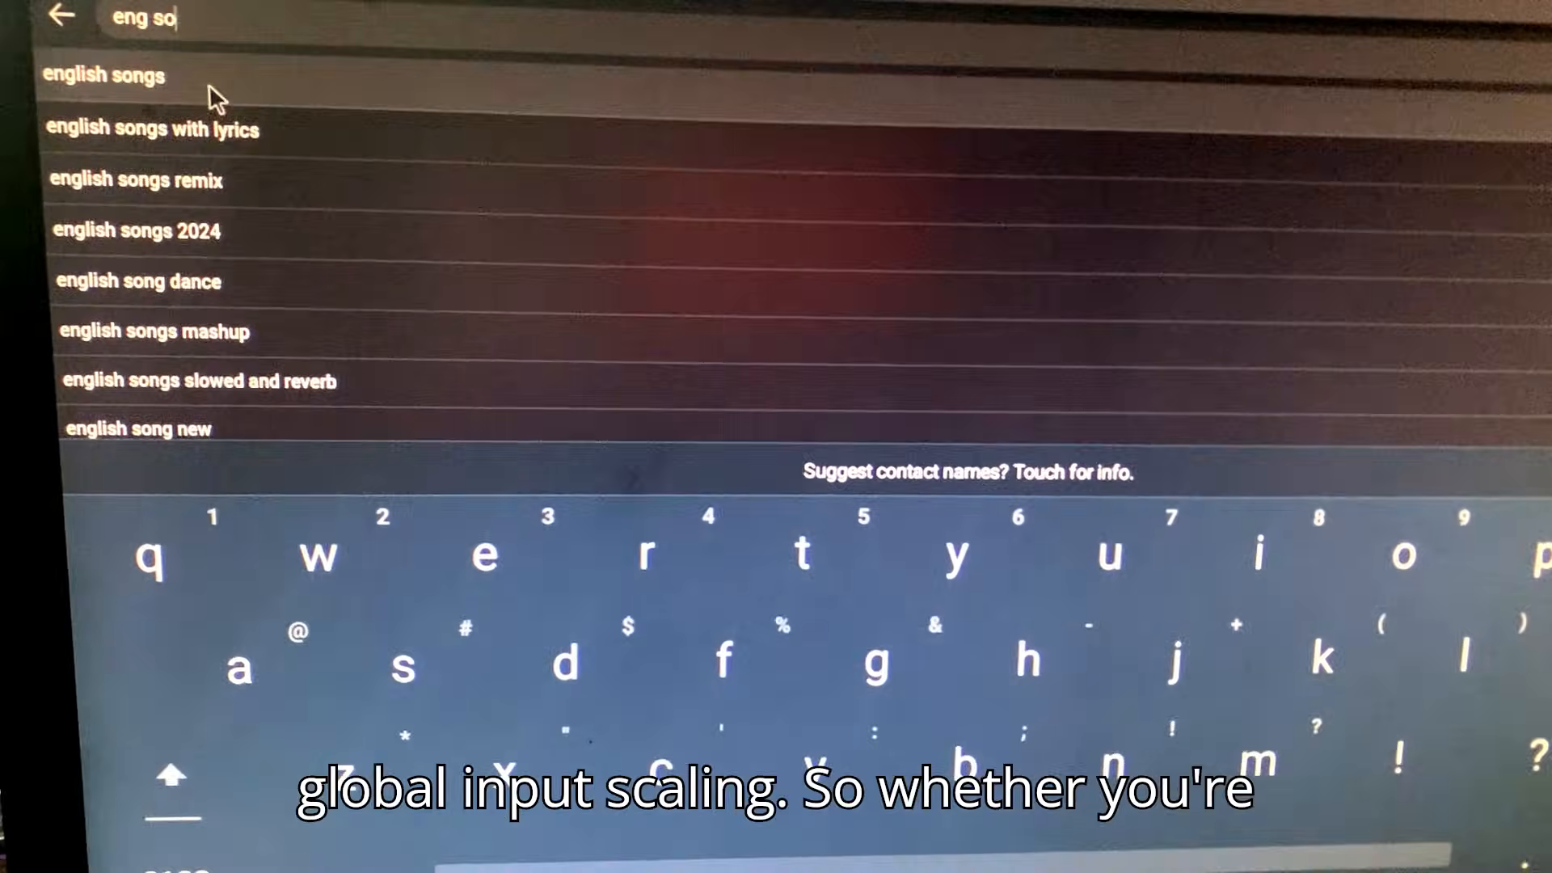
pyautogui.click(105, 75)
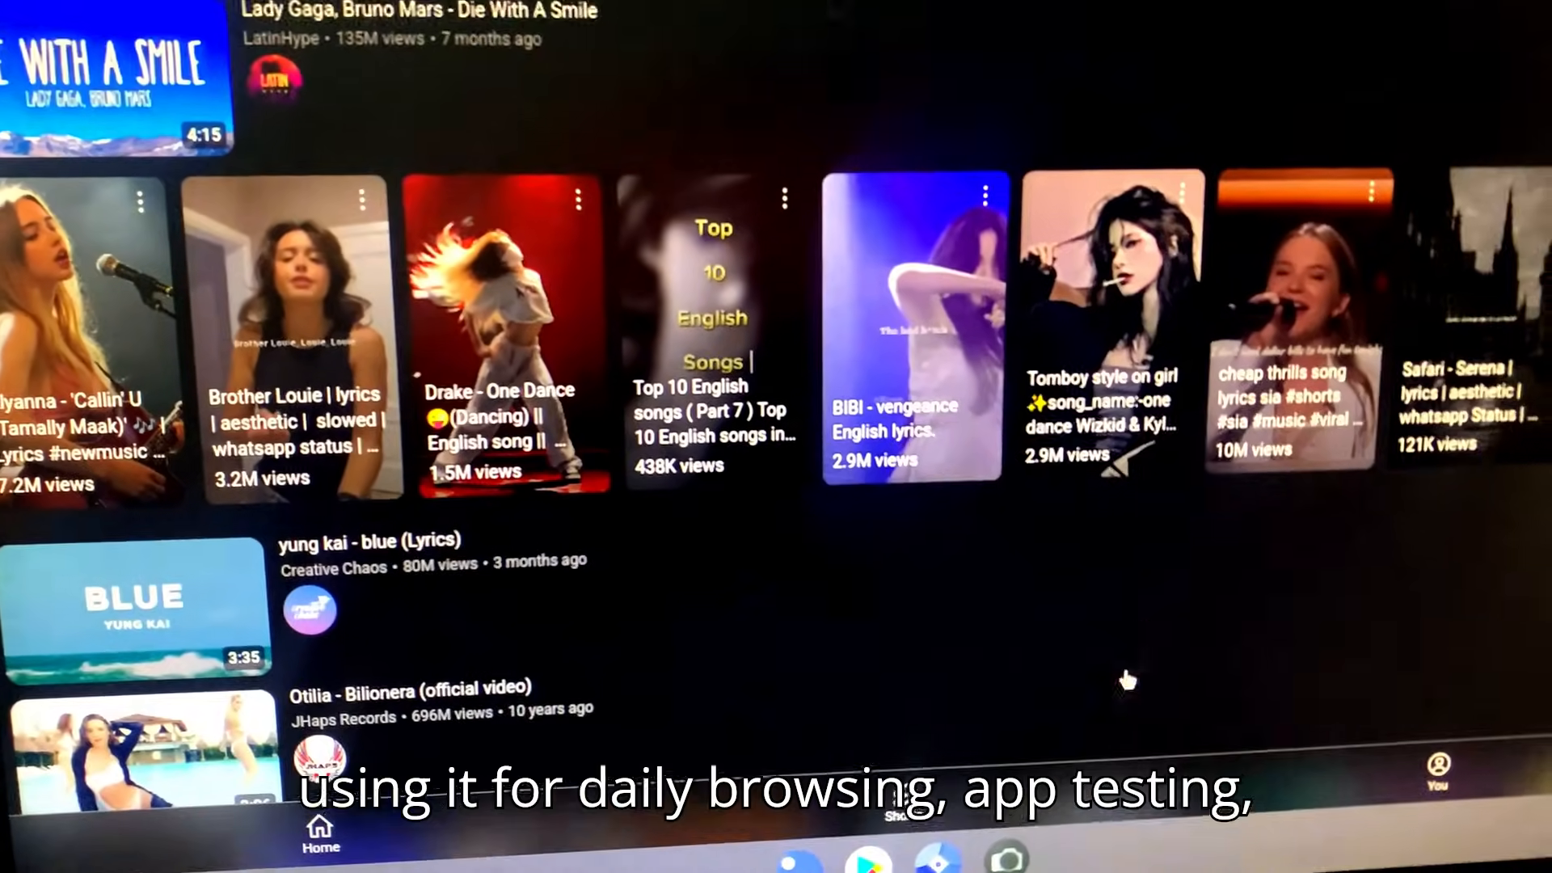
pyautogui.click(84, 337)
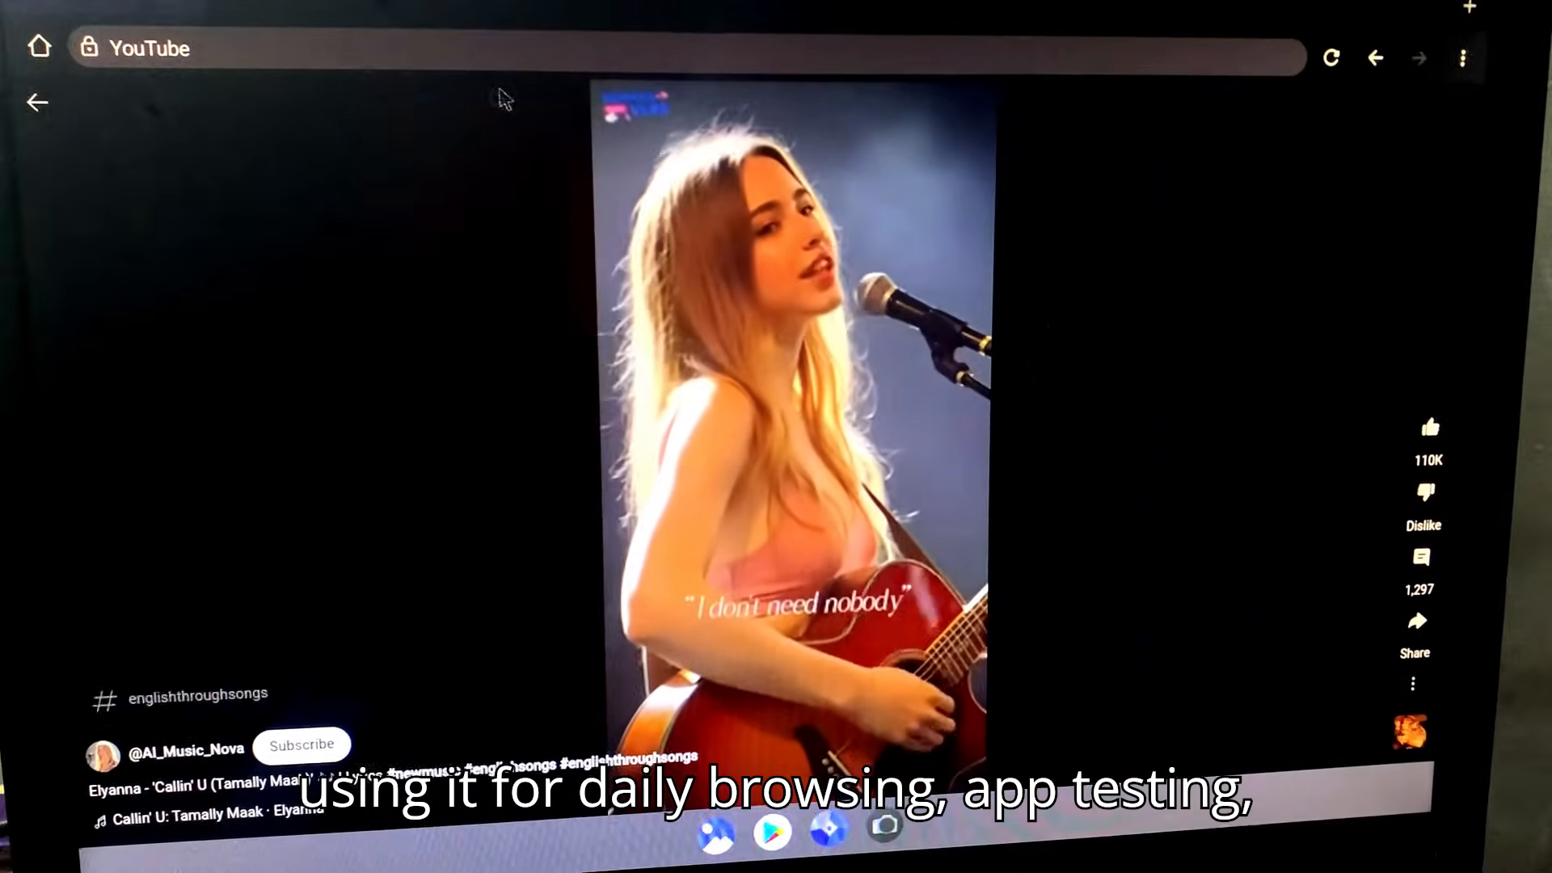